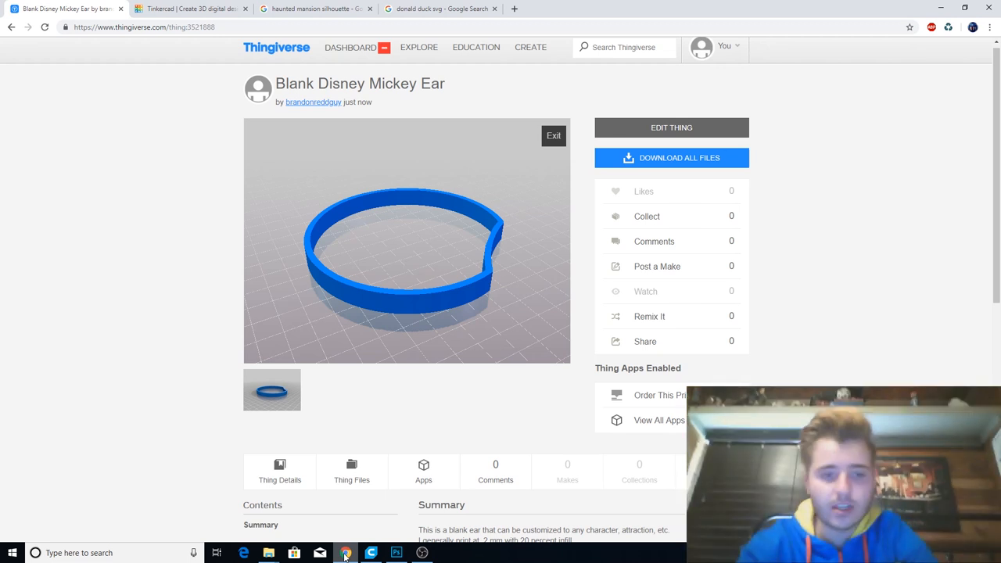
pyautogui.moveTo(404, 268)
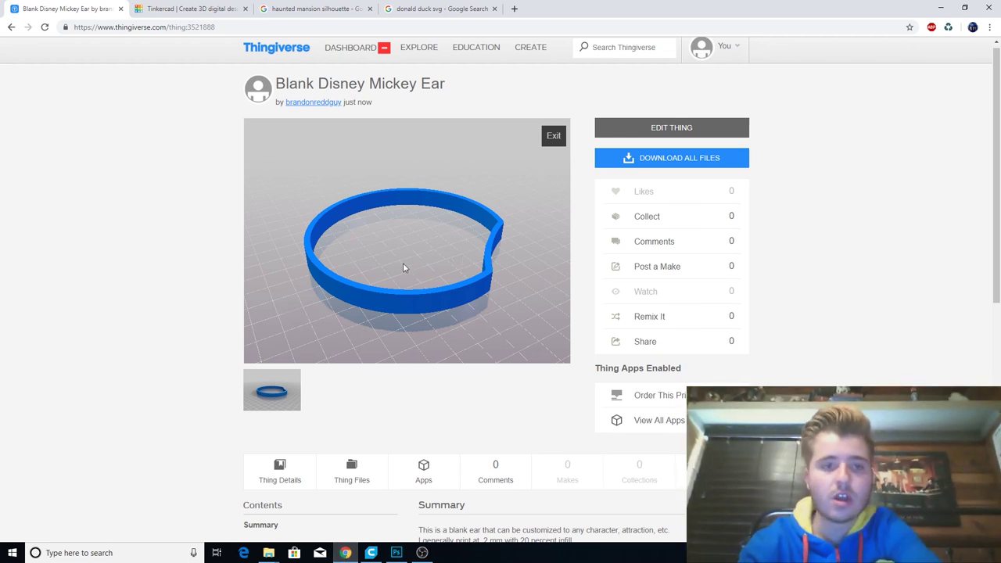
# Step: Orbit the blank ear preview to inspect it from above and from the side
pyautogui.moveTo(402, 268); pyautogui.dragTo(427, 260)
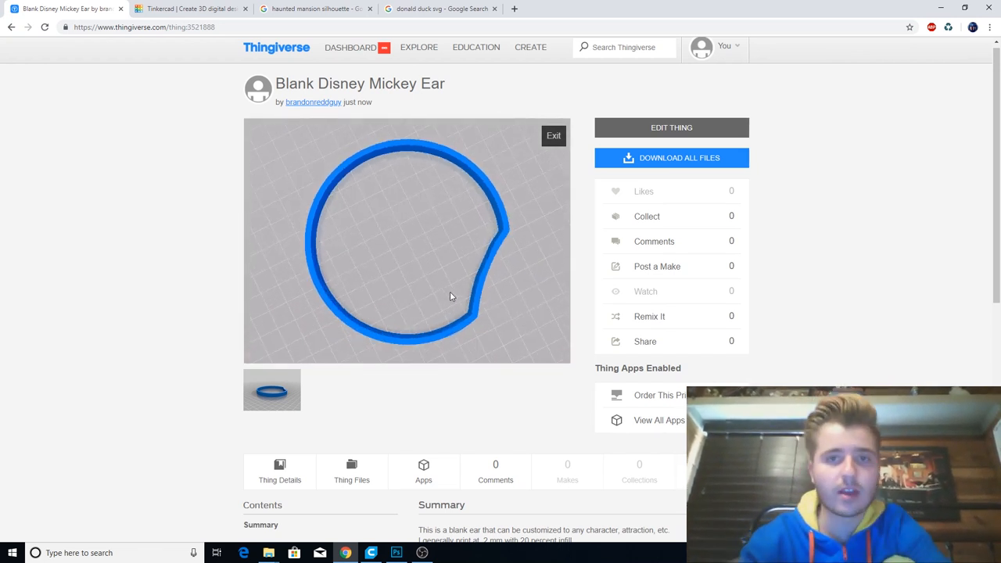
pyautogui.moveTo(450, 296); pyautogui.dragTo(407, 220)
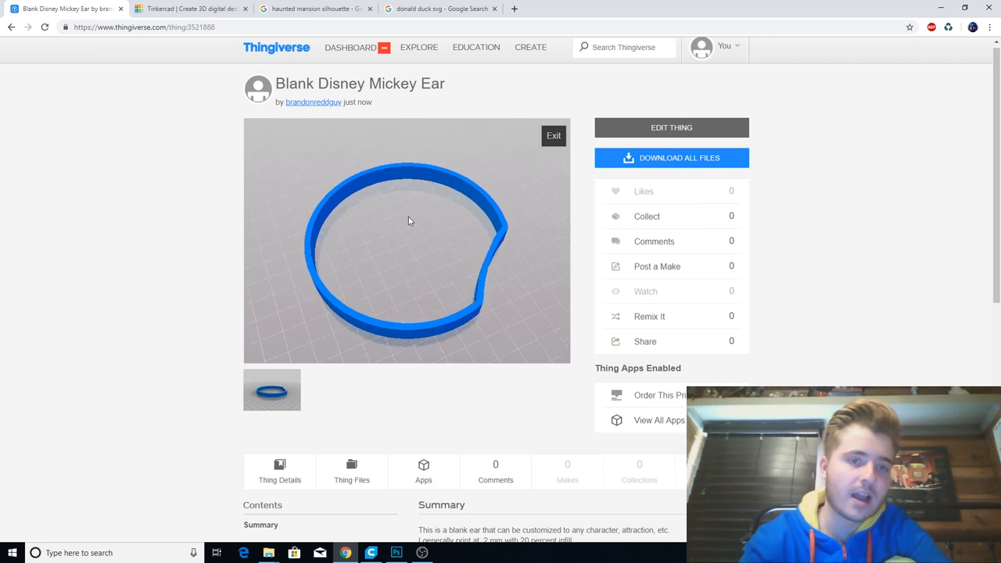
pyautogui.moveTo(406, 223); pyautogui.dragTo(461, 192)
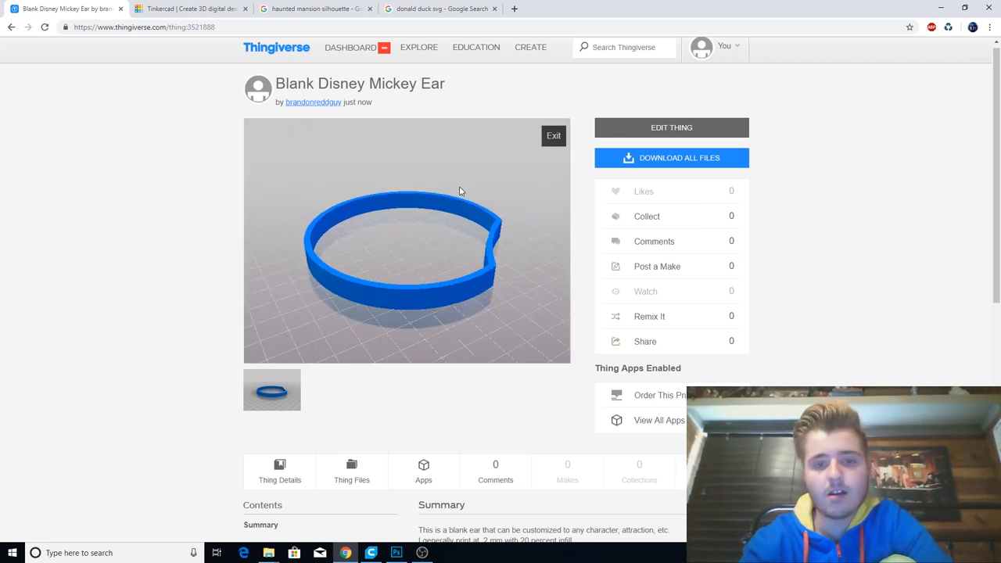
pyautogui.moveTo(461, 192); pyautogui.dragTo(403, 199)
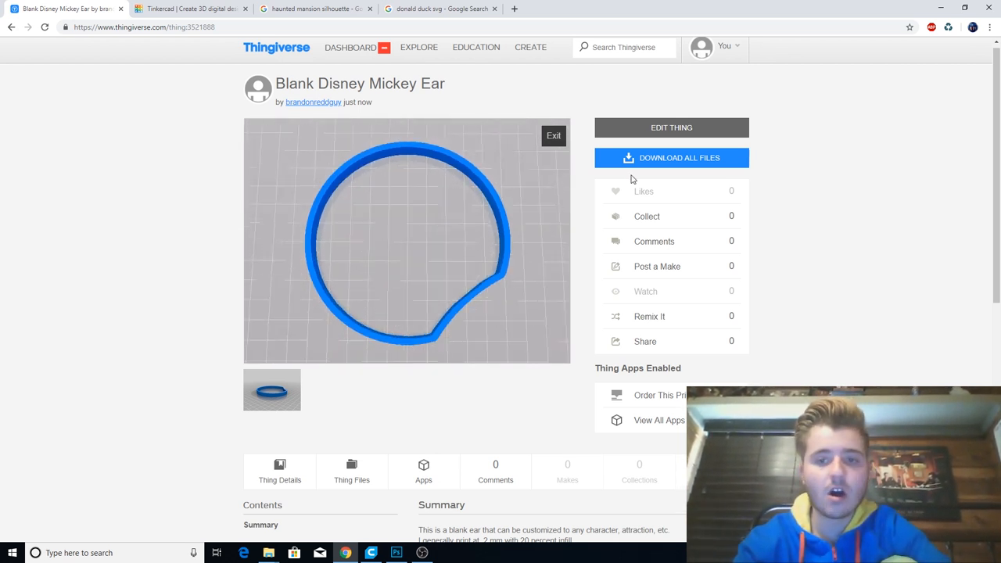
# Step: Download the blank ear files and select Ear_Blank inside the files folder, then return to Tinkercad
pyautogui.click(671, 157)
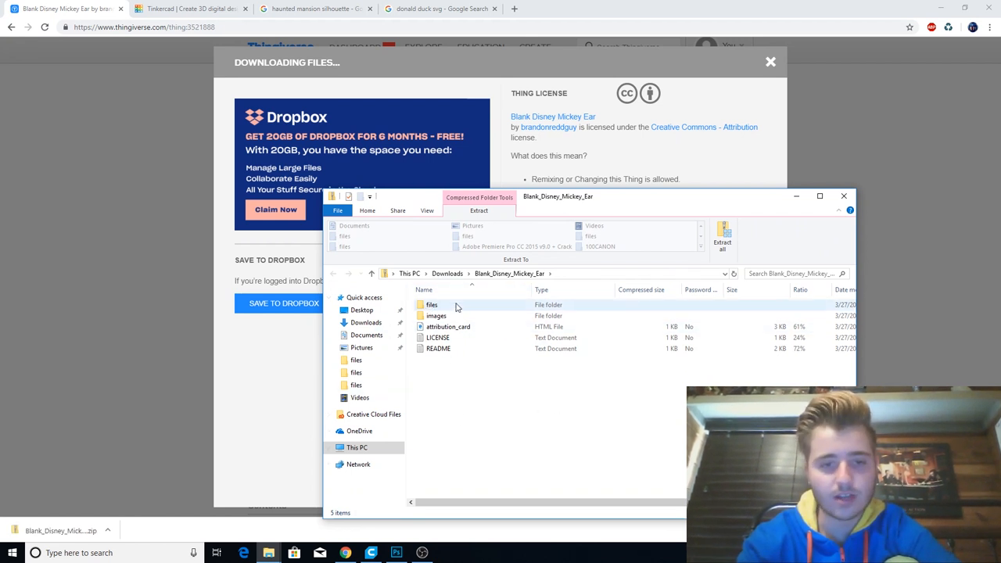
pyautogui.doubleClick(432, 304)
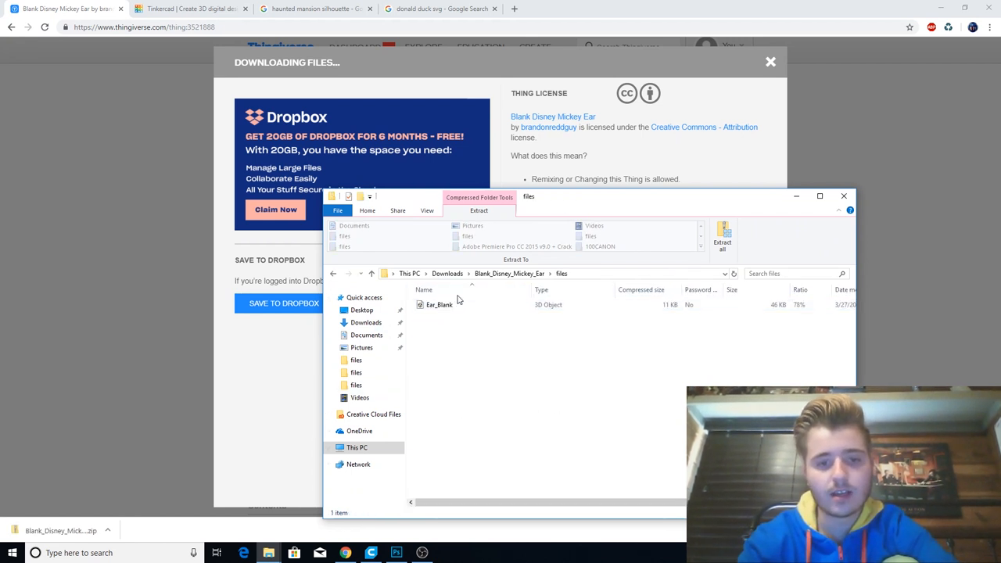
pyautogui.click(435, 304)
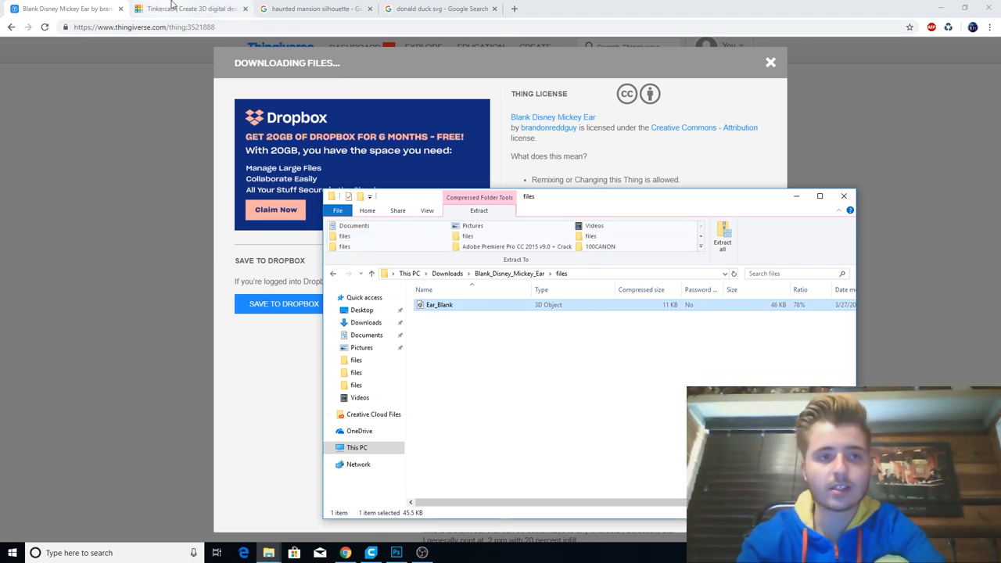
pyautogui.click(192, 8)
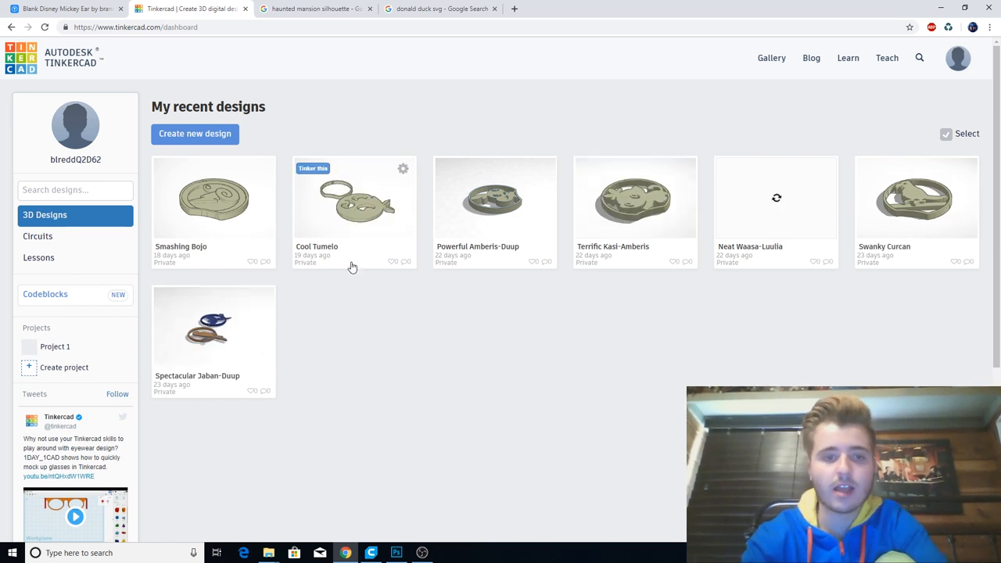
pyautogui.moveTo(261, 213)
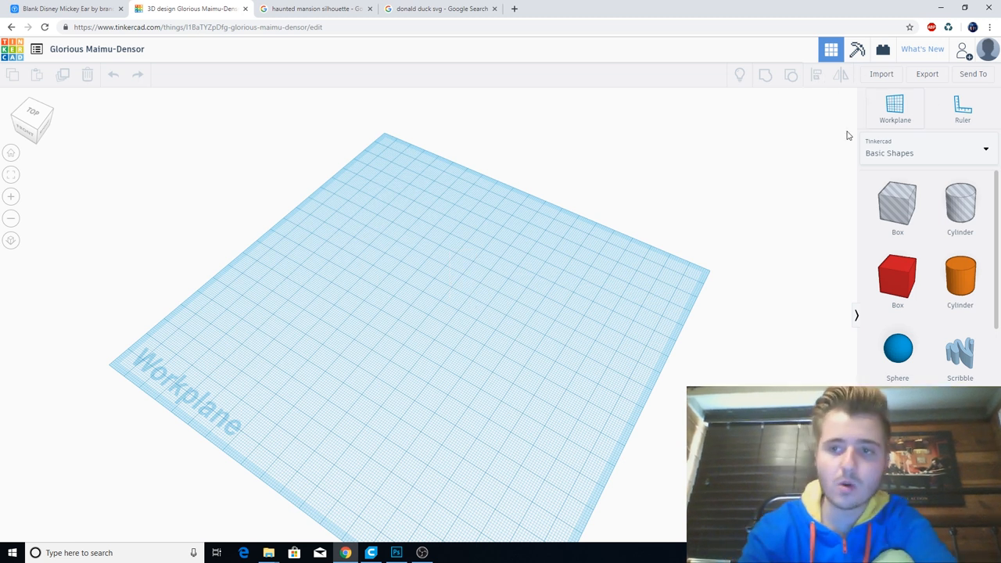
# Step: Import the Ear Blank STL file from the computer into the Tinkercad design
pyautogui.click(880, 73)
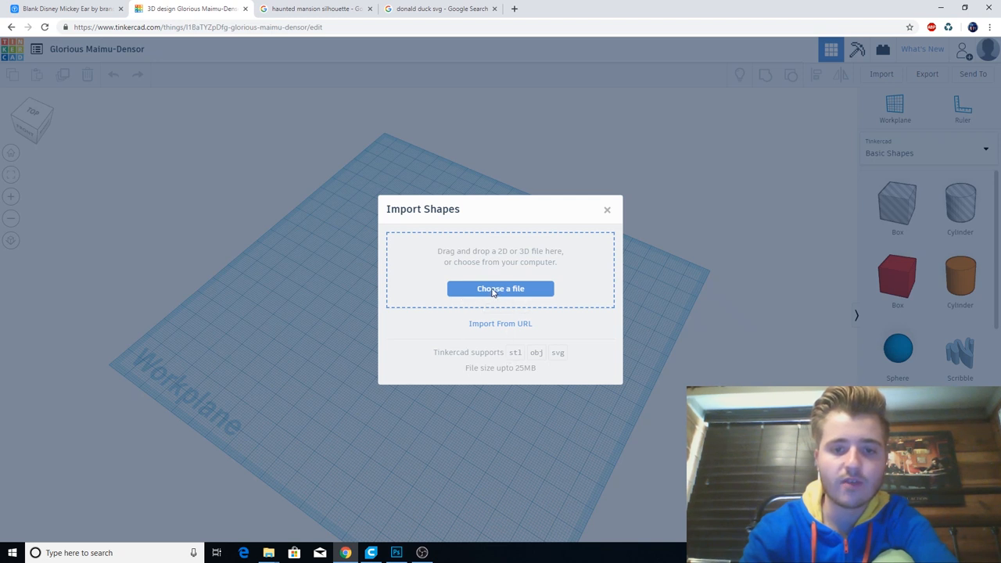
pyautogui.click(500, 288)
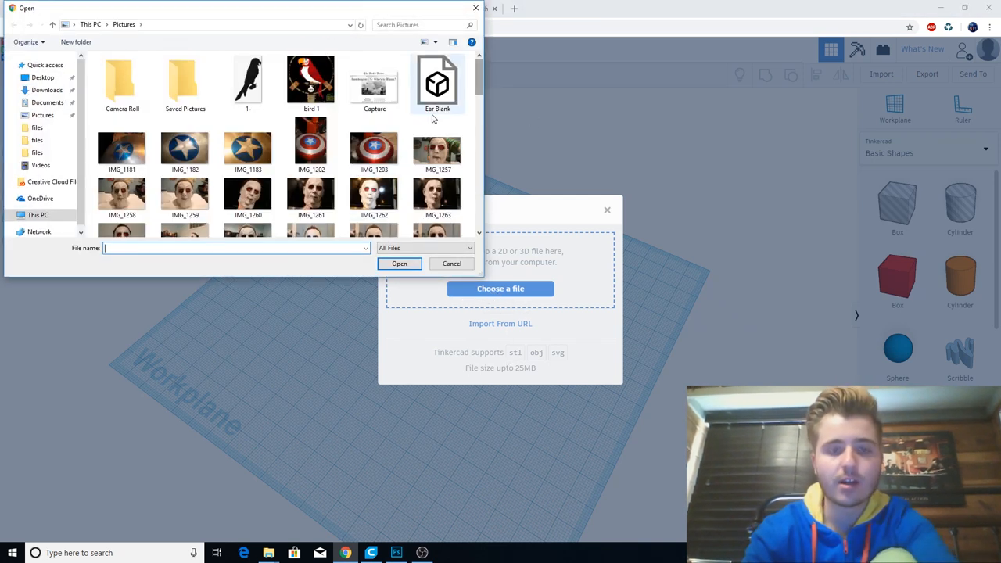
pyautogui.doubleClick(436, 81)
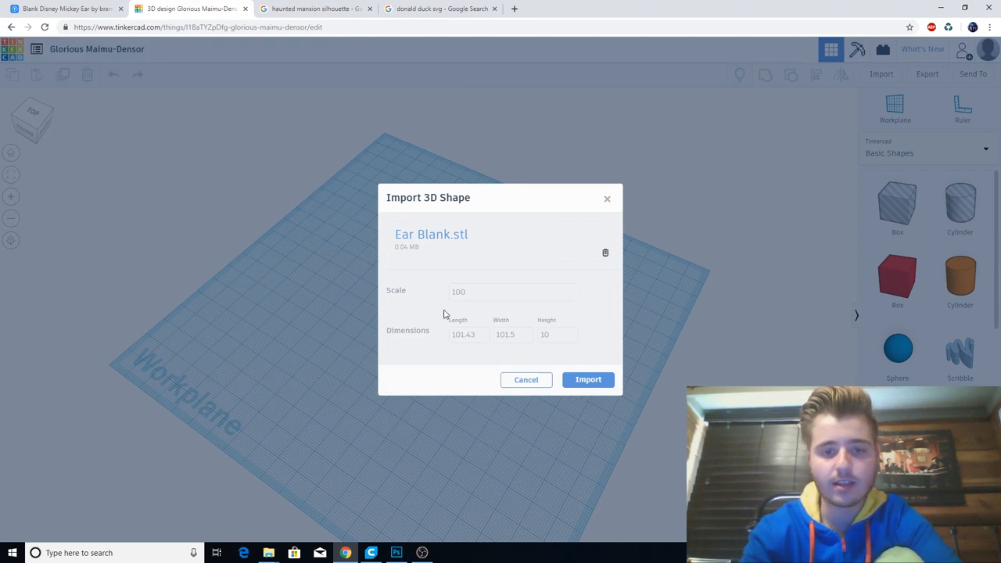
pyautogui.moveTo(572, 380)
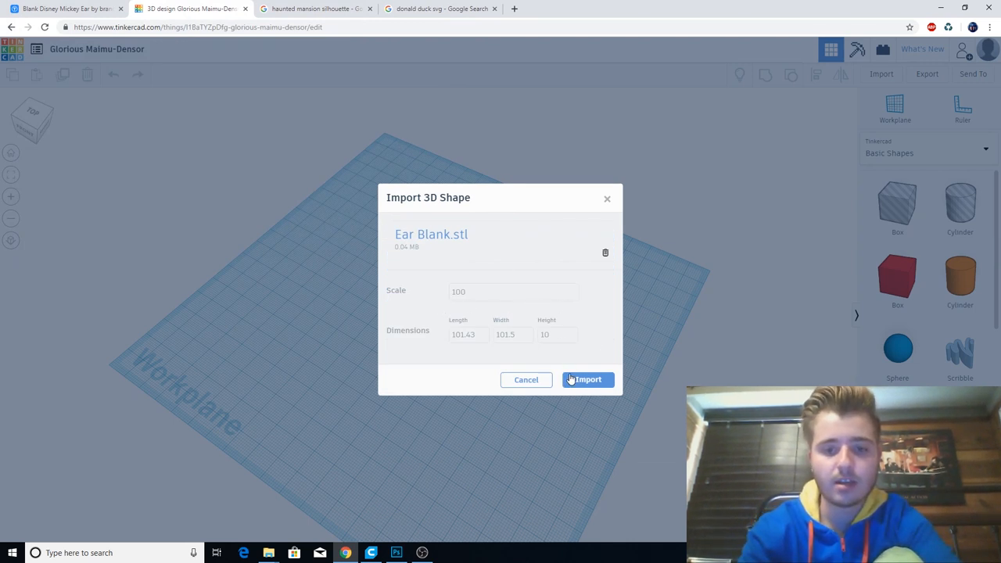
pyautogui.click(587, 379)
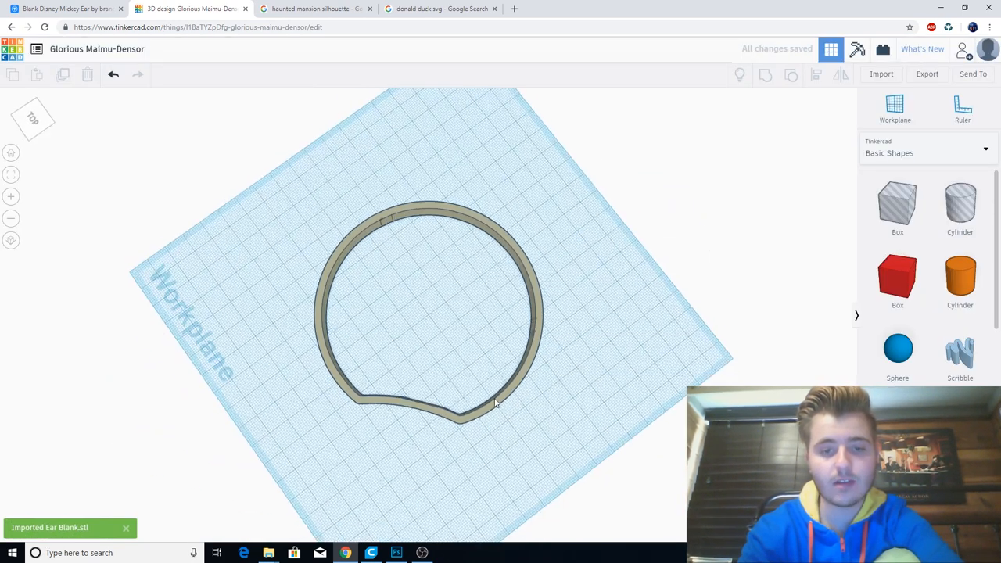
# Step: Orbit to a top-down view of the ear and zoom in, then go to the Donald Duck SVG results
pyautogui.moveTo(492, 403); pyautogui.dragTo(563, 349)
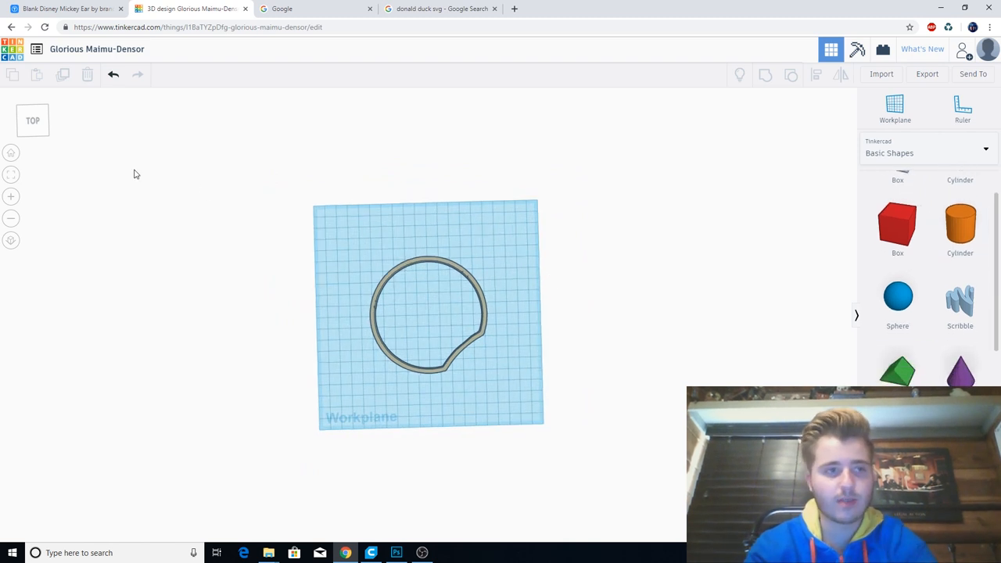
pyautogui.moveTo(11, 196)
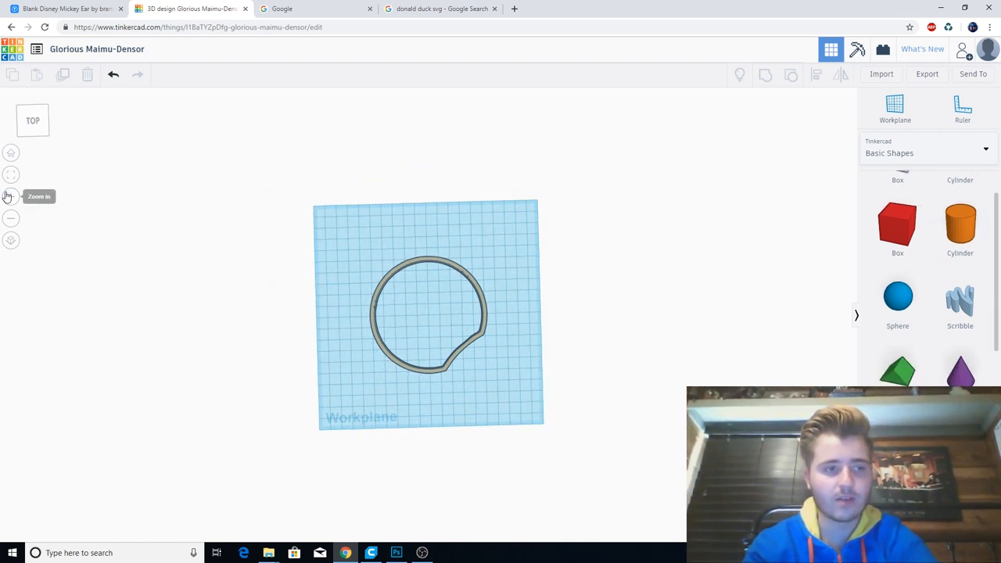
pyautogui.click(11, 196)
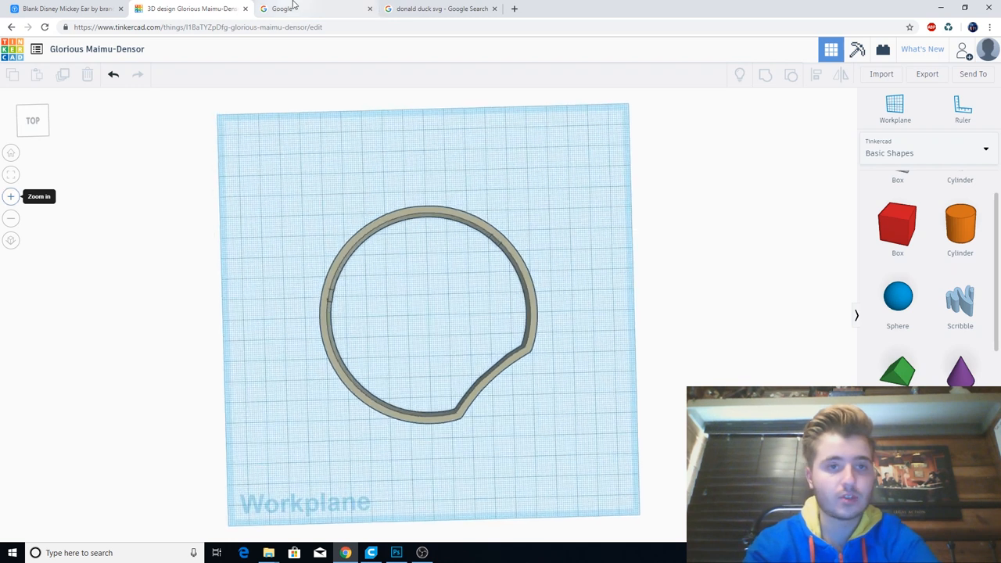
pyautogui.moveTo(534, 520)
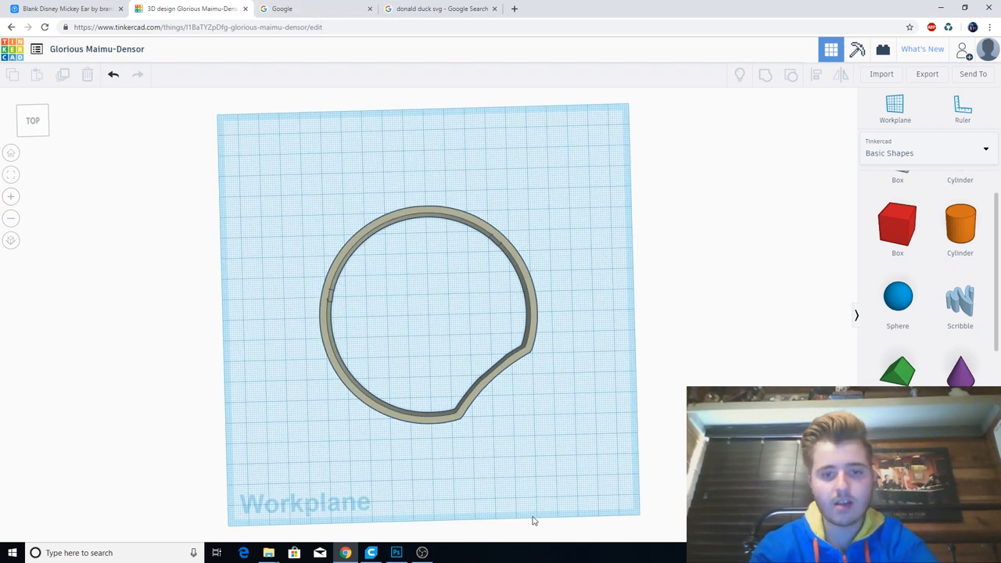
pyautogui.click(448, 8)
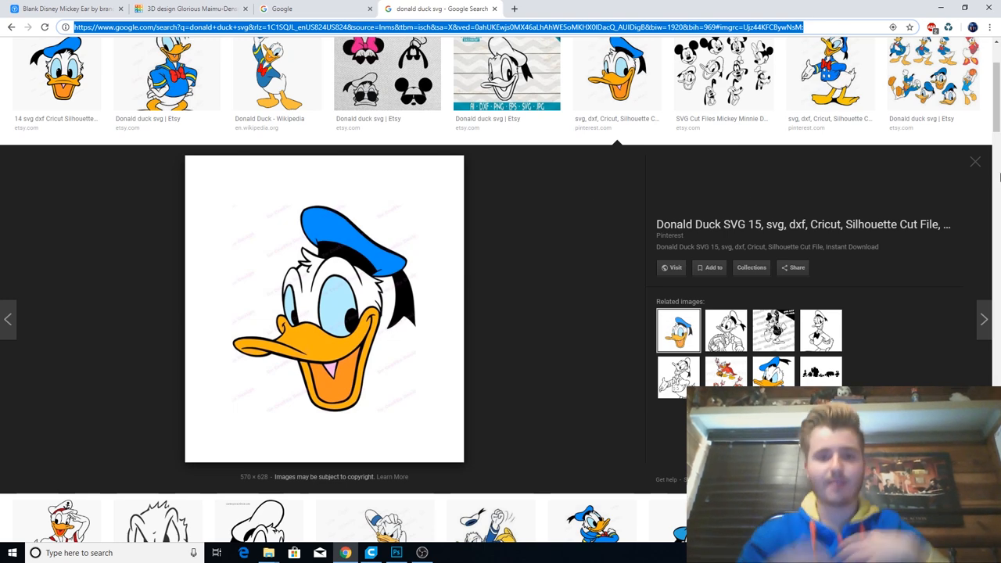
# Step: Scroll the Donald Duck SVG image results, then go back to the Tinkercad ear design
pyautogui.scroll(-3)
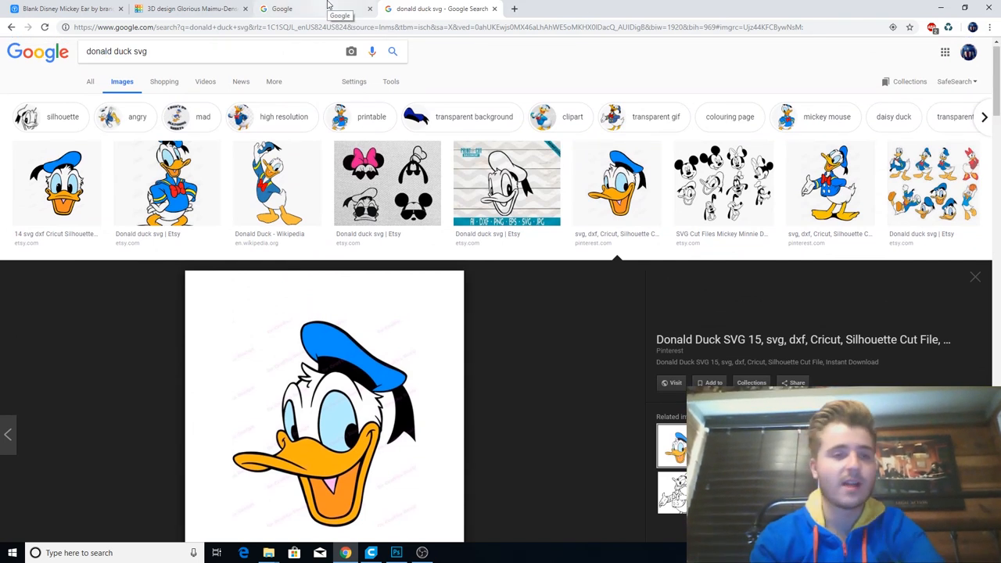
pyautogui.click(187, 8)
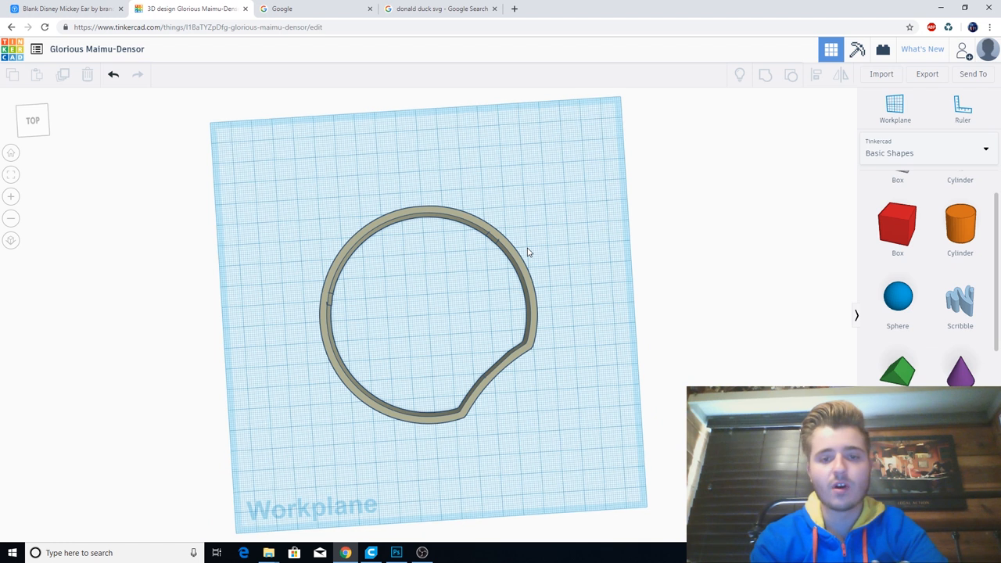
pyautogui.moveTo(301, 9)
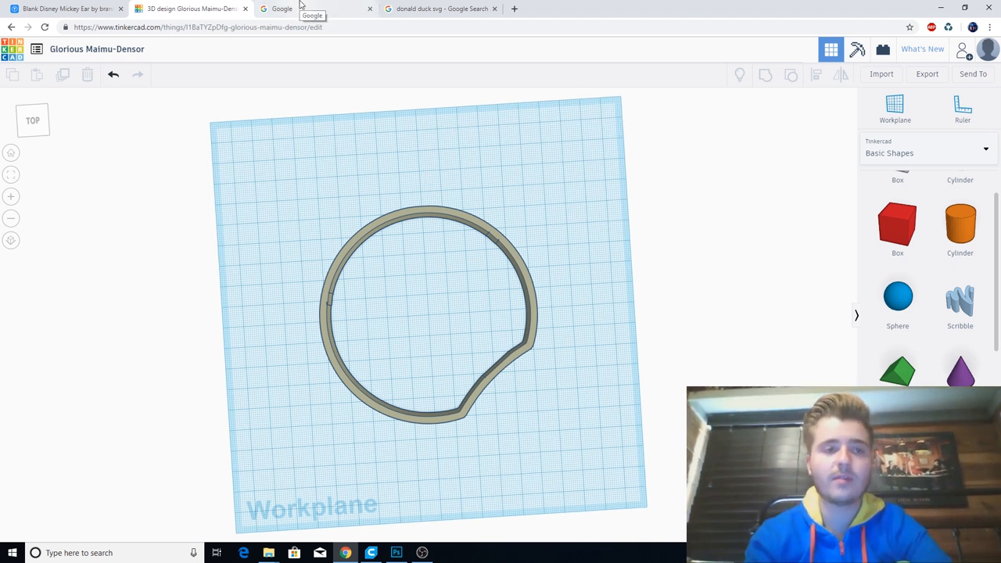
# Step: Switch to the blank Google page and focus its empty search box
pyautogui.click(297, 10)
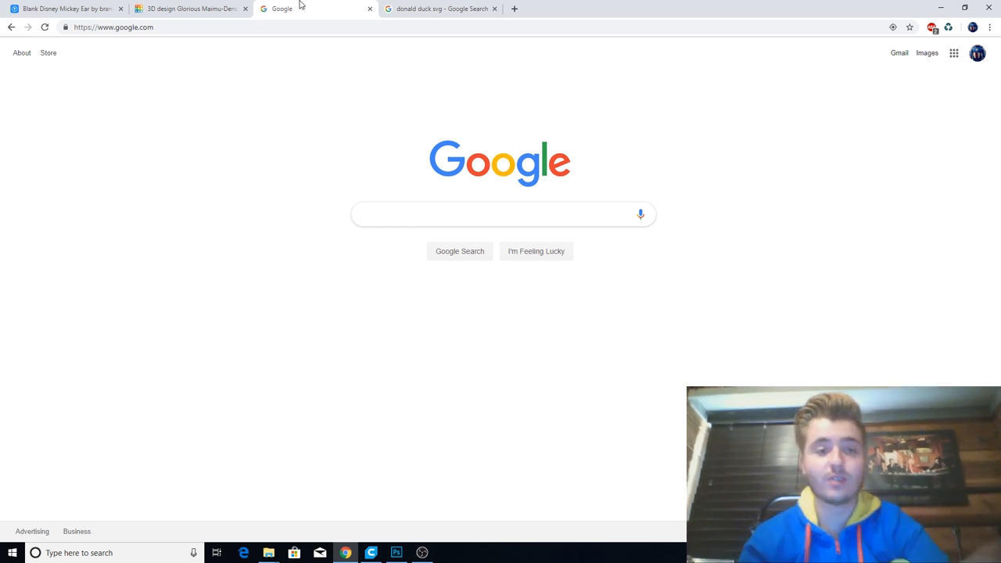
pyautogui.moveTo(310, 7)
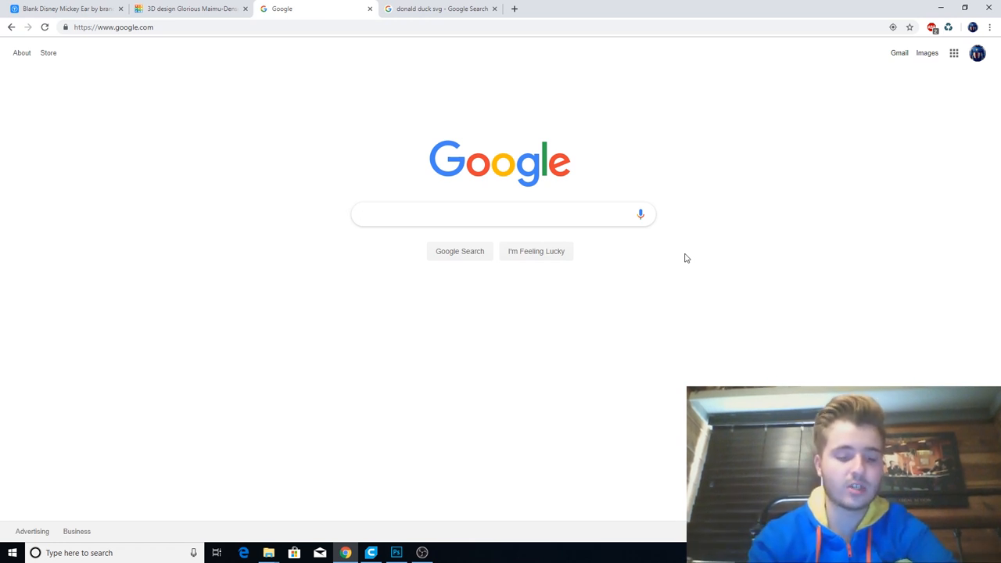
pyautogui.click(500, 213)
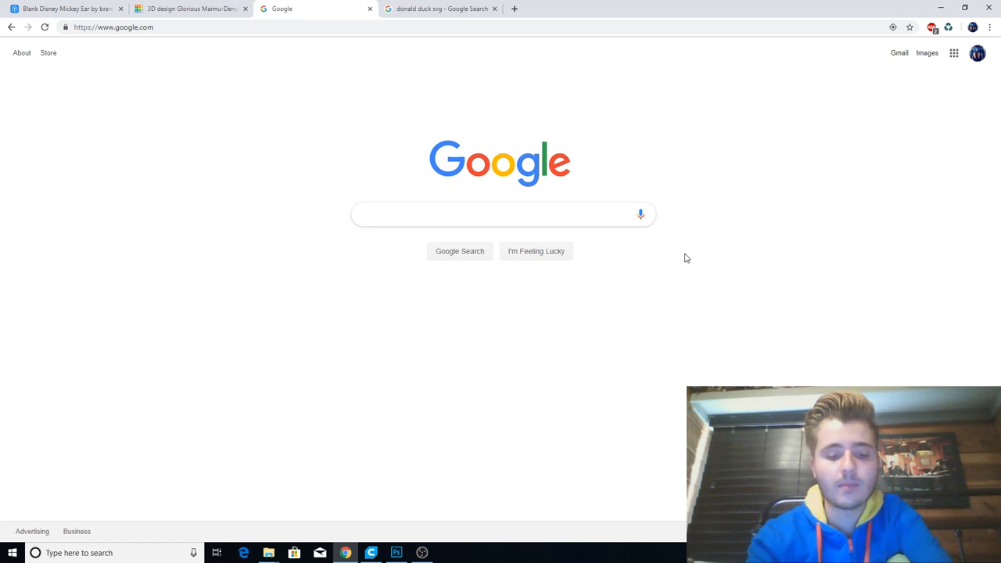
# Step: Search Google Images for haunted mansion silhouette
pyautogui.write('haunted man')
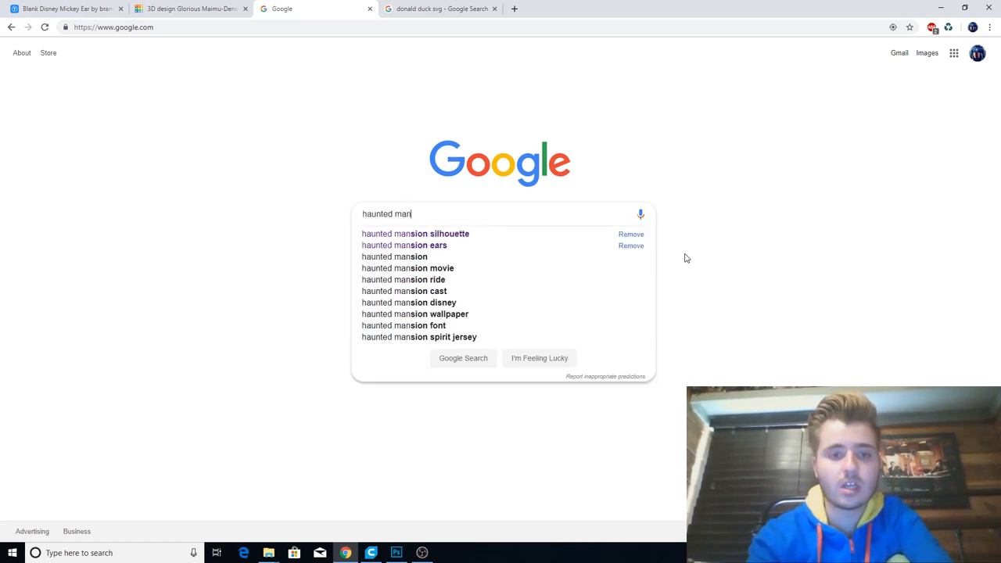
pyautogui.click(414, 233)
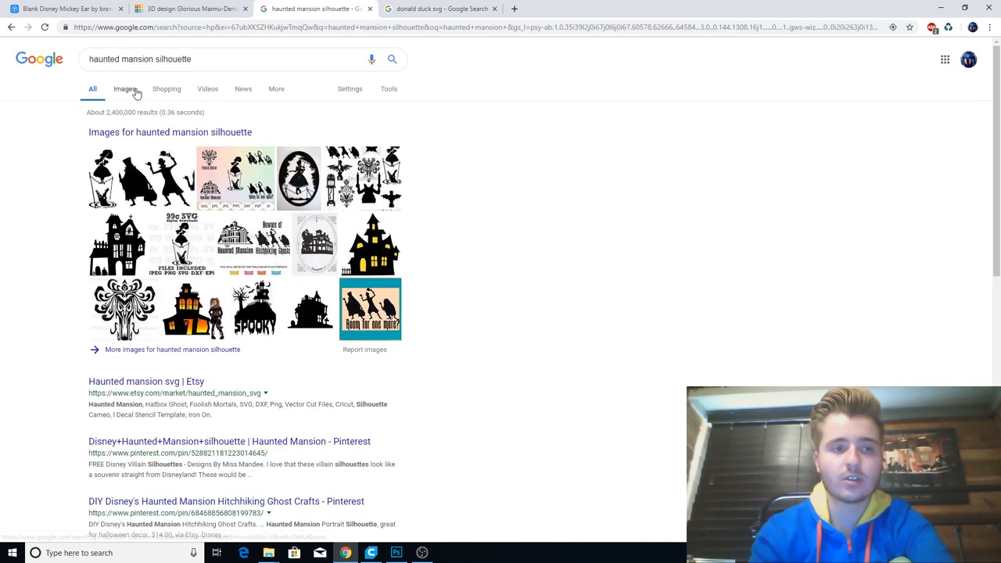
pyautogui.click(131, 88)
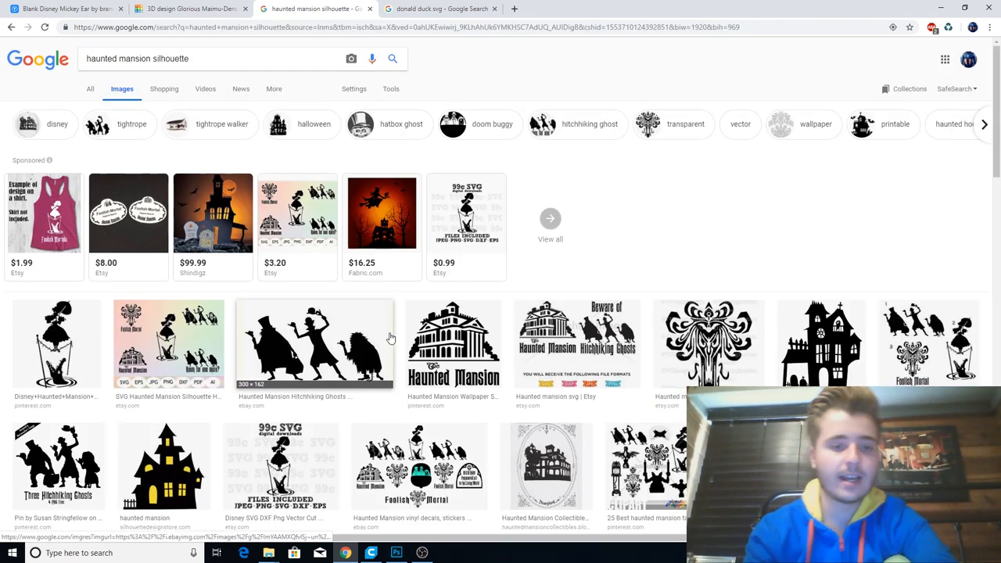
# Step: Scroll the results and preview the Haunted Mansion Hitchhiking Ghosts decal, then return to Tinkercad
pyautogui.scroll(-3)
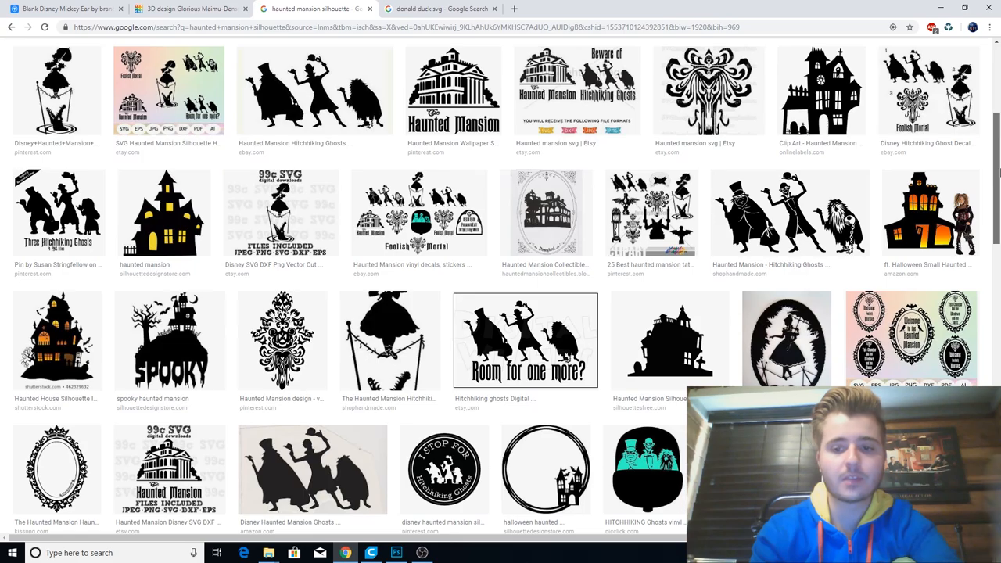
pyautogui.scroll(-3)
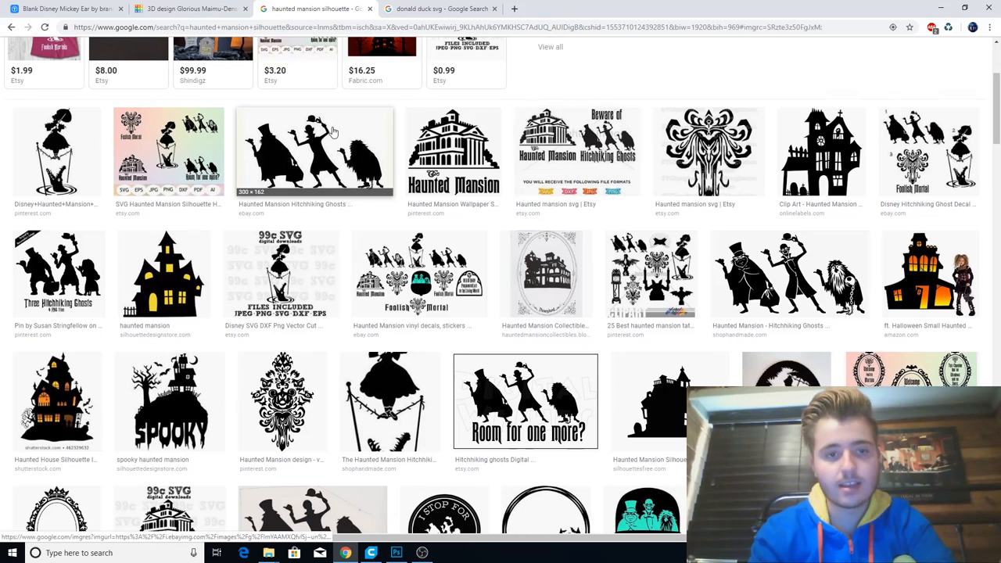
pyautogui.click(51, 145)
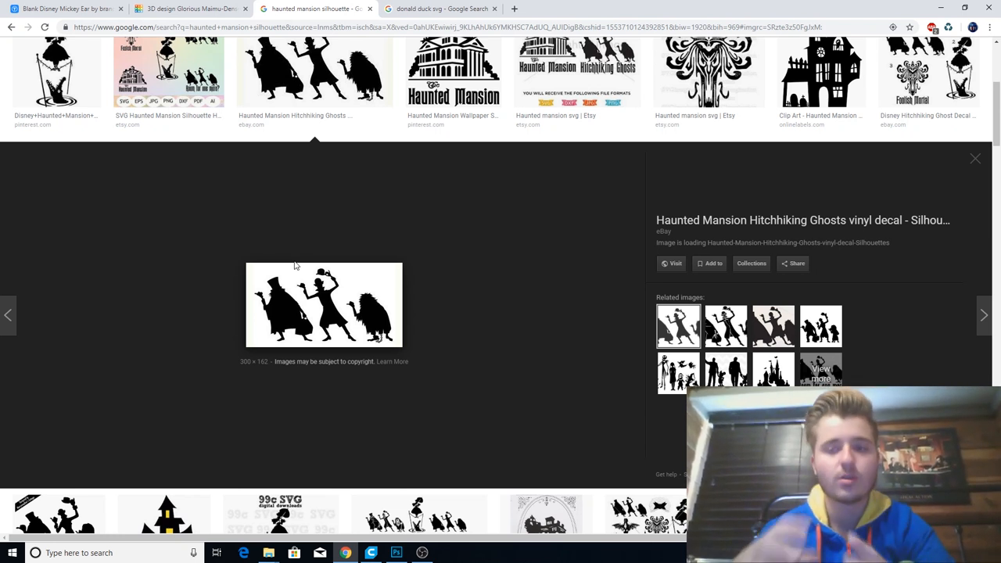
pyautogui.click(179, 10)
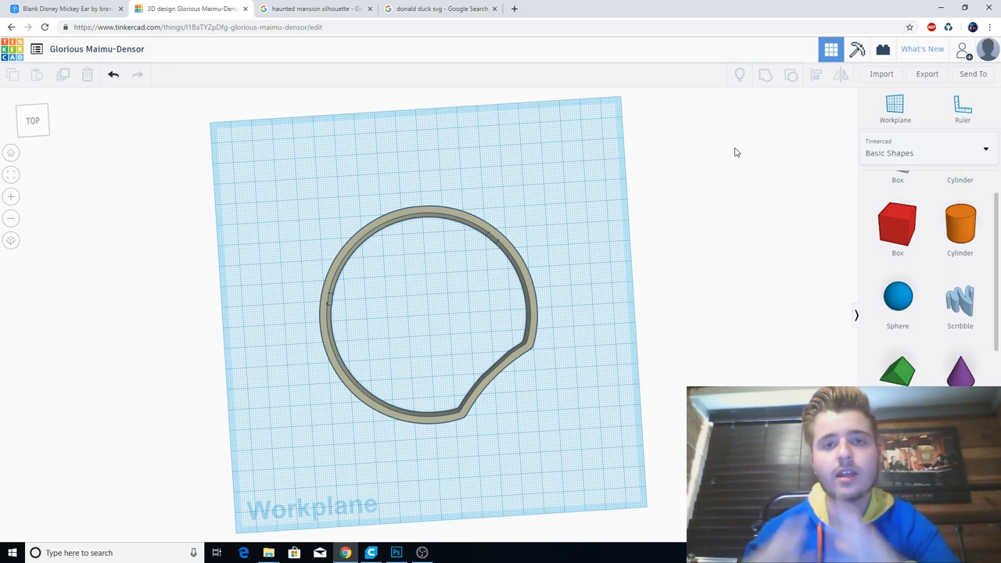
pyautogui.moveTo(612, 144)
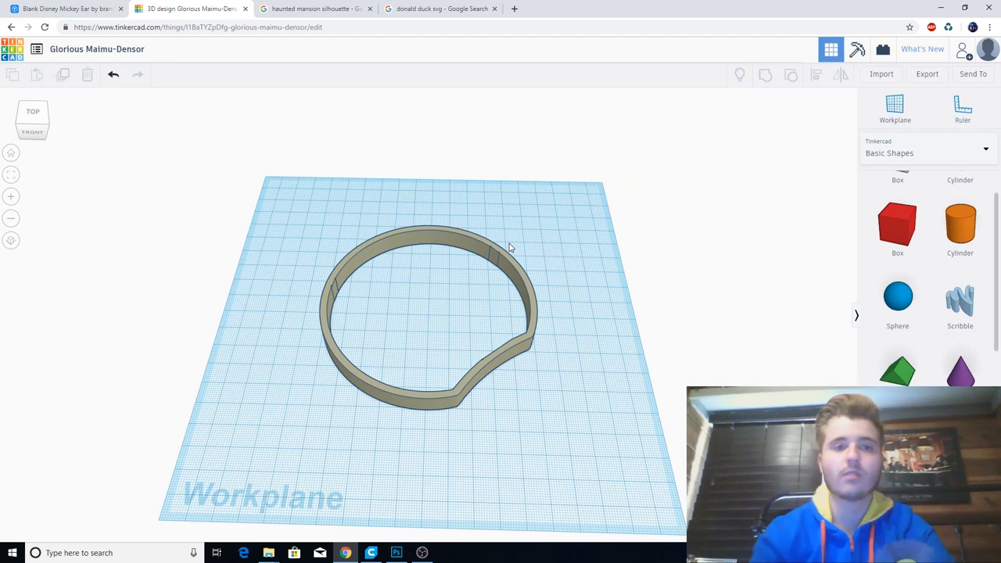
# Step: Return to the haunted mansion silhouette image results
pyautogui.click(318, 9)
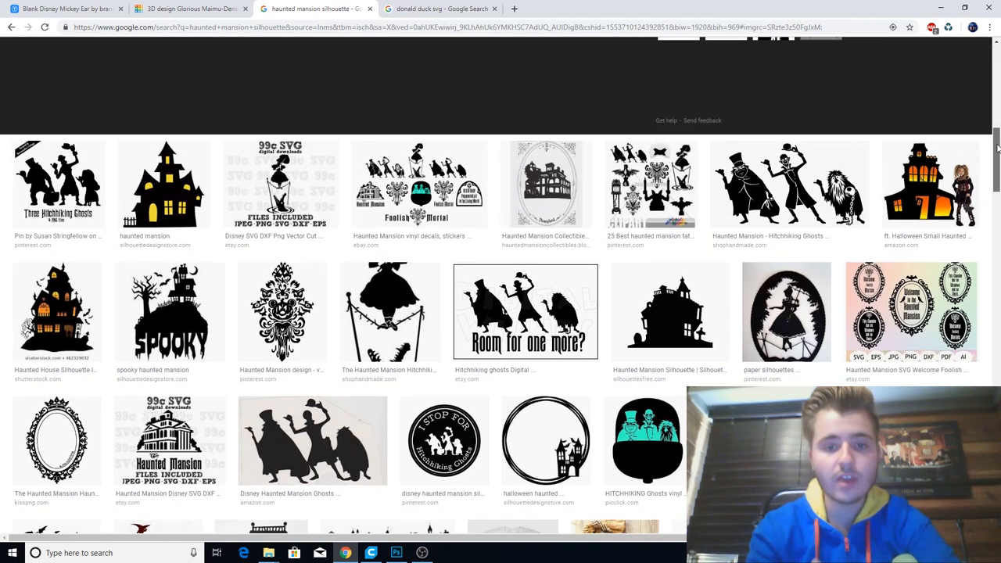
# Step: Save the Disney Haunted Mansion Ghosts silhouette as hitchkihadf.jpg, then go to the Donald Duck results
pyautogui.scroll(-3)
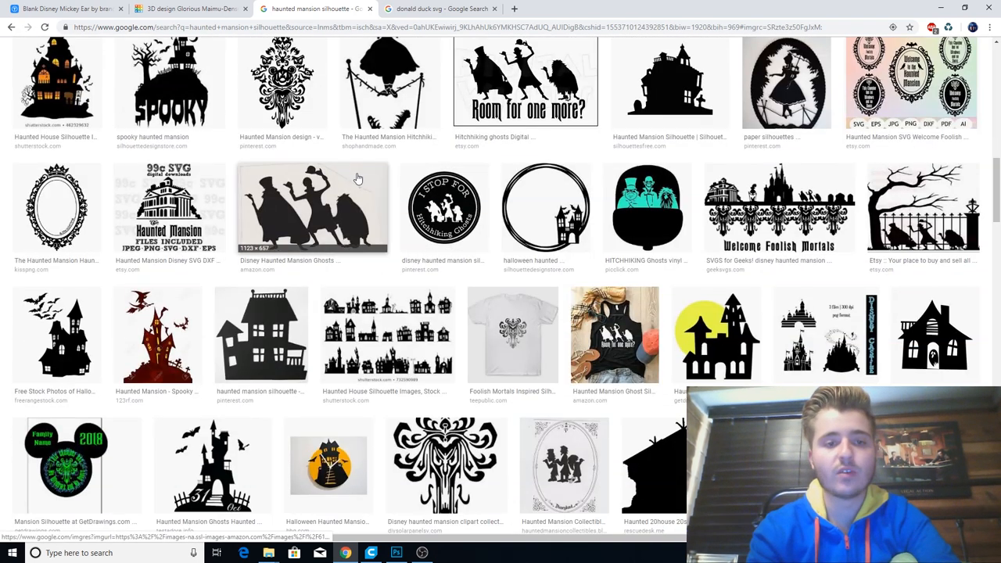
pyautogui.click(311, 206)
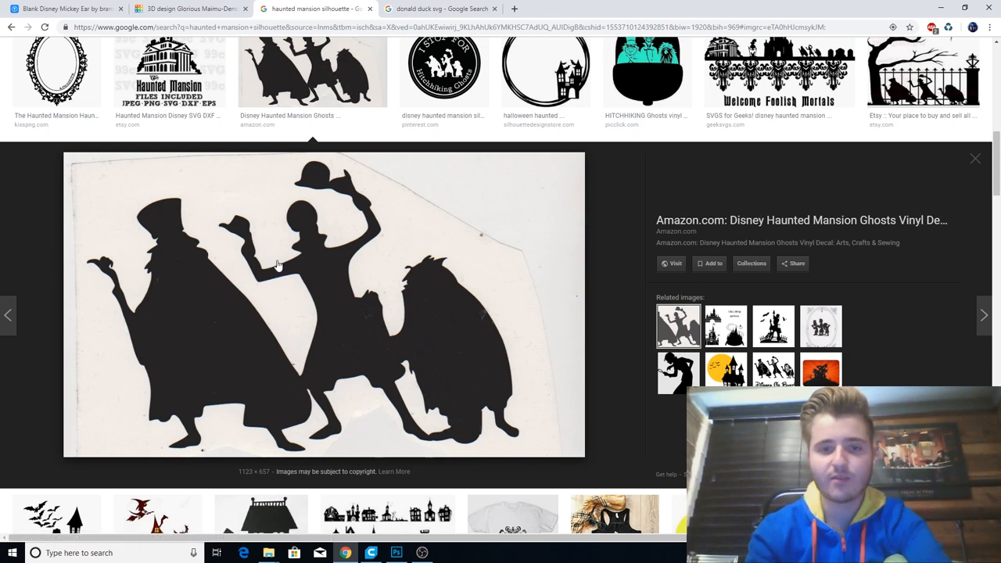
pyautogui.rightClick(277, 265)
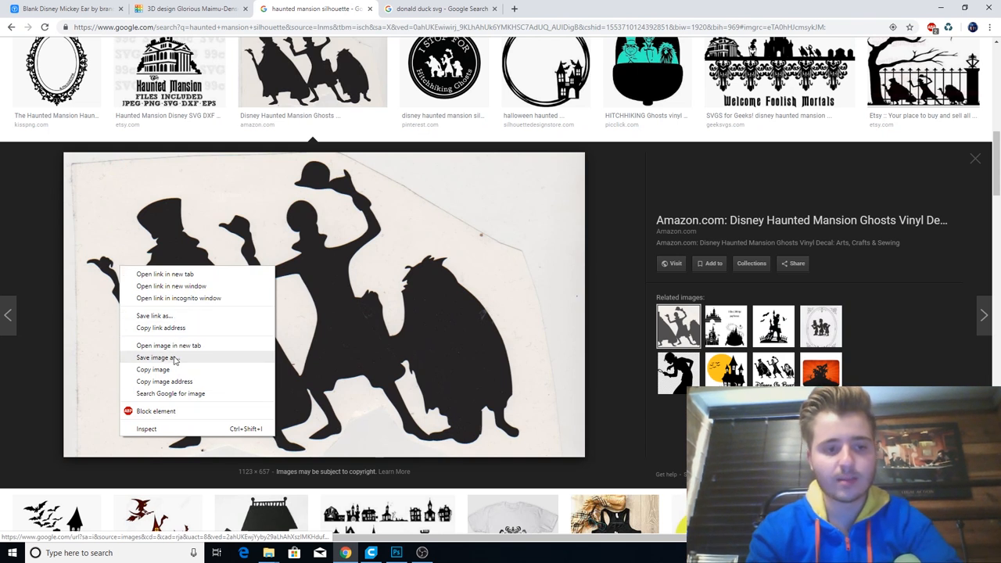
pyautogui.click(156, 357)
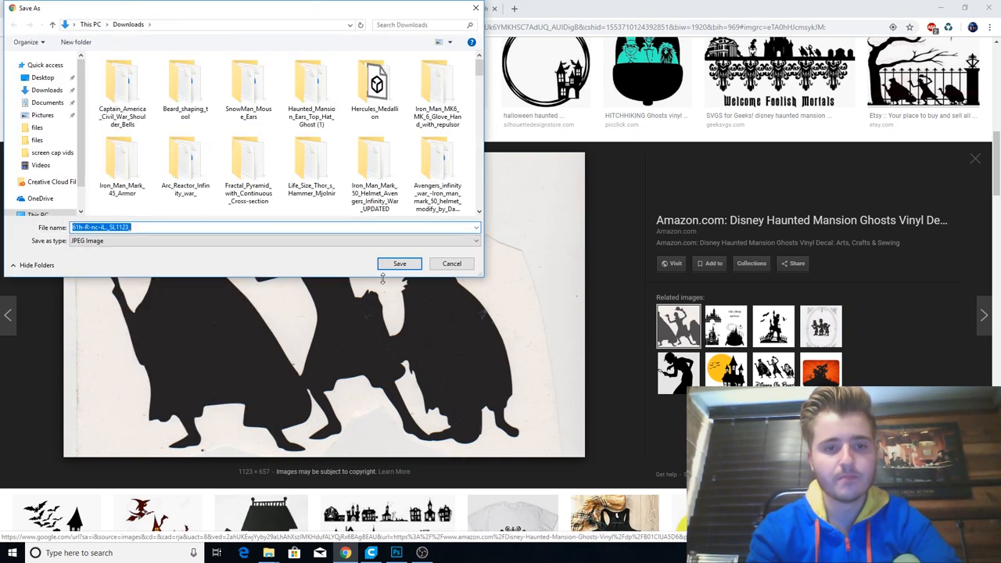
pyautogui.write('hitchki')
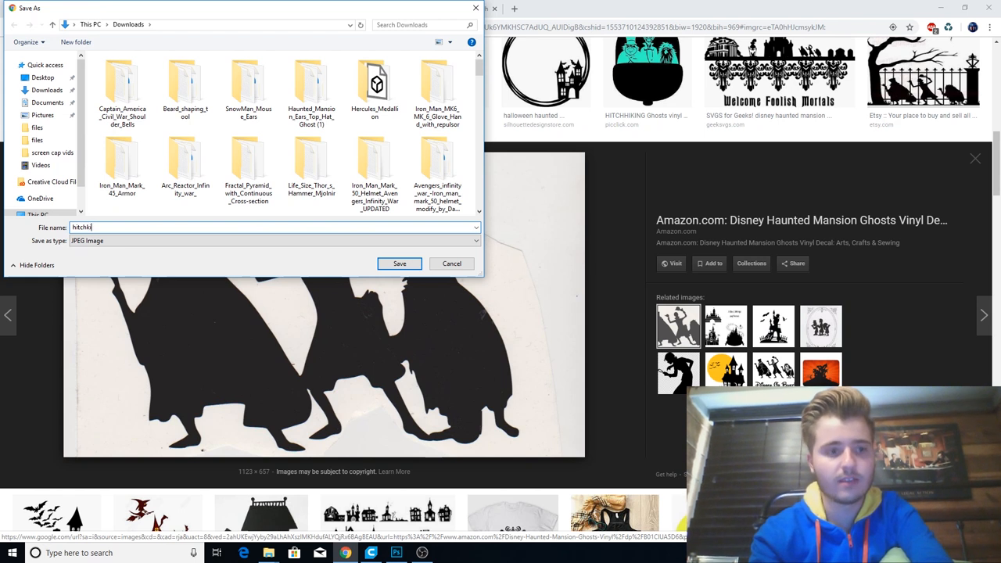
pyautogui.click(399, 264)
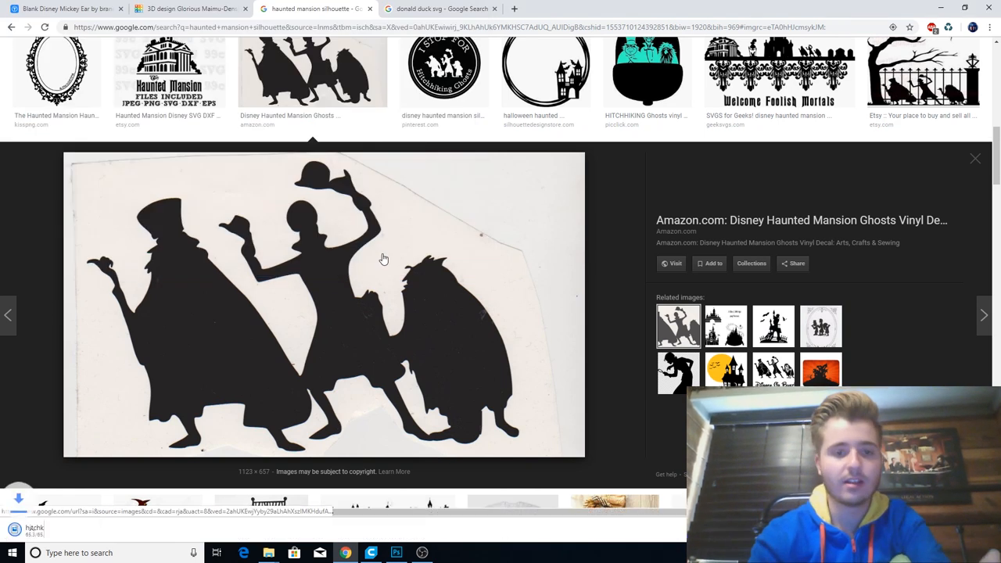
pyautogui.click(446, 9)
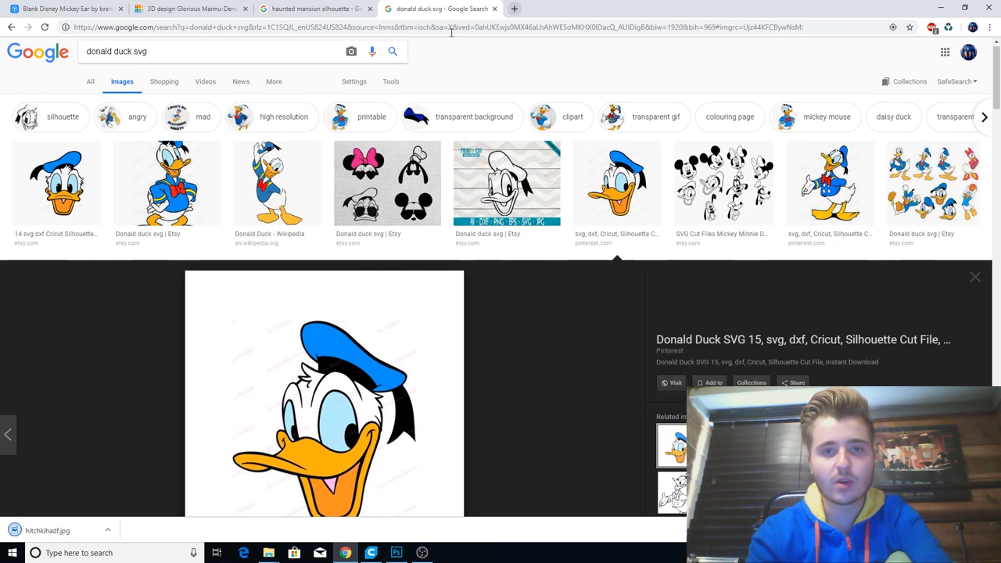
# Step: Google 'image to svg' and open the Online-Convert SVG image converter result
pyautogui.click(450, 34)
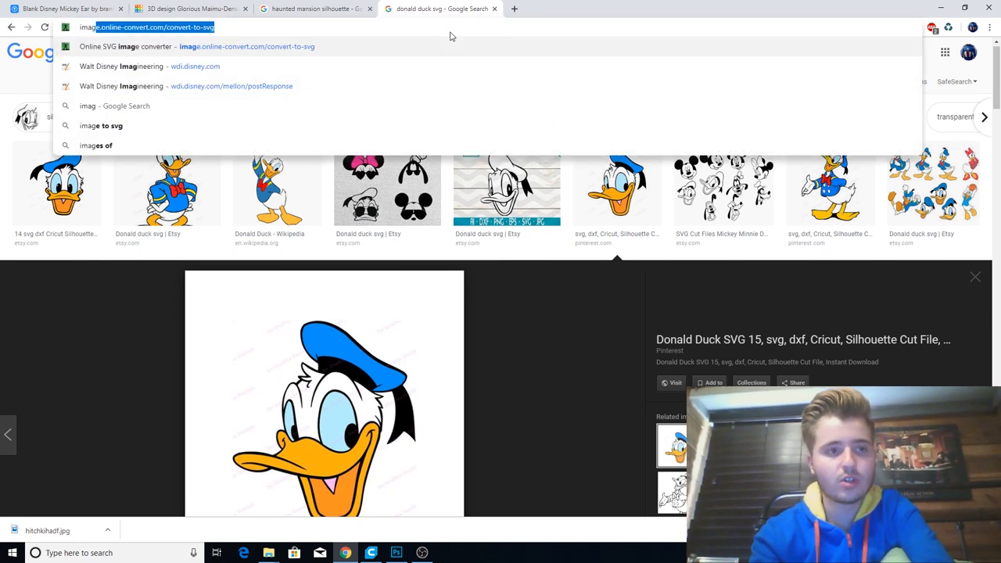
pyautogui.write('image to sv')
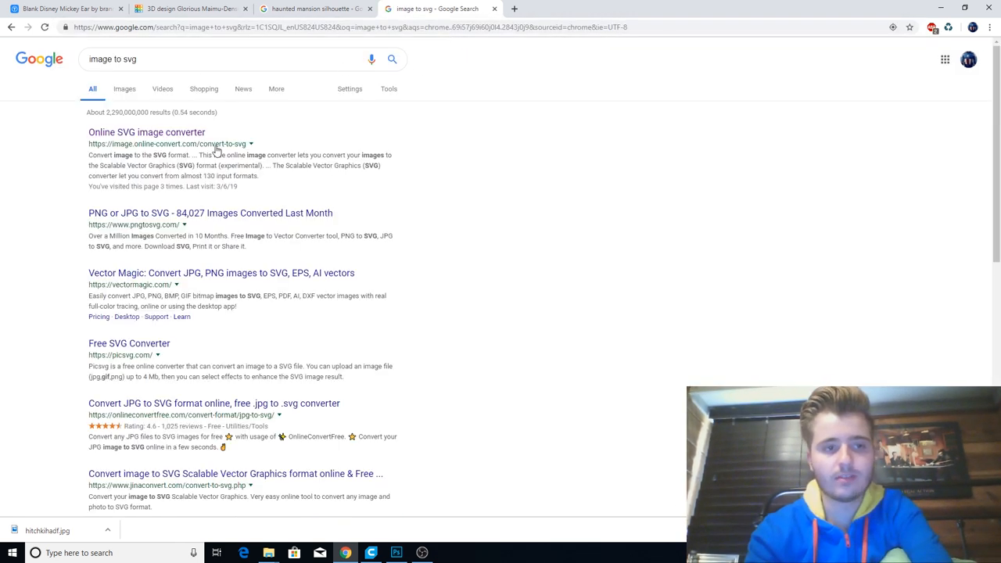
pyautogui.click(146, 132)
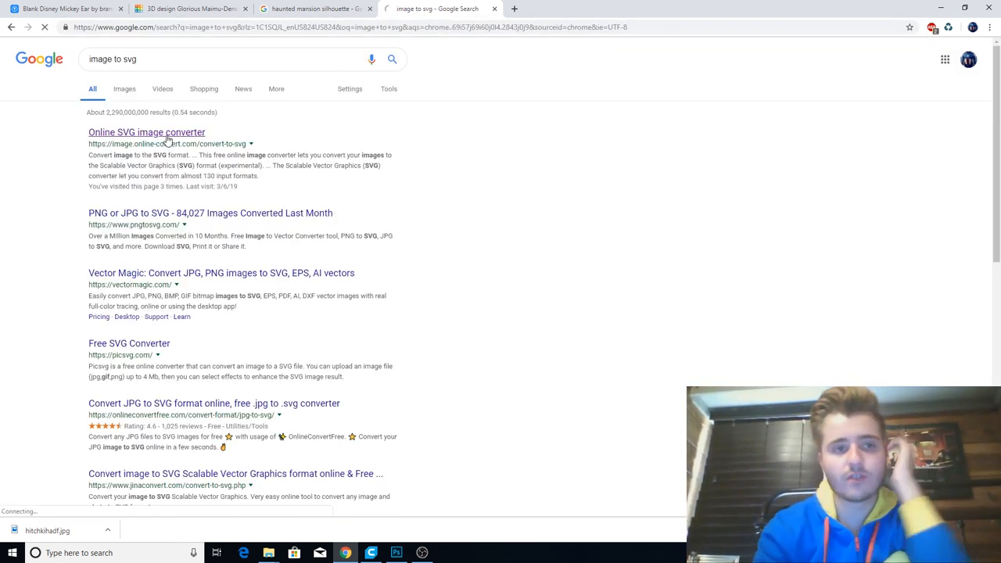
pyautogui.click(147, 133)
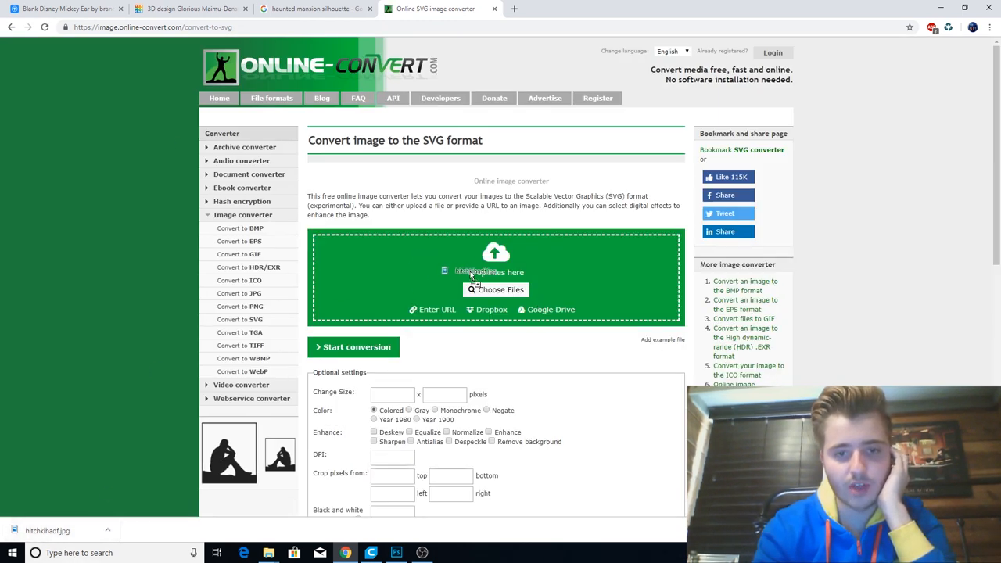
# Step: Add the hitchkihadf.jpg ghosts image to Online-Convert and start the SVG conversion
pyautogui.click(495, 289)
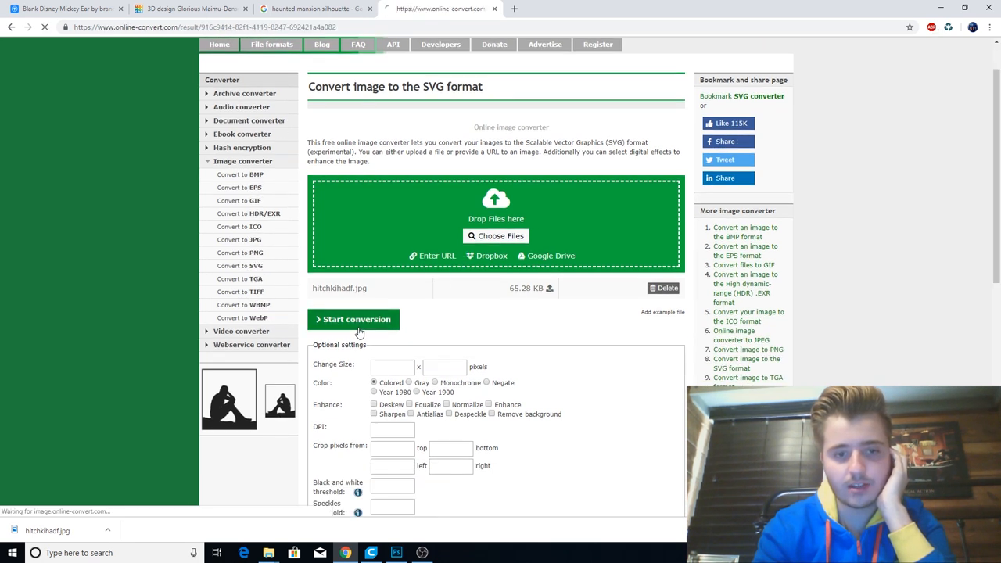
pyautogui.click(353, 319)
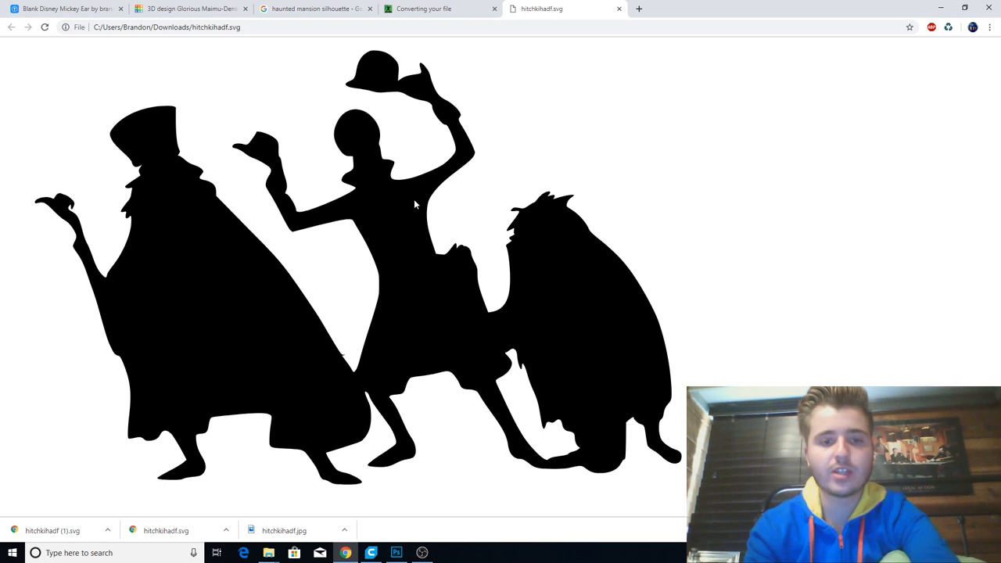
pyautogui.moveTo(284, 373)
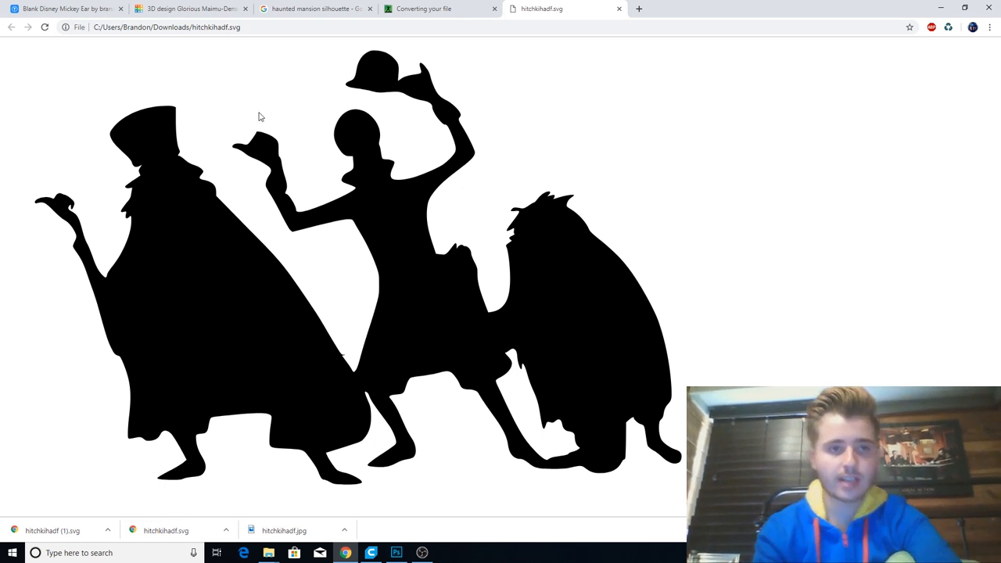
# Step: Import hitchkihadf (1).svg into the ear design at scale 20, sized 131.4 by 224.6
pyautogui.click(192, 9)
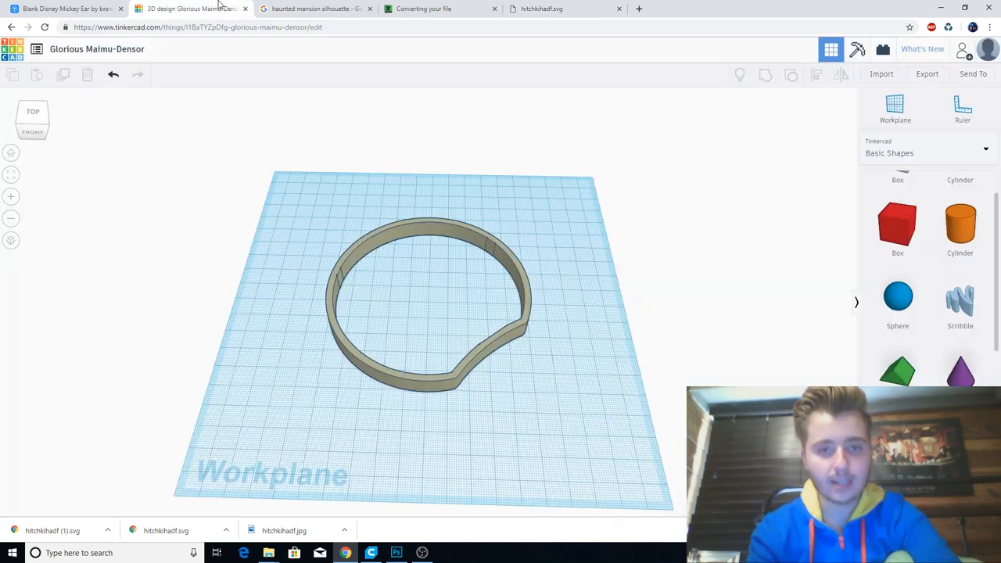
pyautogui.moveTo(881, 73)
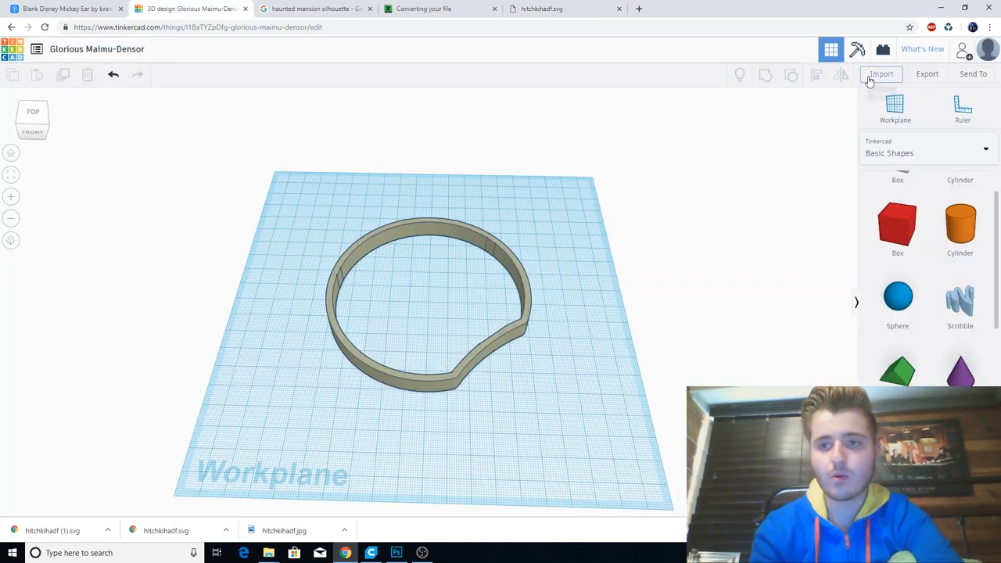
pyautogui.click(881, 73)
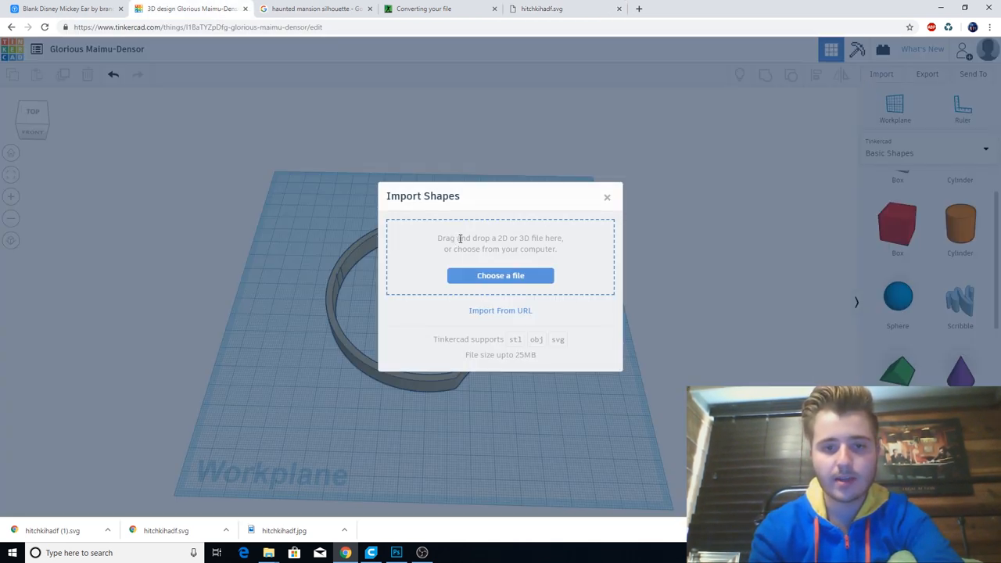
pyautogui.moveTo(551, 275)
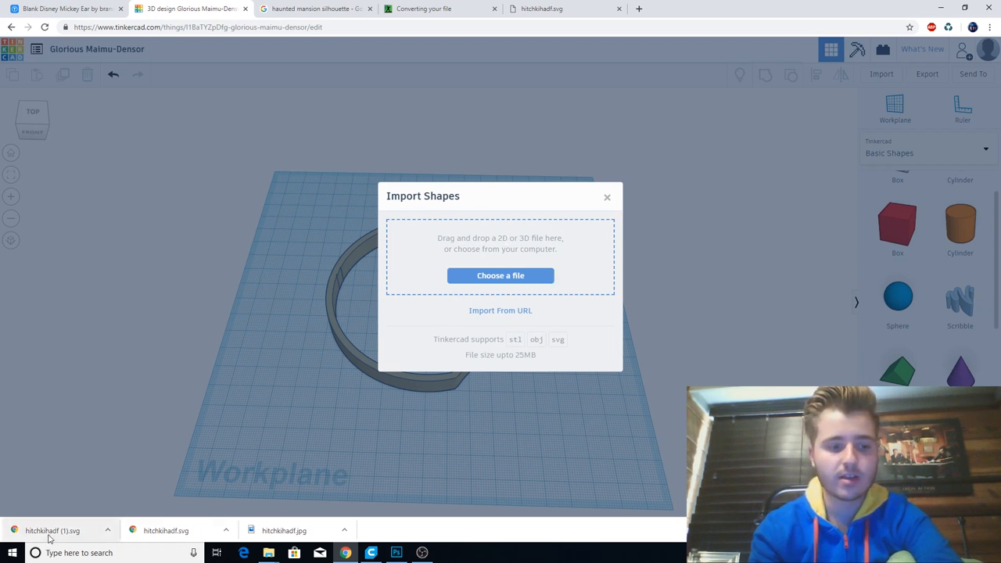
pyautogui.click(499, 275)
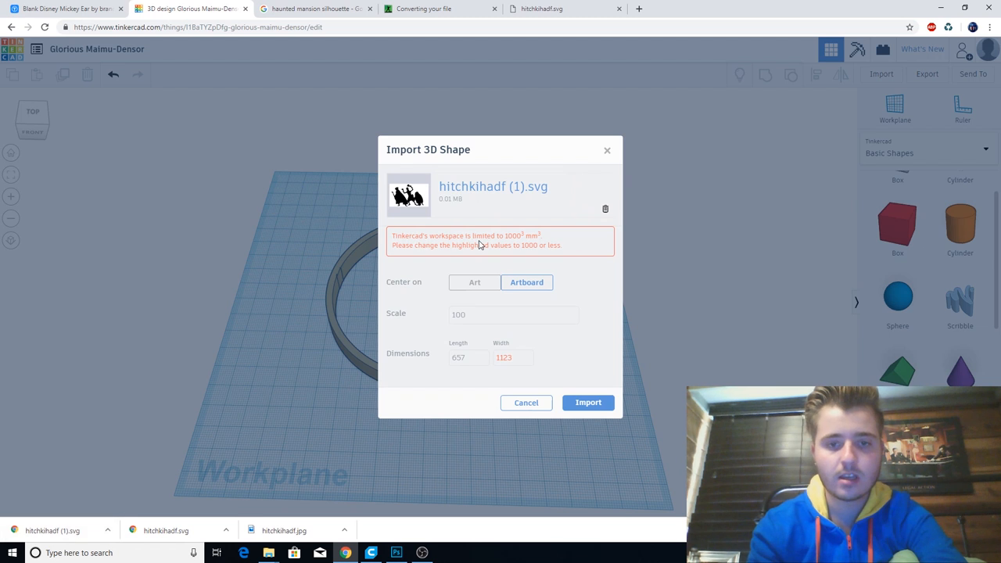
pyautogui.moveTo(514, 276)
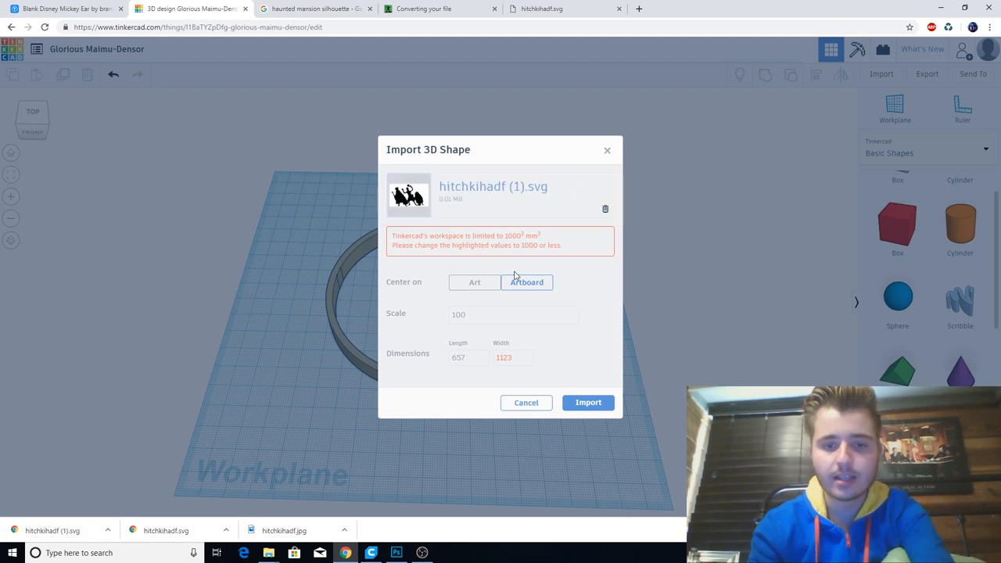
pyautogui.click(513, 314)
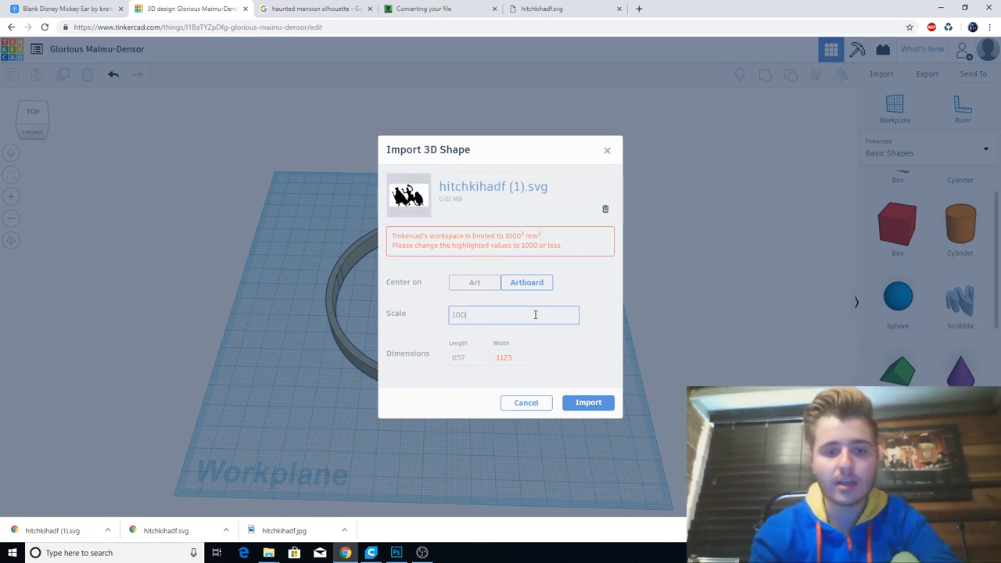
pyautogui.write('20')
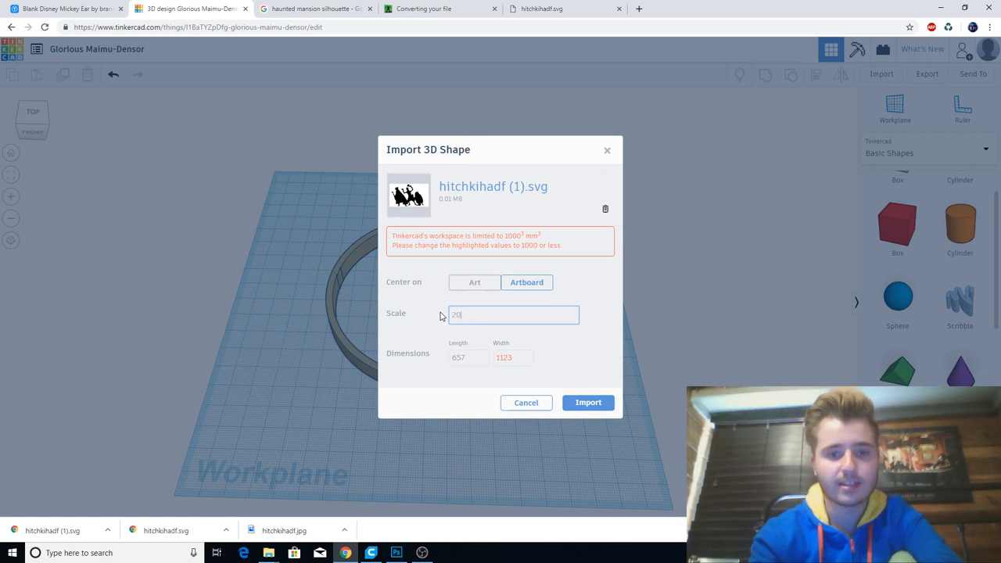
pyautogui.press('Enter')
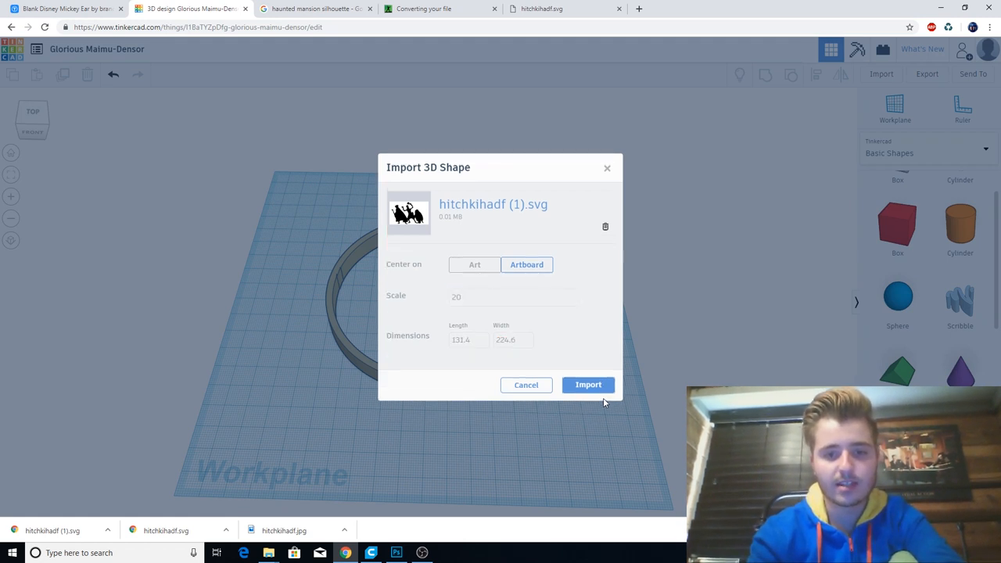
pyautogui.click(588, 384)
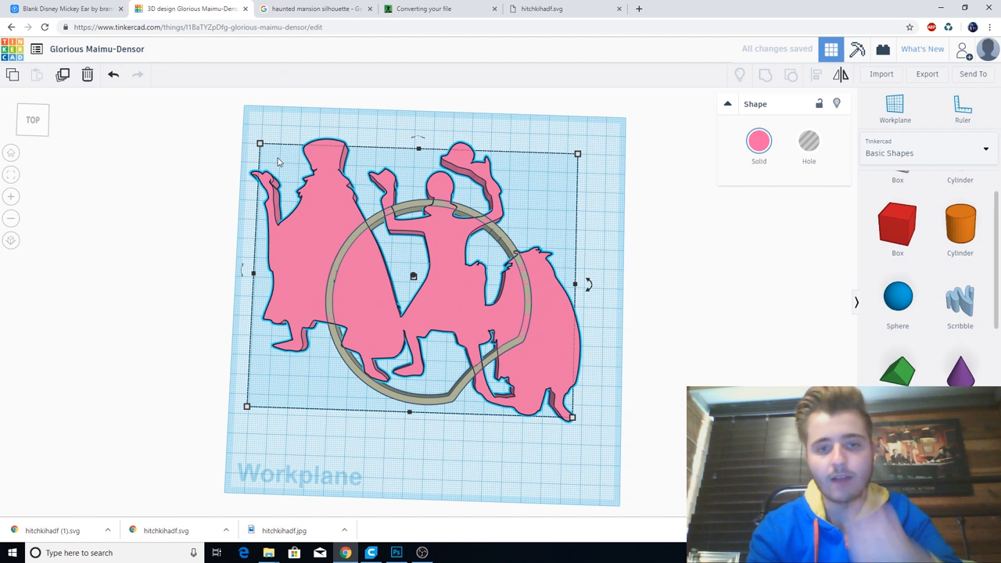
pyautogui.moveTo(266, 146)
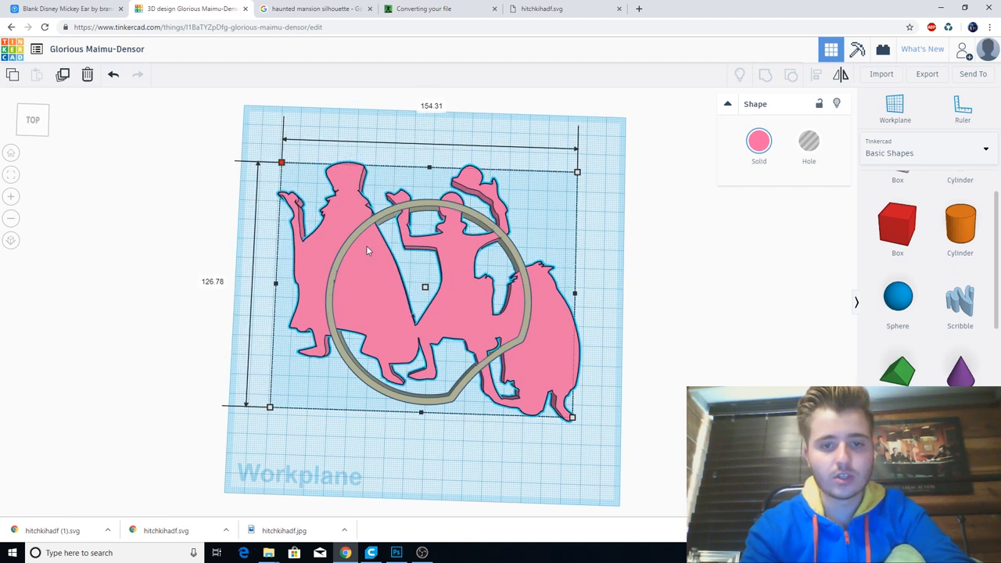
# Step: Shrink the pink ghosts silhouette by its corner handle to fit inside the ear ring
pyautogui.moveTo(282, 162); pyautogui.dragTo(332, 204)
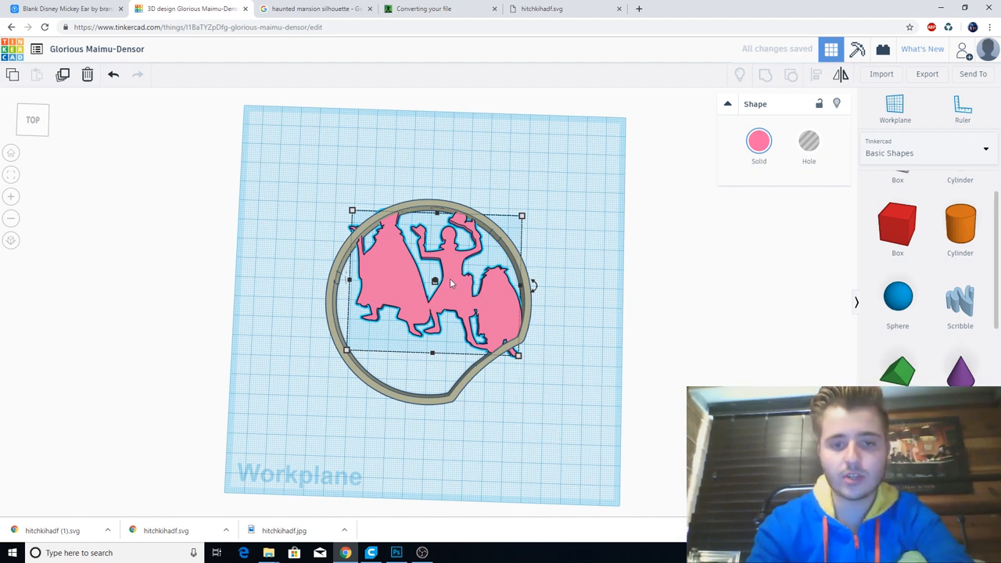
# Step: Move the ghosts silhouette out of the ring, then place it back after mirroring the ring
pyautogui.moveTo(434, 282); pyautogui.dragTo(578, 181)
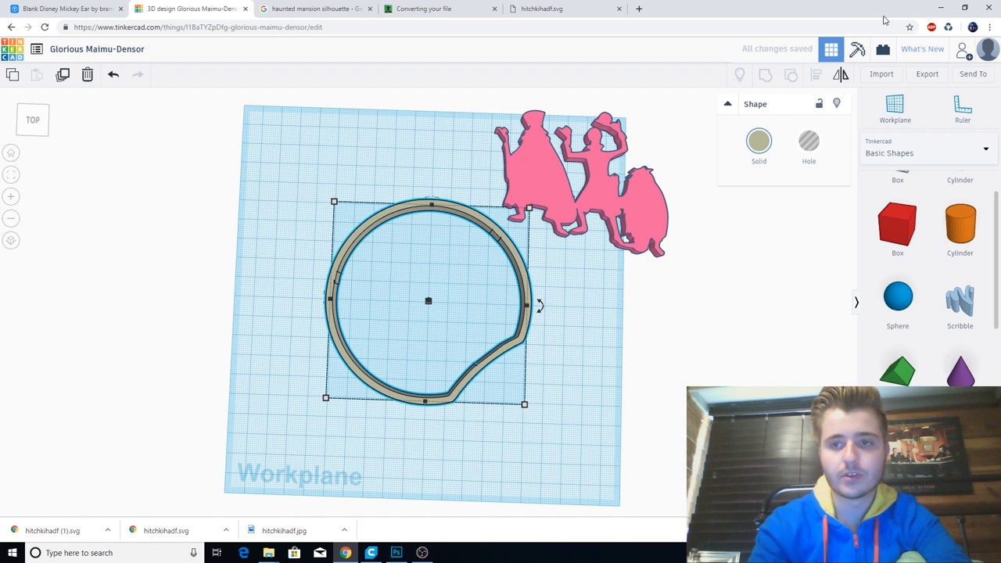
pyautogui.moveTo(861, 74)
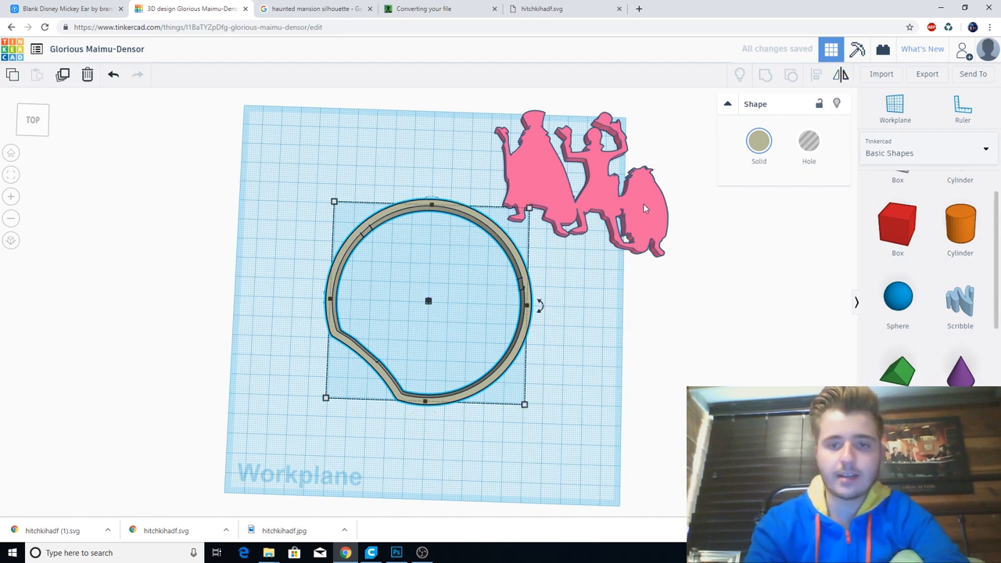
pyautogui.moveTo(579, 187); pyautogui.dragTo(450, 250)
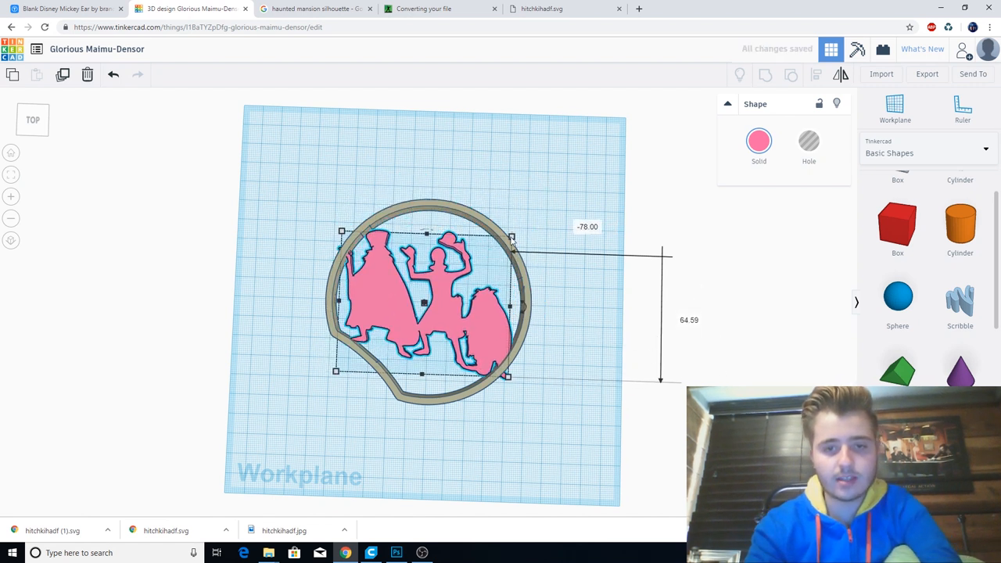
# Step: Resize the ghost silhouette to about 78 by 64 and rotate it to a new angle
pyautogui.moveTo(512, 236); pyautogui.dragTo(492, 252)
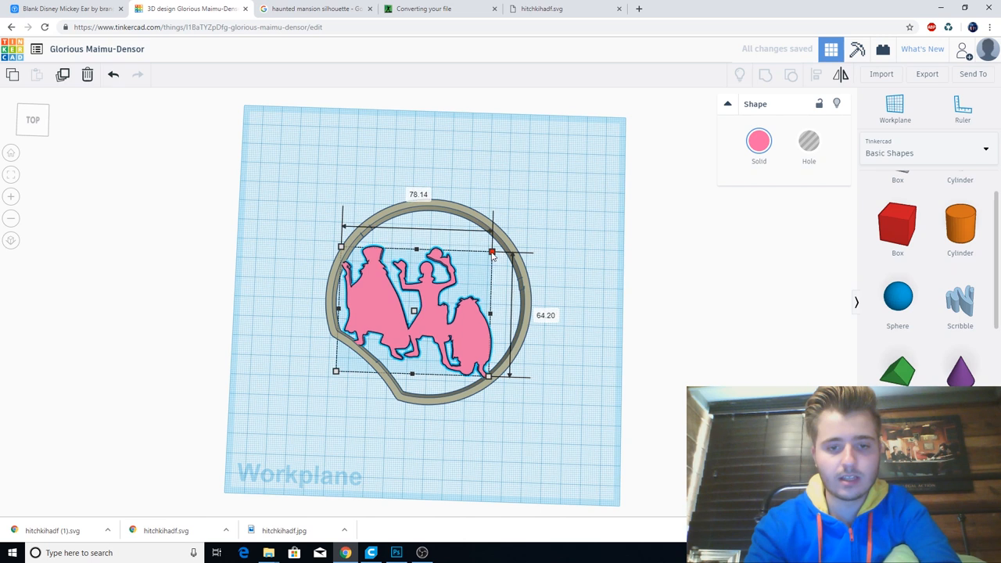
pyautogui.click(592, 235)
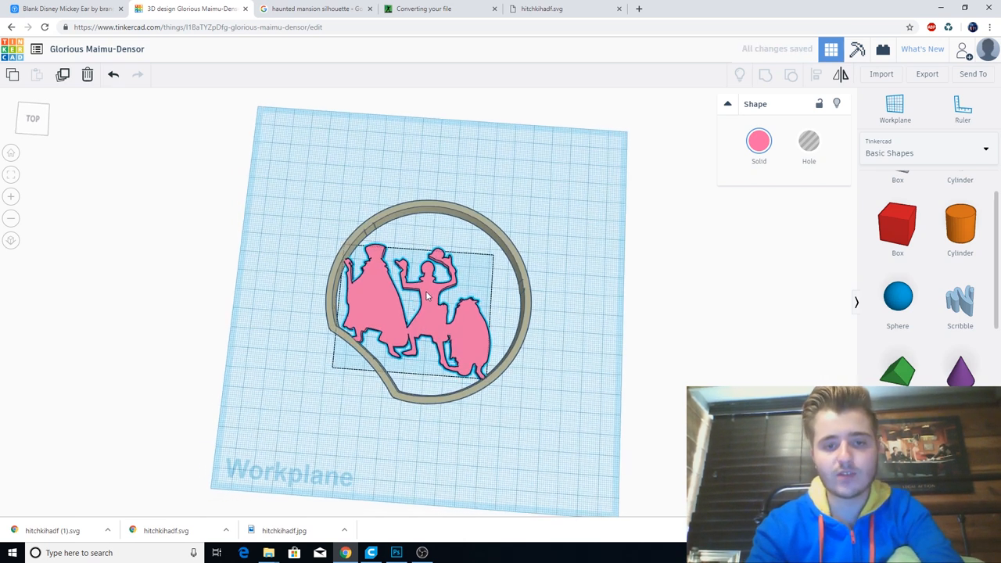
pyautogui.click(426, 312)
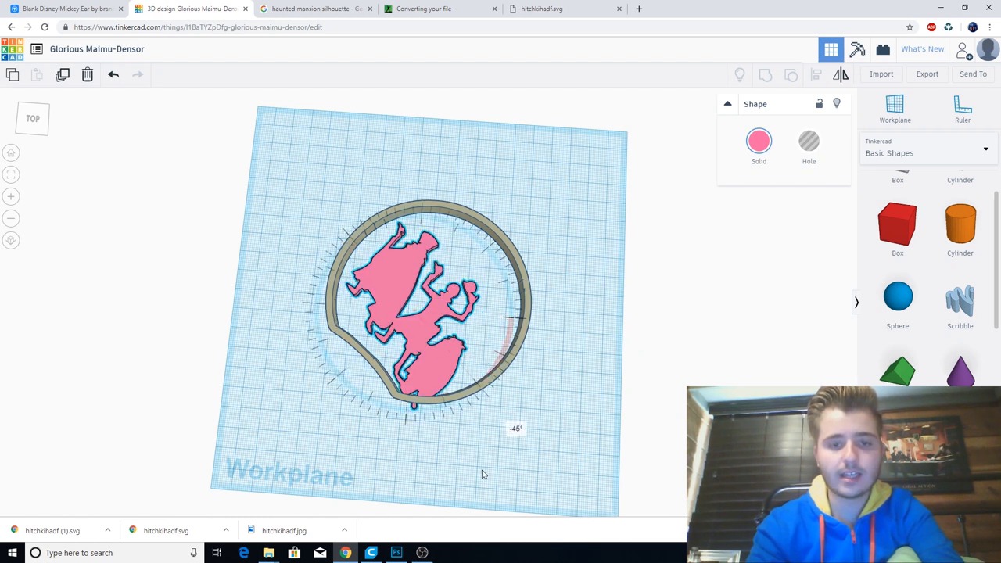
pyautogui.moveTo(482, 473); pyautogui.dragTo(522, 464)
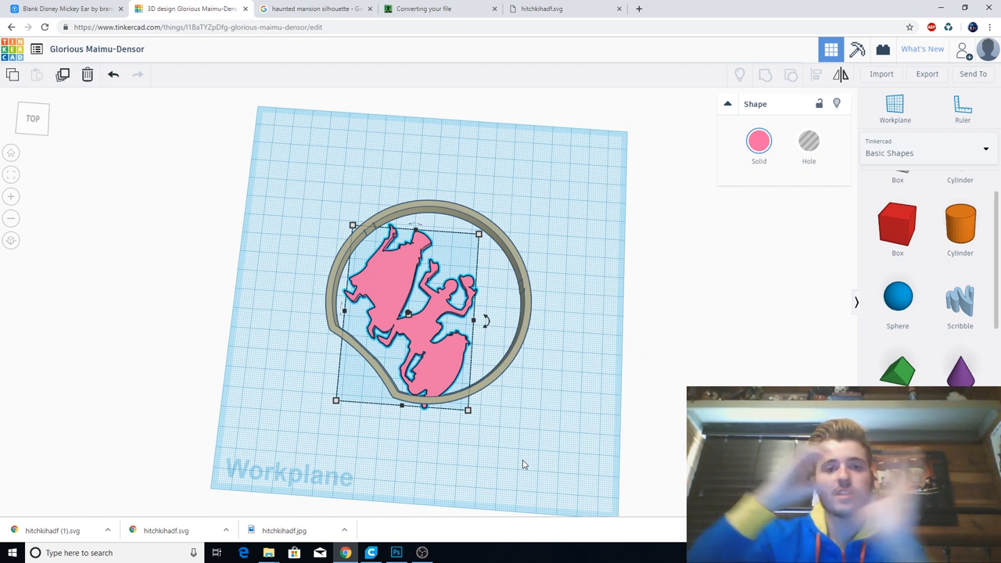
pyautogui.moveTo(448, 353)
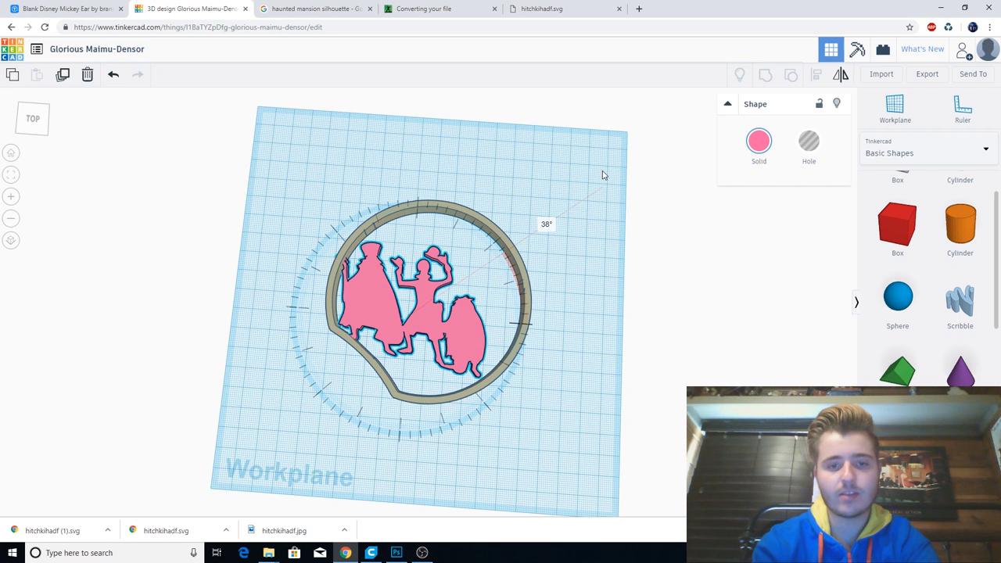
# Step: Nudge the silhouette inside the ring and return to the haunted mansion image results
pyautogui.click(411, 328)
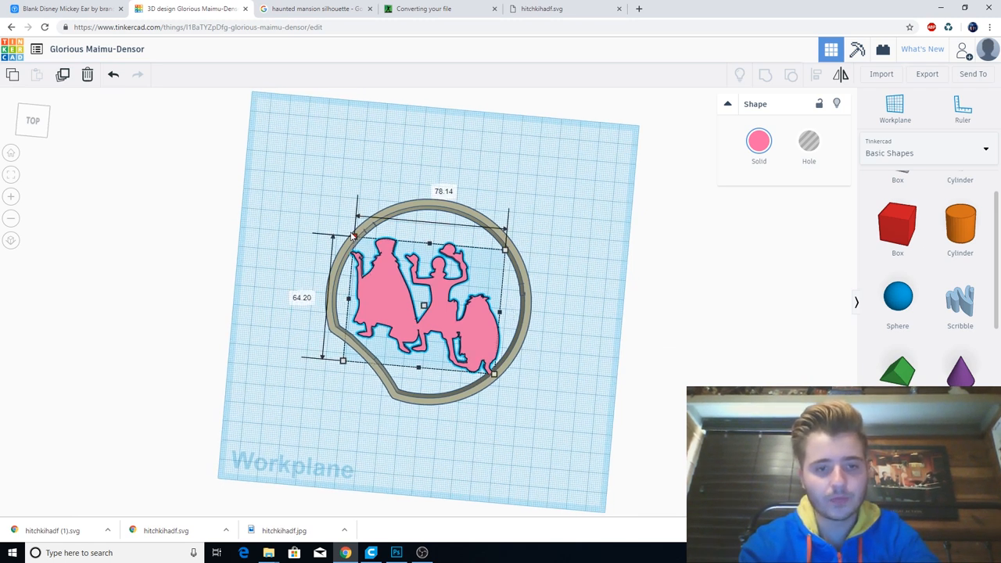
pyautogui.moveTo(353, 235); pyautogui.dragTo(350, 233)
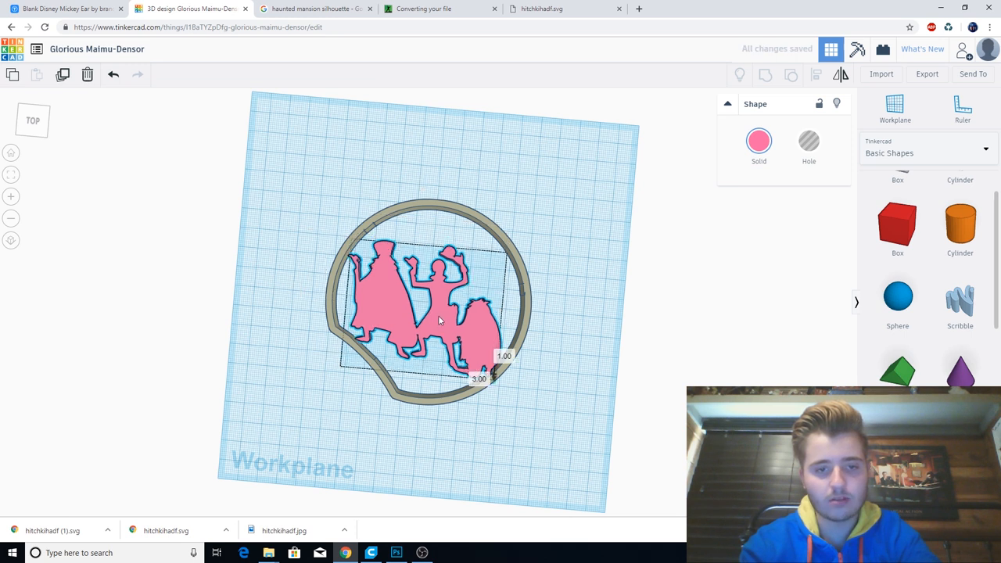
pyautogui.click(437, 318)
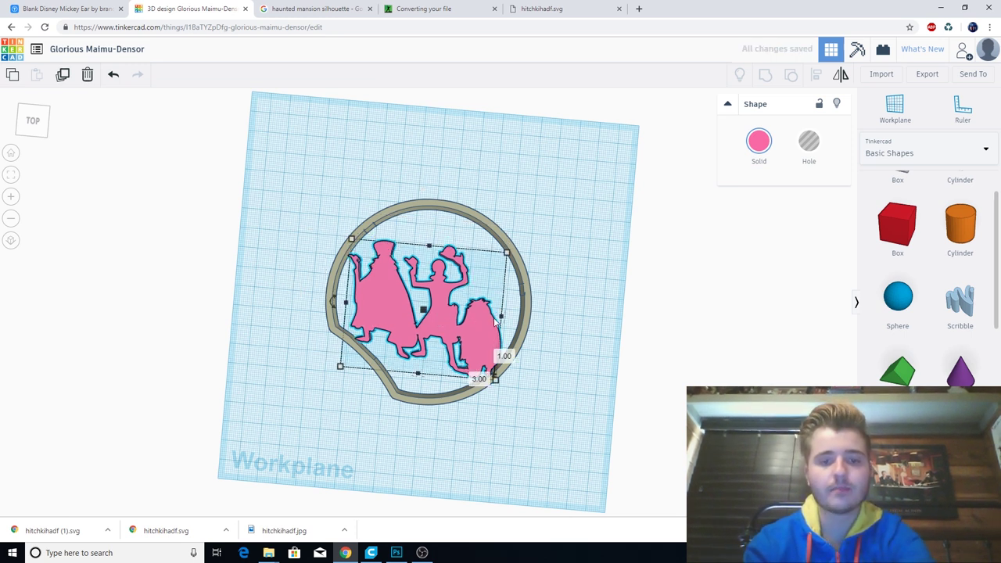
pyautogui.moveTo(585, 72)
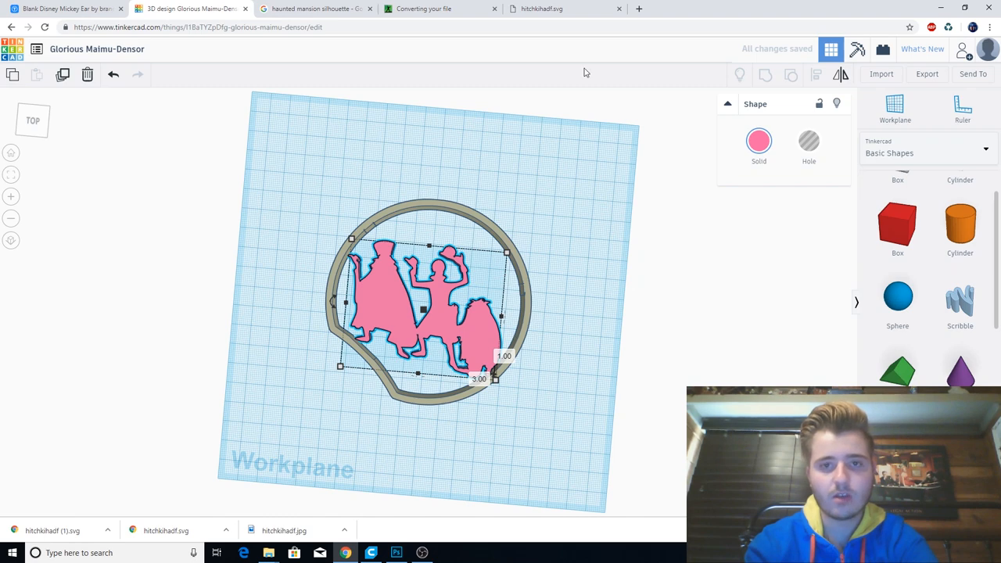
pyautogui.click(336, 9)
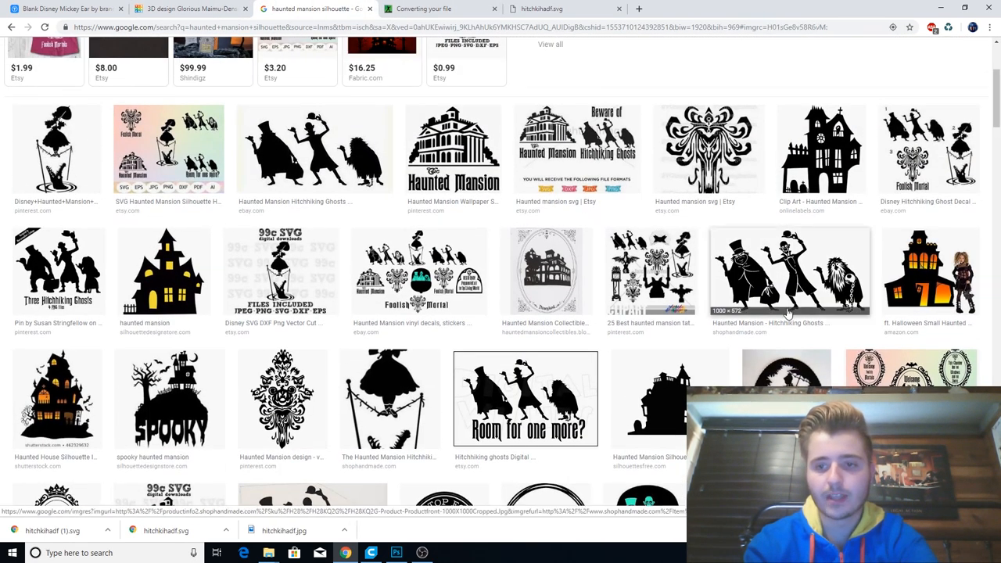
# Step: Preview the enlarged Hitchhiking Ghosts decal, then return to the Tinkercad design
pyautogui.click(789, 271)
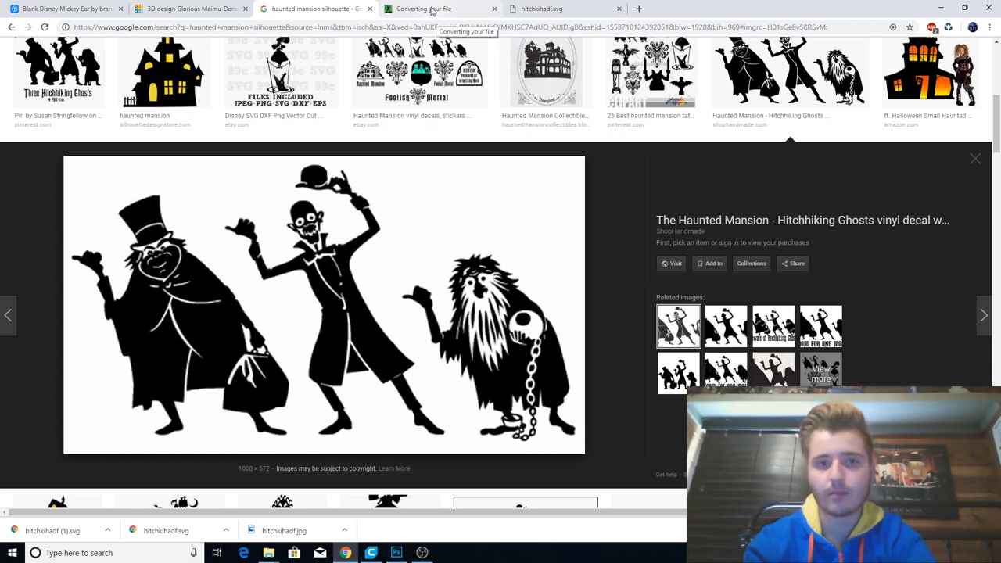
pyautogui.click(187, 10)
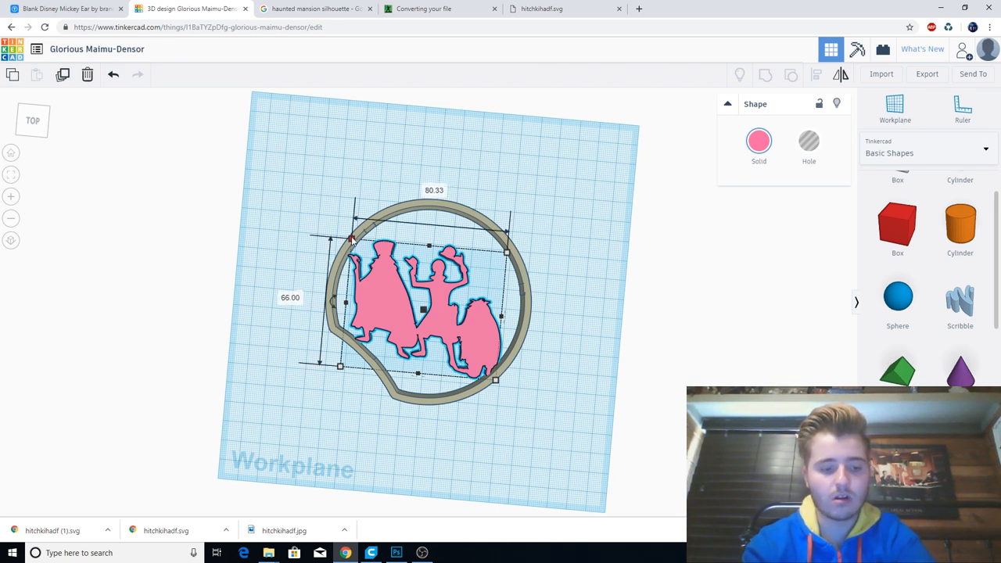
# Step: Enlarge the ghost silhouette to 80.33 by 66.00, set its height to 9, and reposition it
pyautogui.moveTo(353, 239); pyautogui.dragTo(350, 235)
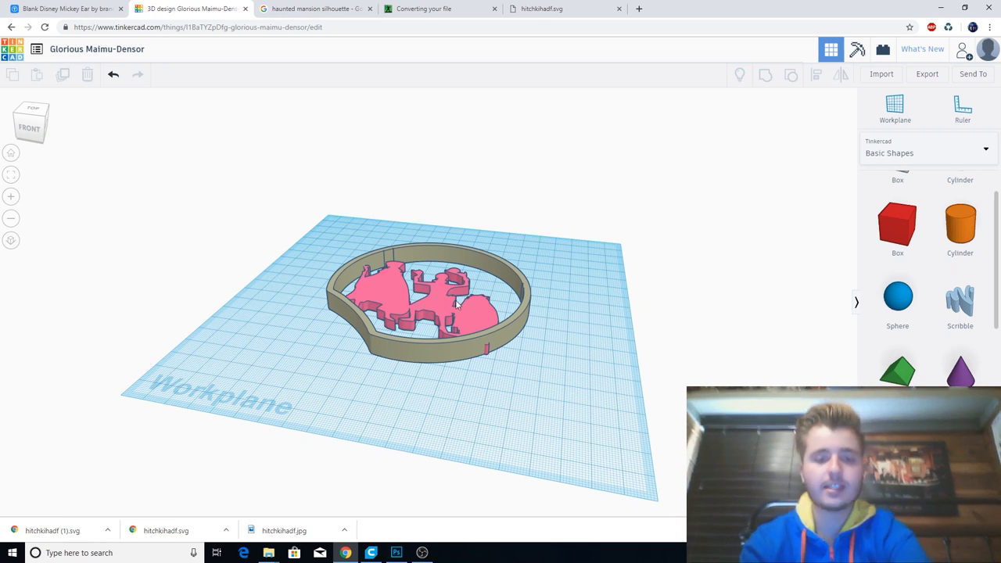
pyautogui.moveTo(442, 294)
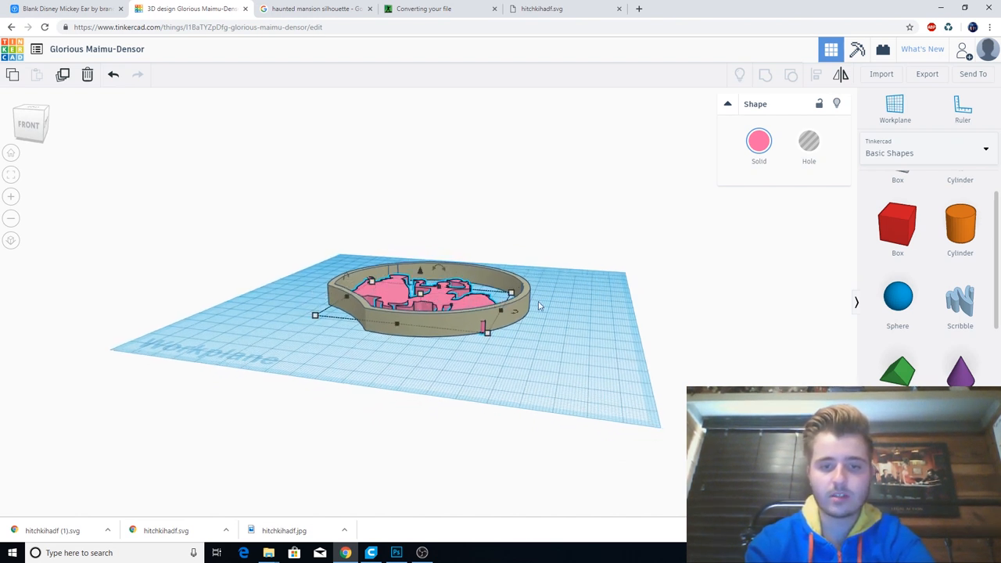
pyautogui.moveTo(352, 272)
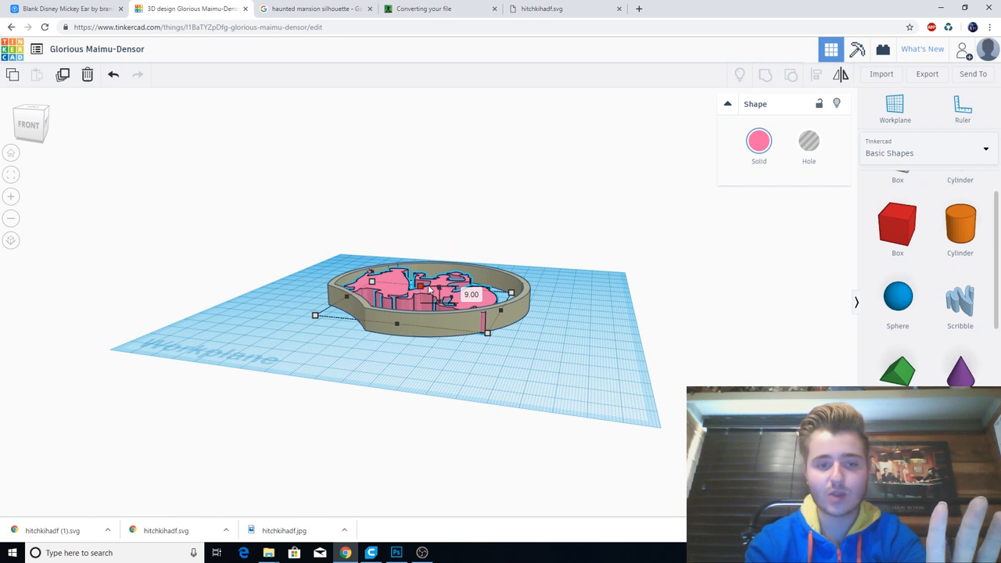
pyautogui.moveTo(557, 275)
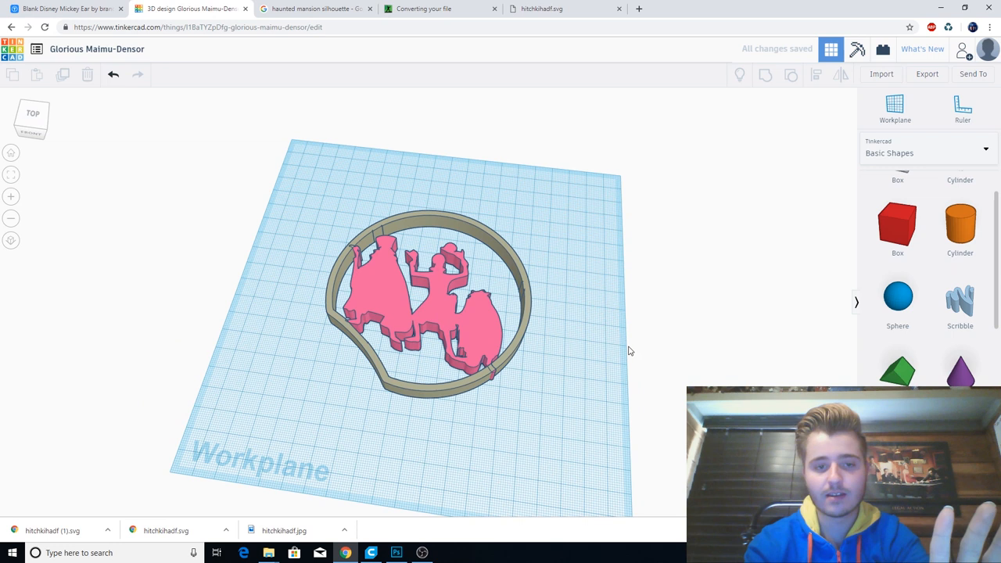
pyautogui.click(415, 305)
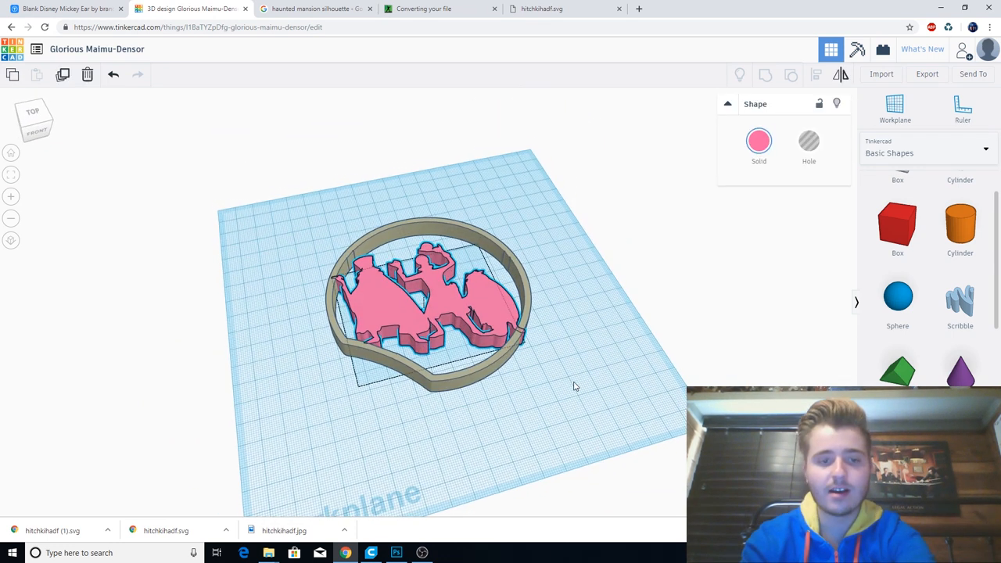
pyautogui.click(418, 304)
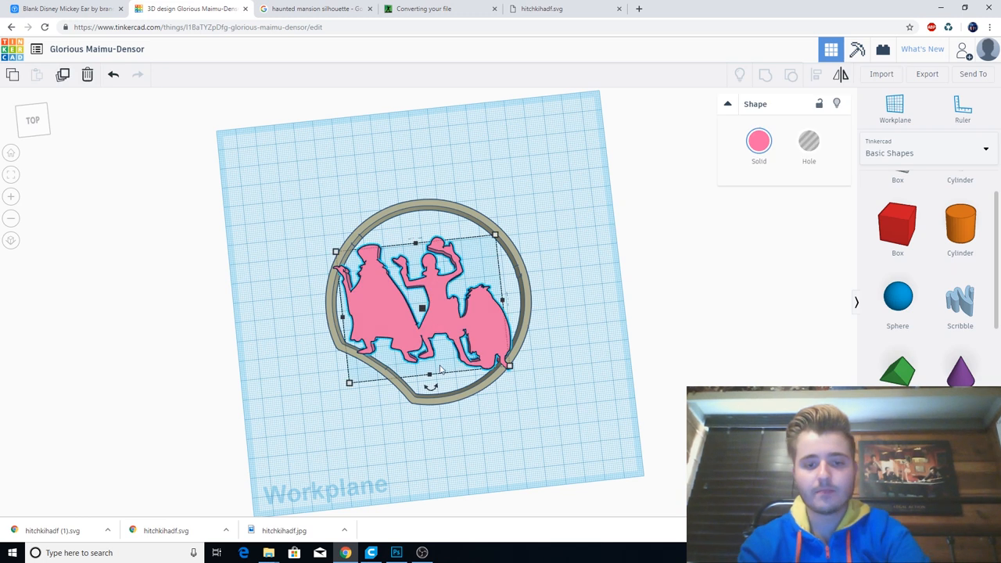
pyautogui.moveTo(469, 334)
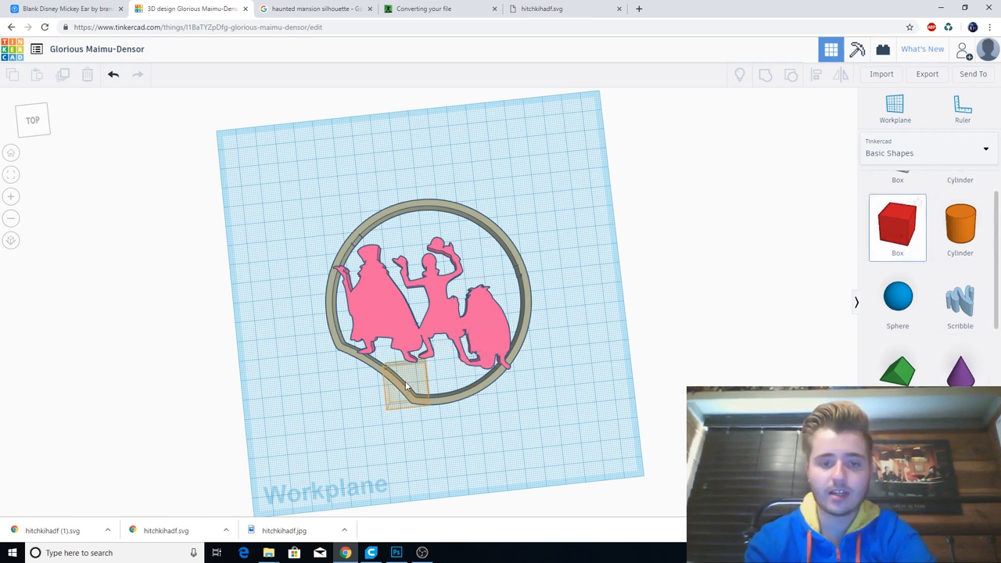
pyautogui.click(405, 391)
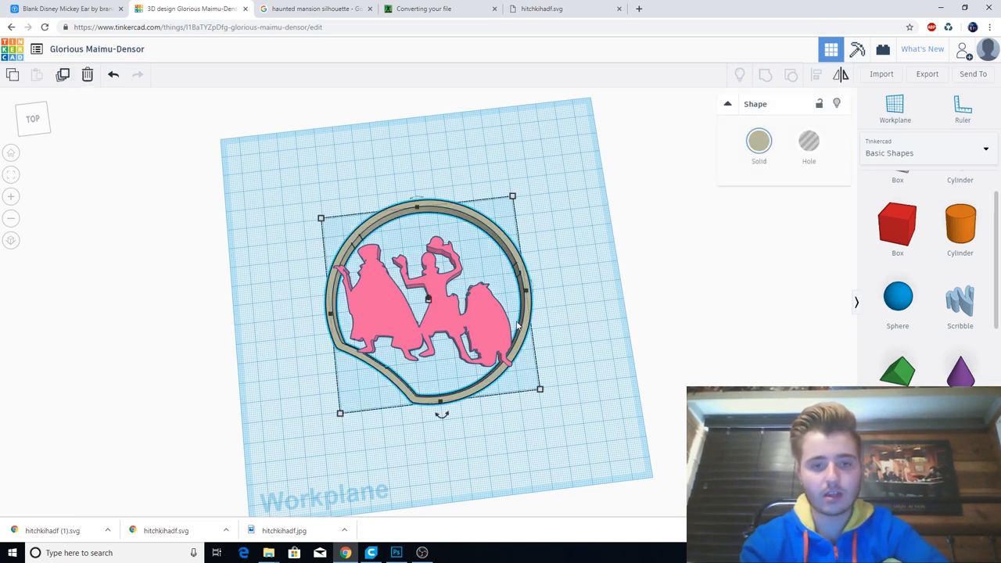
pyautogui.moveTo(486, 326)
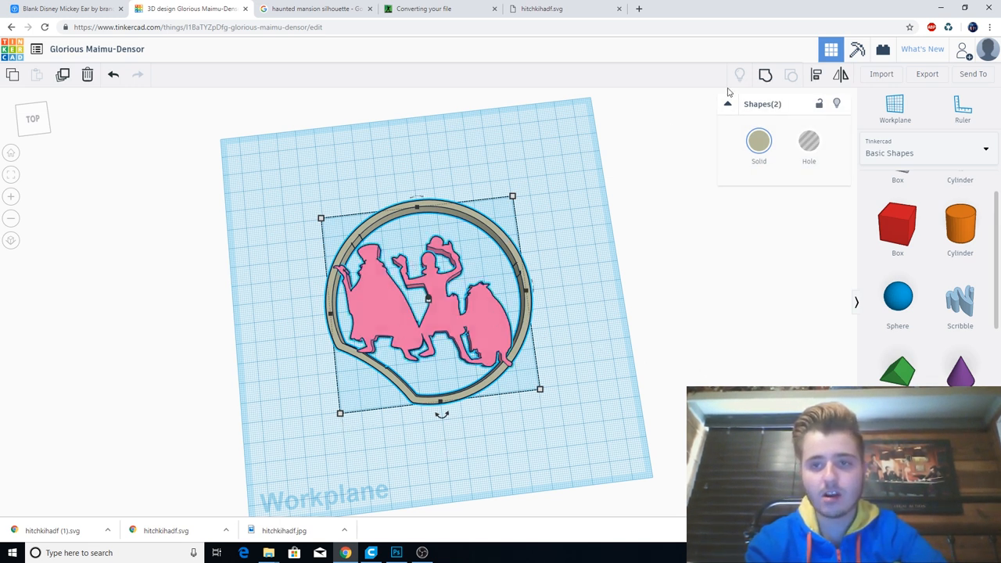
pyautogui.moveTo(778, 74)
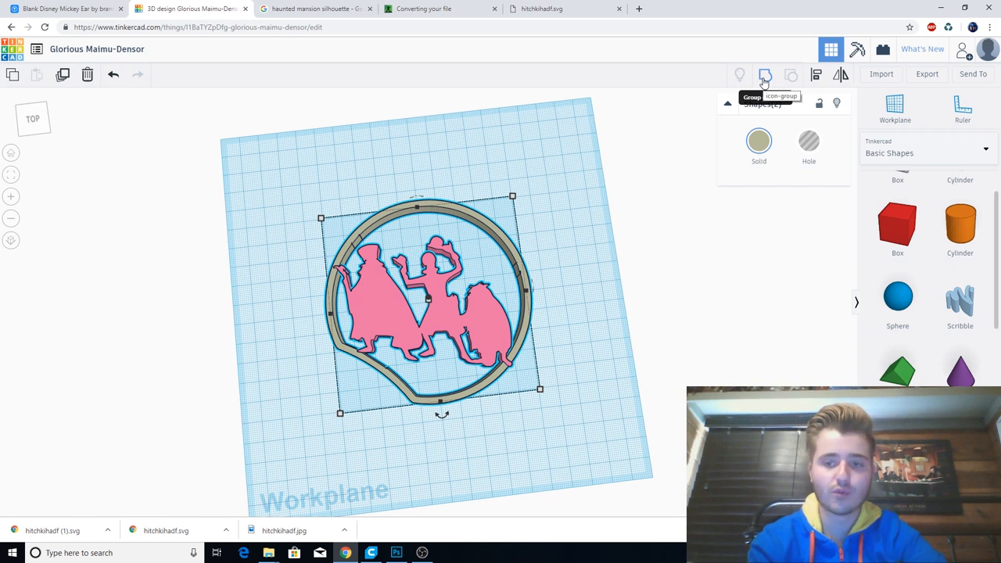
# Step: Group the ear ring and ghosts silhouette into one tan shape and select it
pyautogui.click(765, 75)
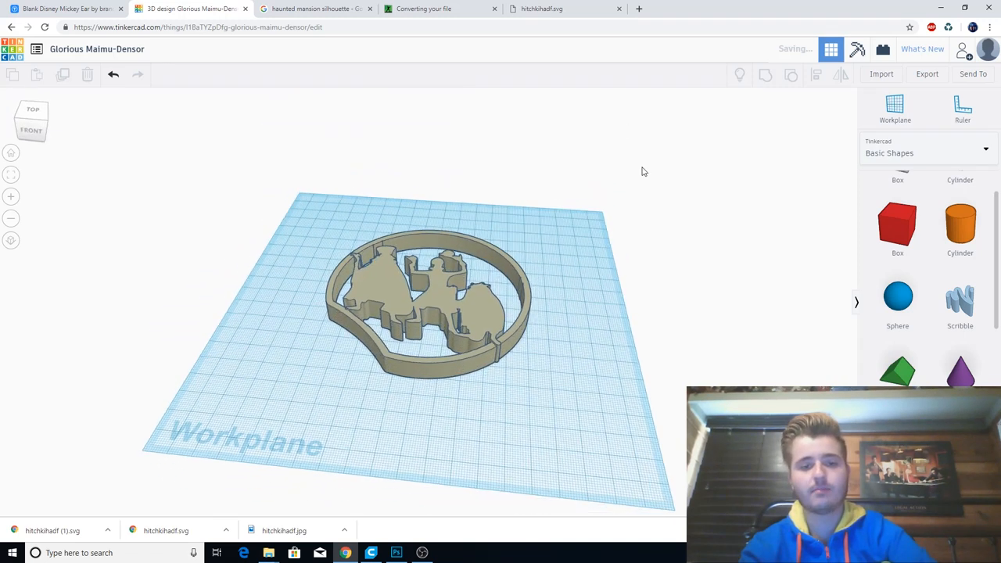
pyautogui.click(418, 297)
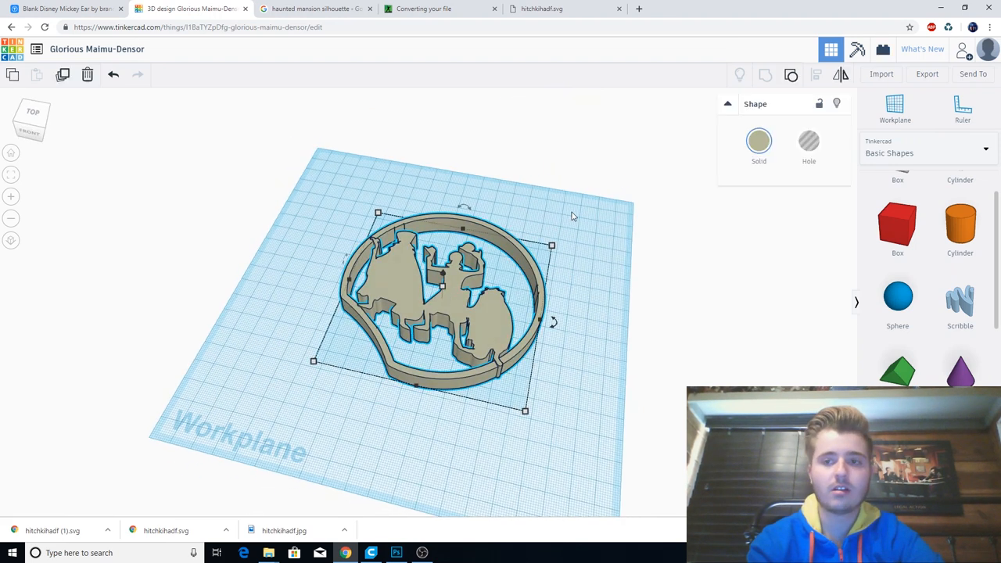
# Step: Export the selected grouped ear piece as an STL for 3D printing
pyautogui.click(927, 74)
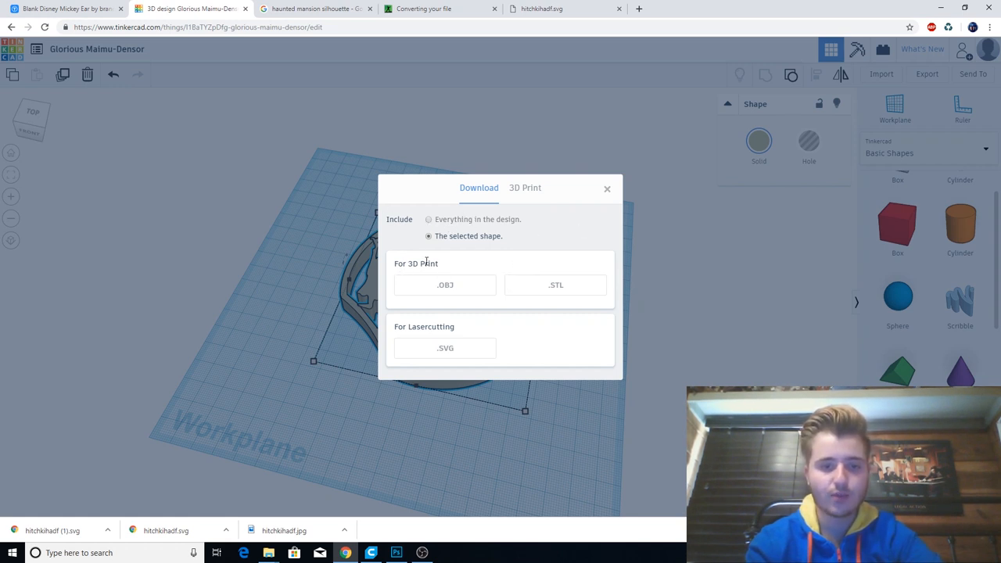
pyautogui.moveTo(572, 305)
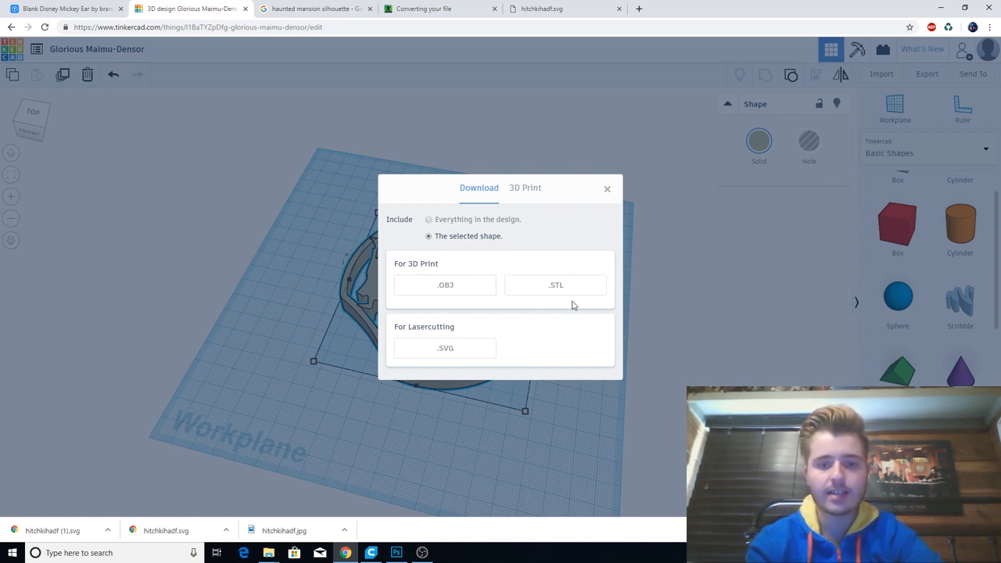
pyautogui.moveTo(599, 286)
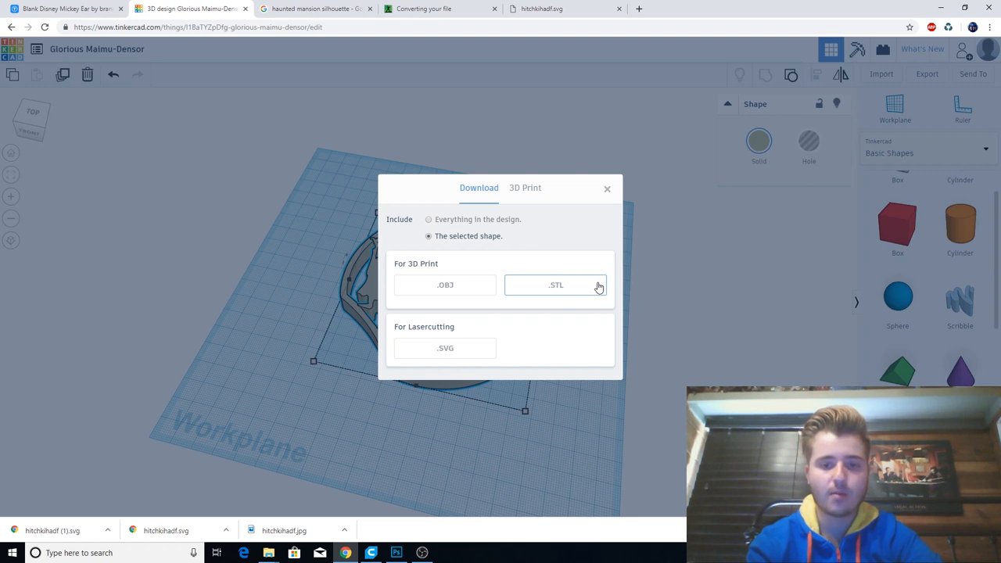
pyautogui.click(555, 285)
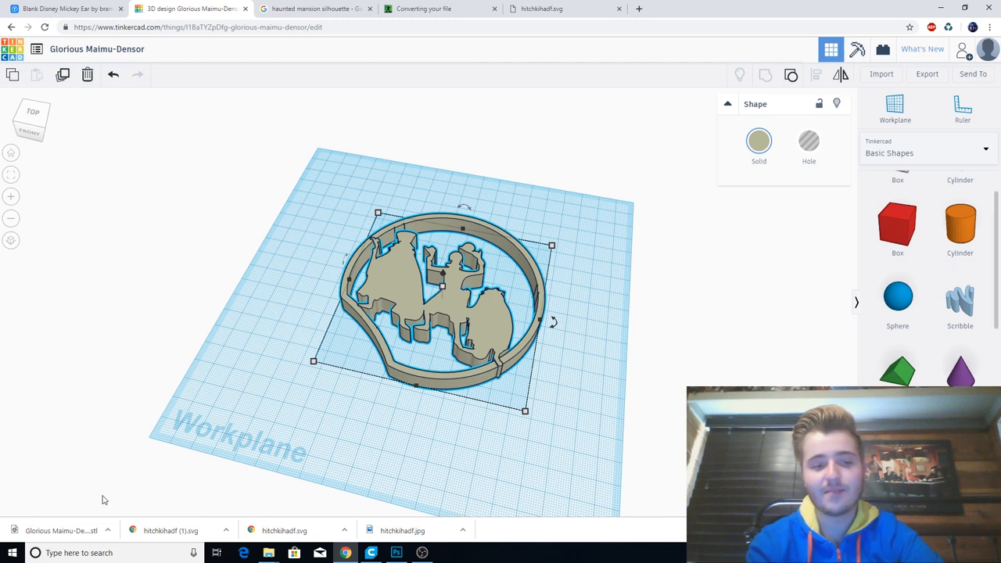
pyautogui.moveTo(116, 434)
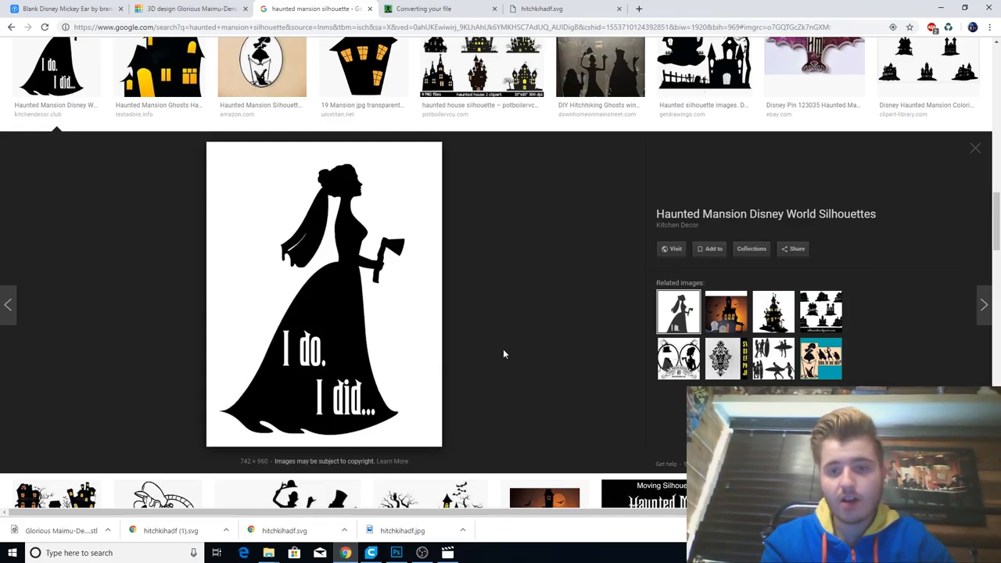
pyautogui.moveTo(386, 452)
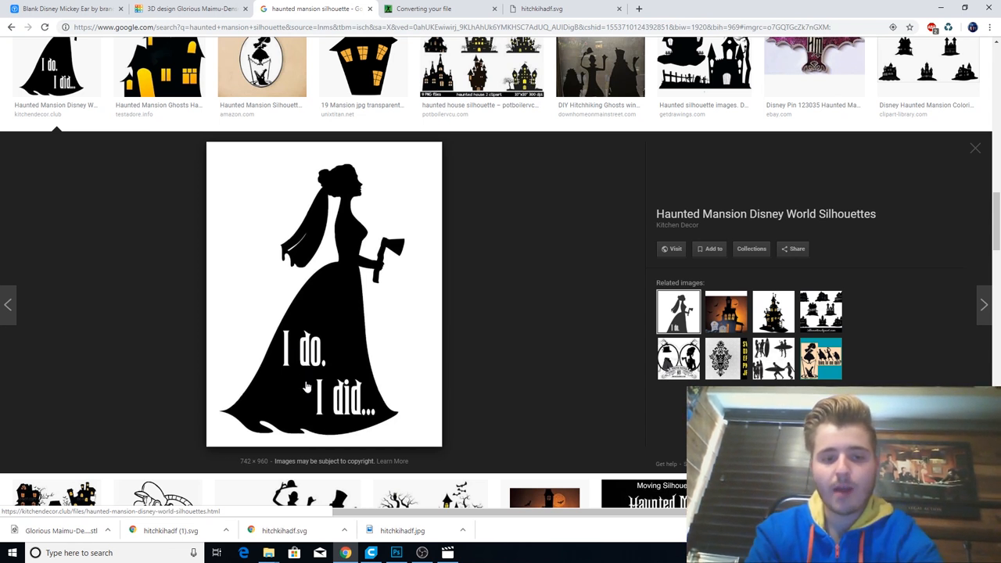
pyautogui.moveTo(329, 361)
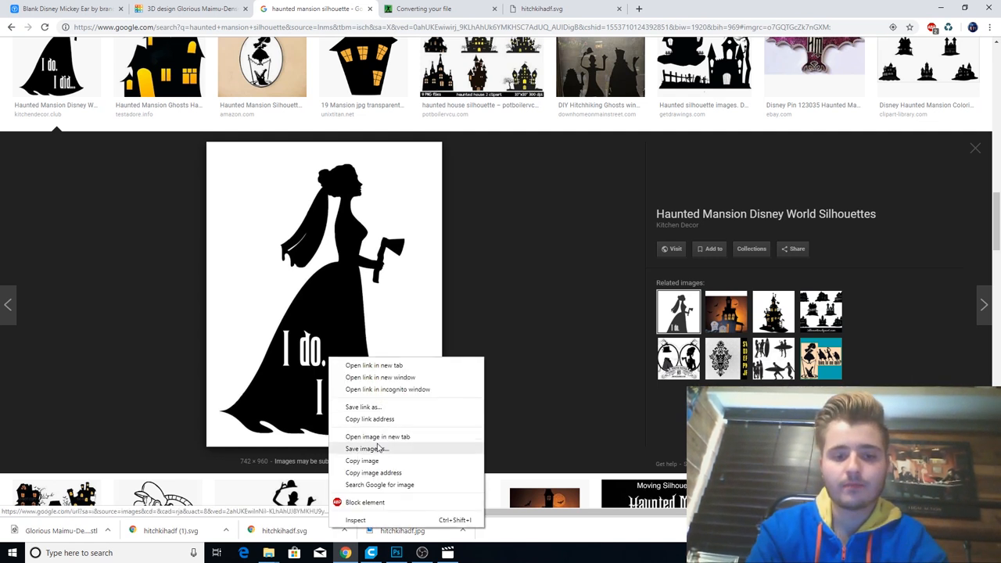
# Step: Save the bride silhouette as haunted-mansion-silhouette-1 in Downloads and open it in Photoshop
pyautogui.click(365, 447)
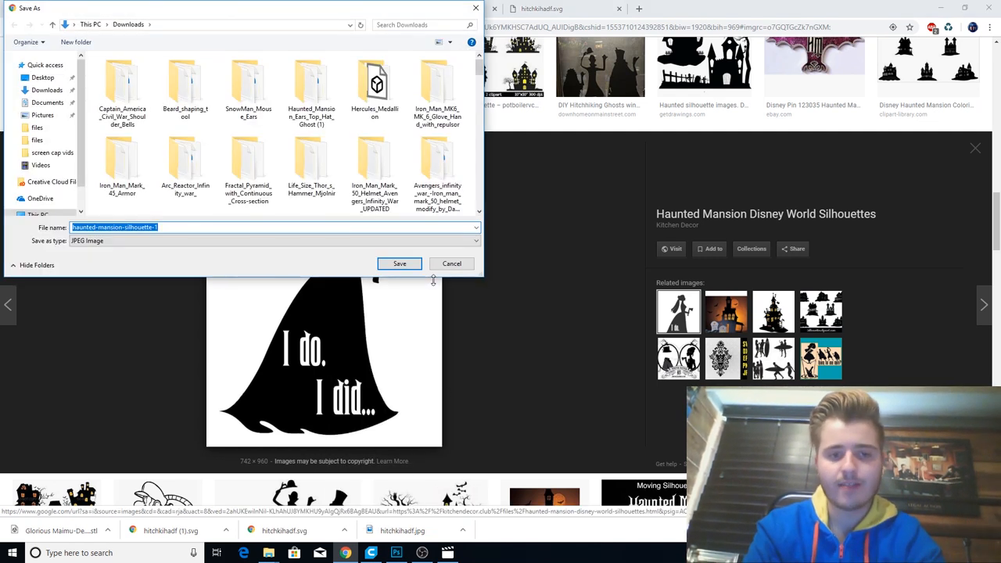
pyautogui.click(399, 264)
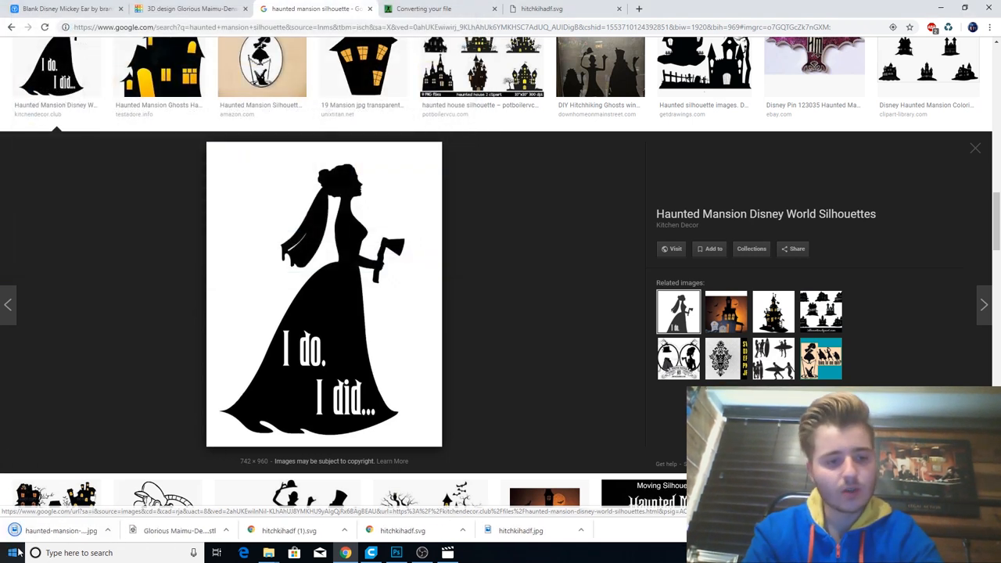
pyautogui.click(411, 552)
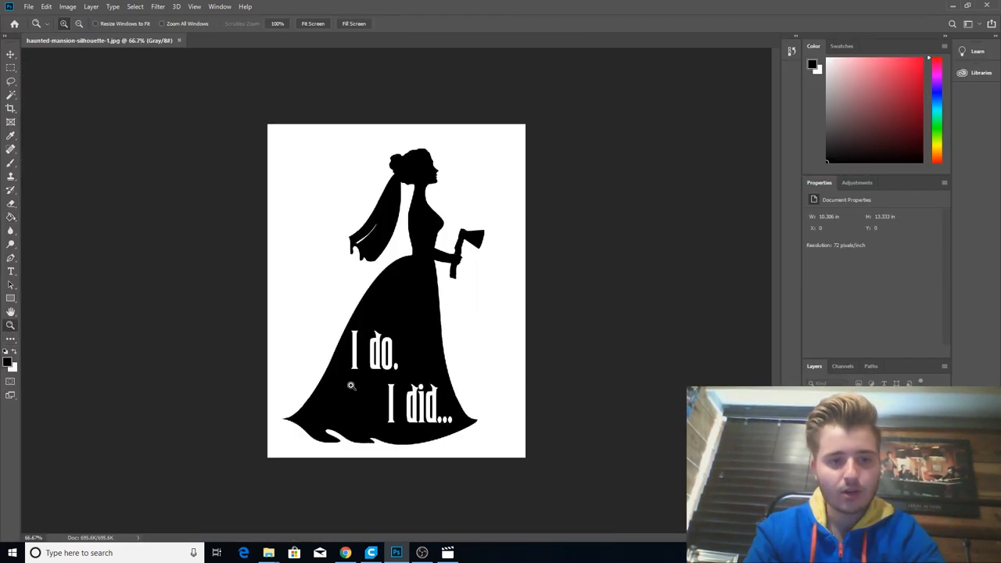
# Step: Zoom into the 'I do. I did...' lettering and paint black bridges across the letter loops
pyautogui.click(348, 385)
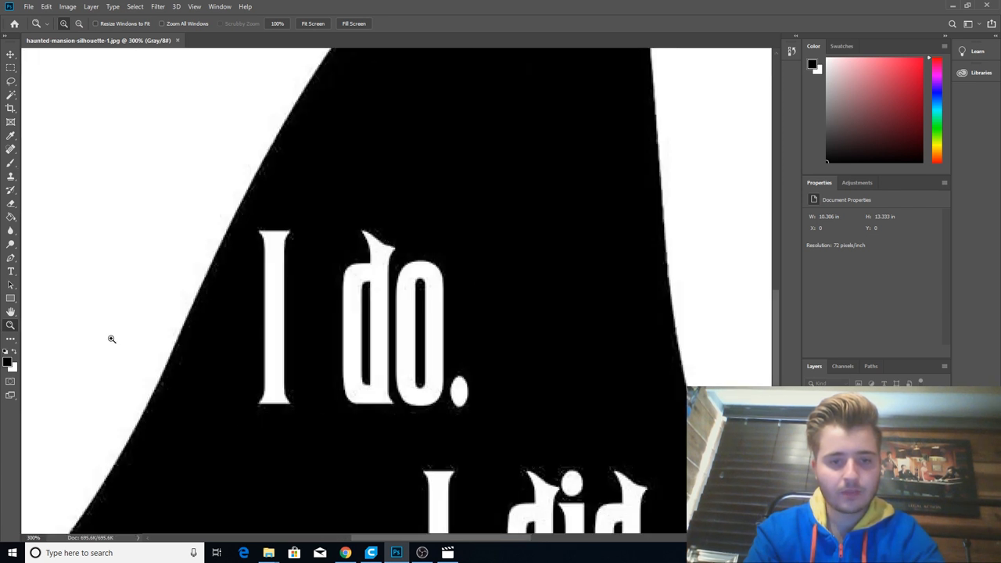
pyautogui.click(10, 167)
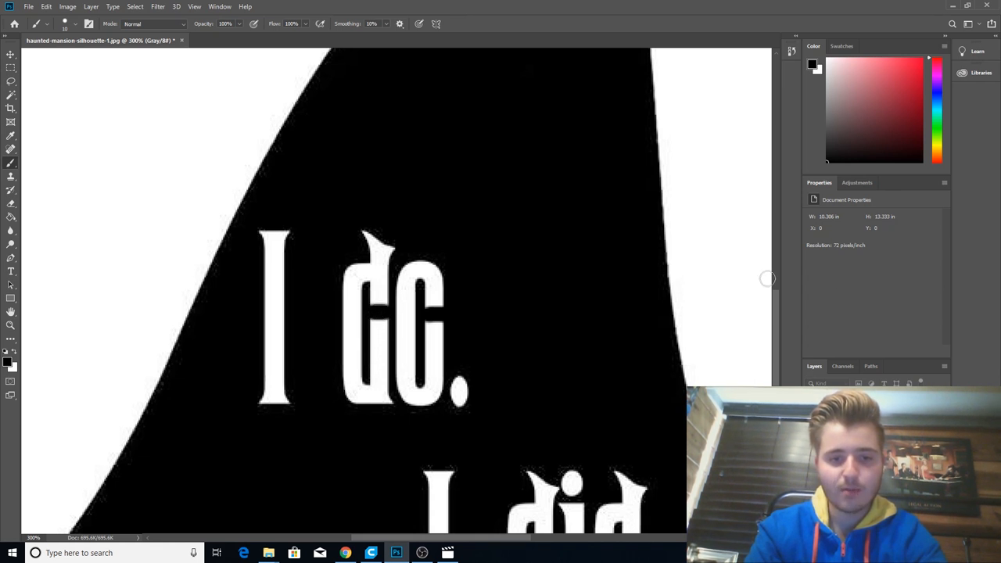
pyautogui.scroll(-3)
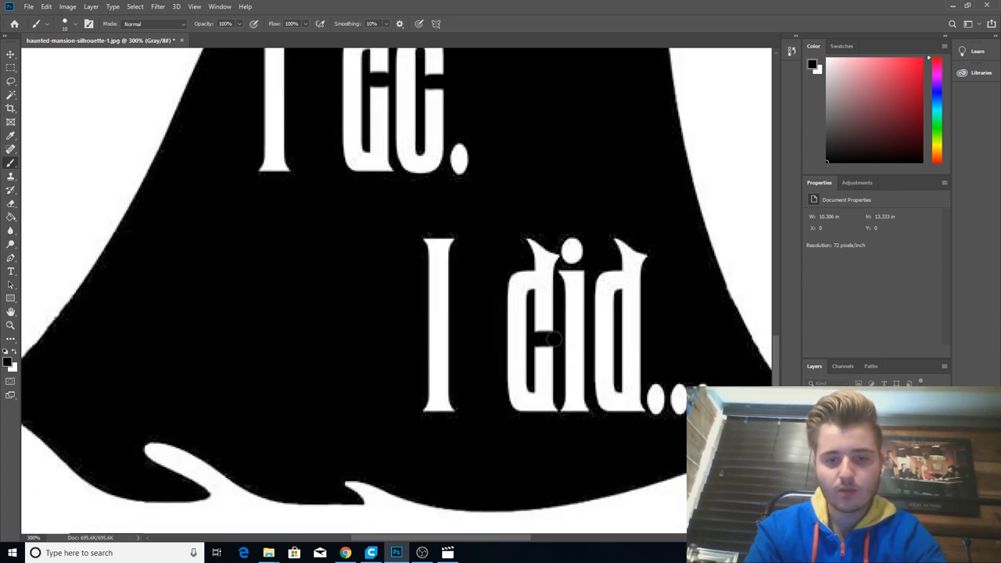
pyautogui.moveTo(623, 337)
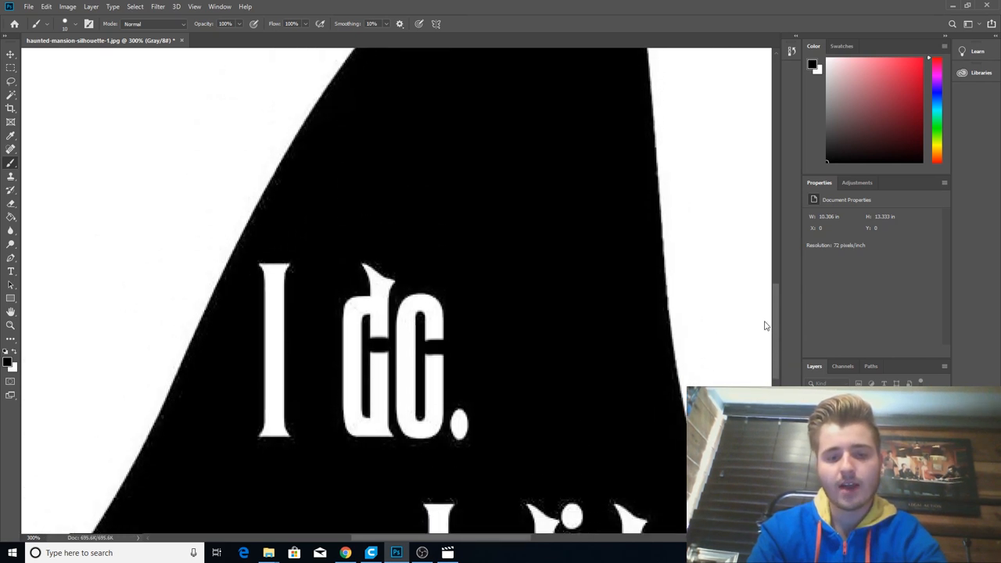
pyautogui.scroll(-3)
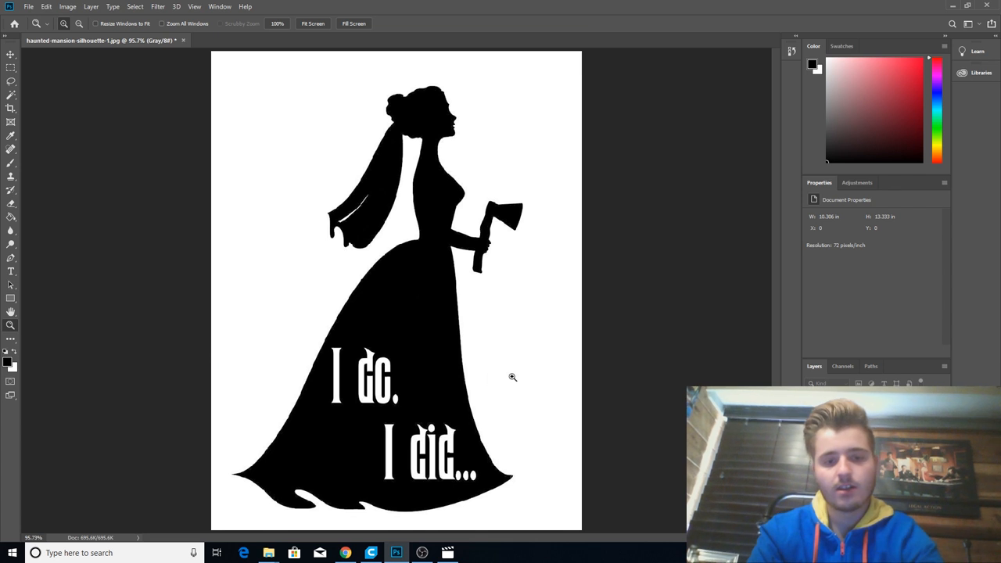
pyautogui.moveTo(498, 383)
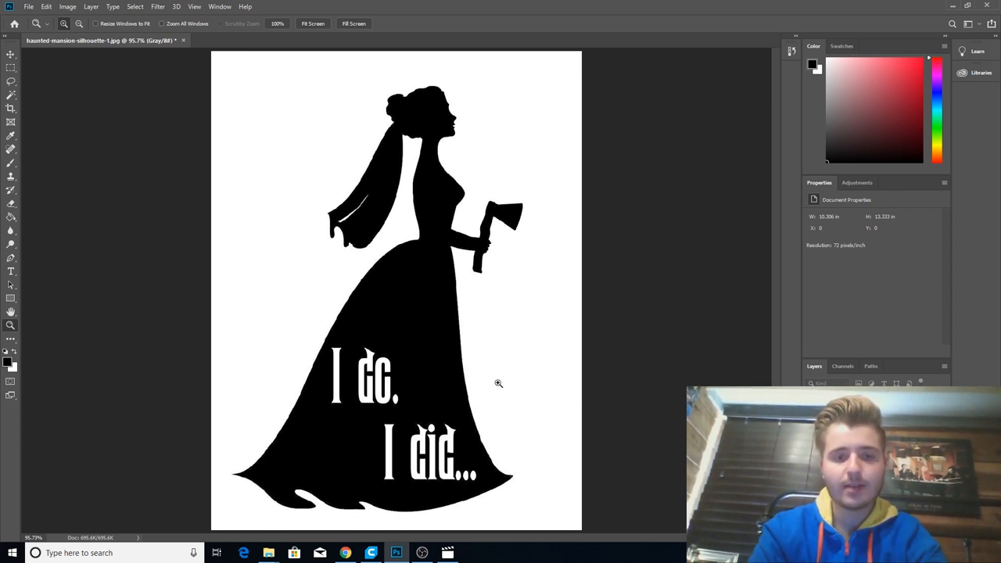
pyautogui.moveTo(442, 341)
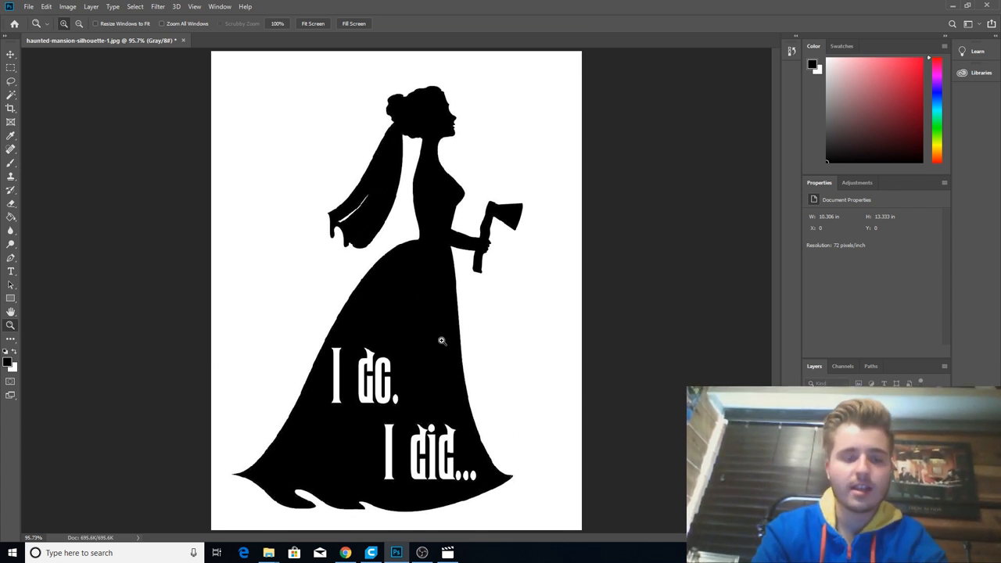
# Step: Re-save the edited image as JPEG under the same name and return to the browser
pyautogui.click(35, 7)
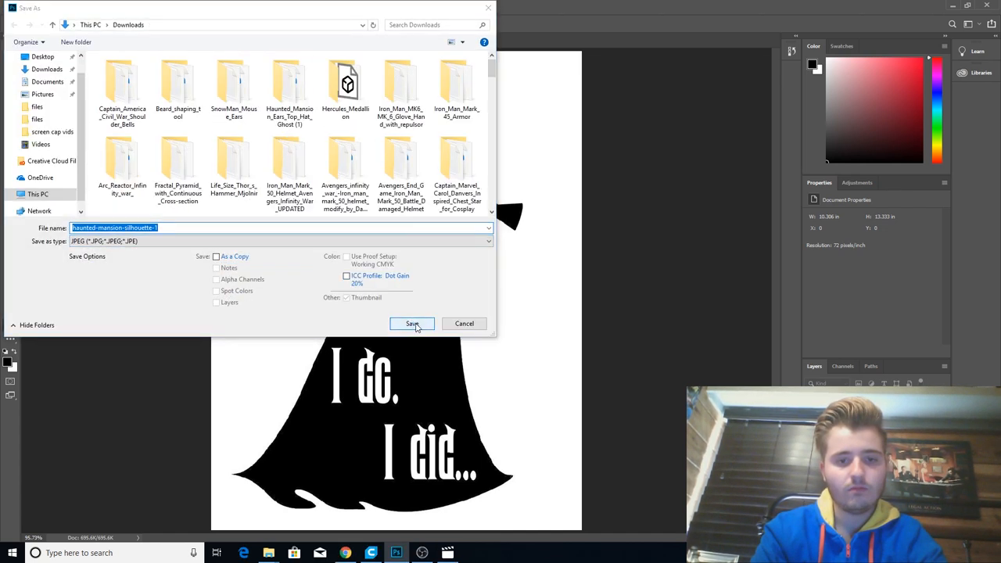
pyautogui.click(411, 324)
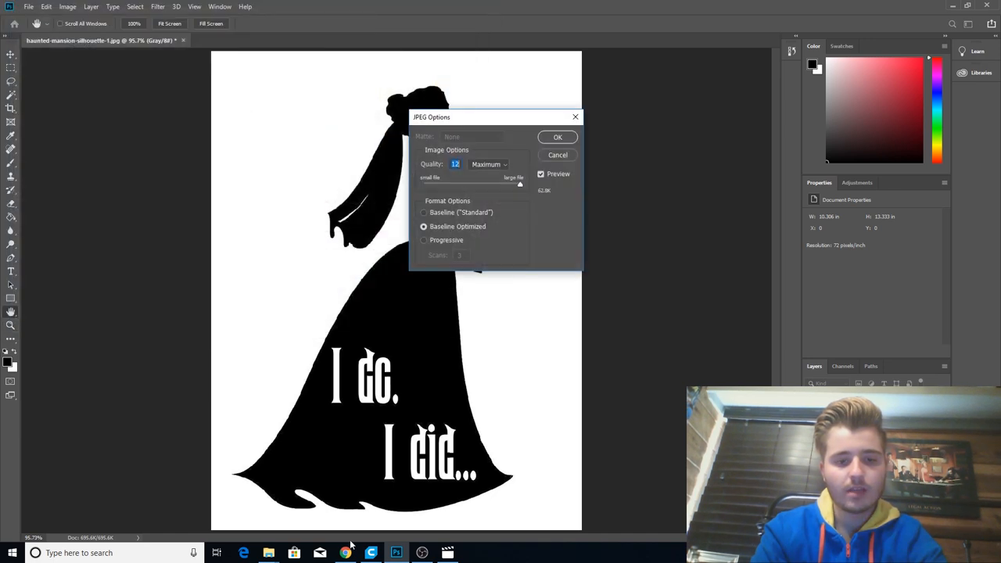
pyautogui.click(345, 552)
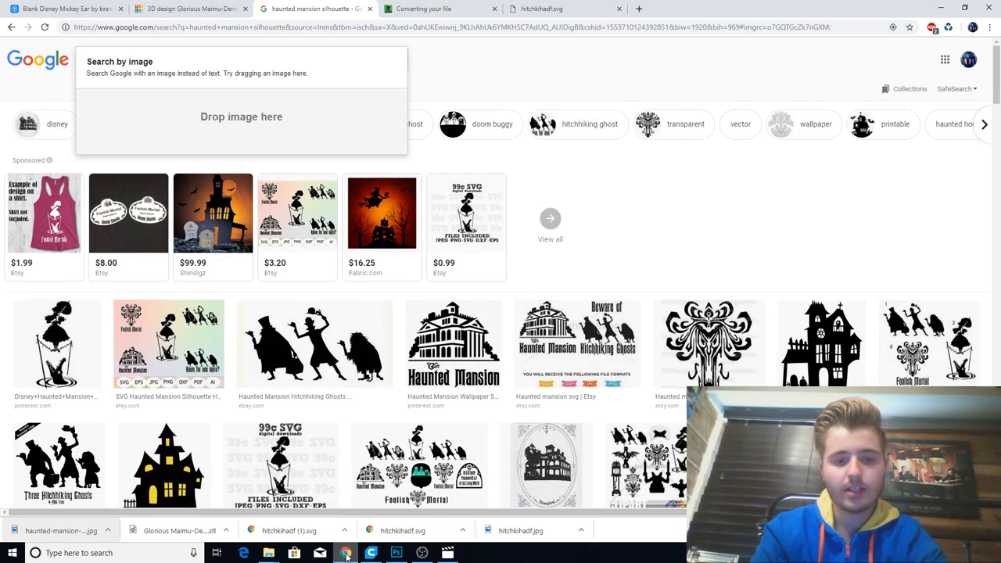
# Step: Switch to the online converter tab to turn the edited bride silhouette into an SVG
pyautogui.click(192, 10)
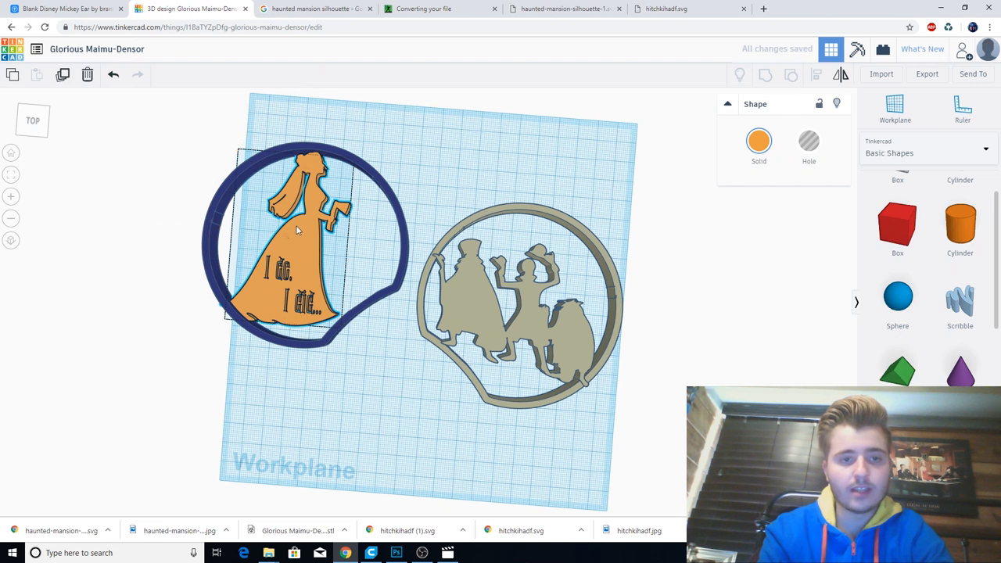
# Step: Enlarge the imported bride silhouette to about 61.97 × 90.93 inside the ring, then view from above
pyautogui.click(297, 230)
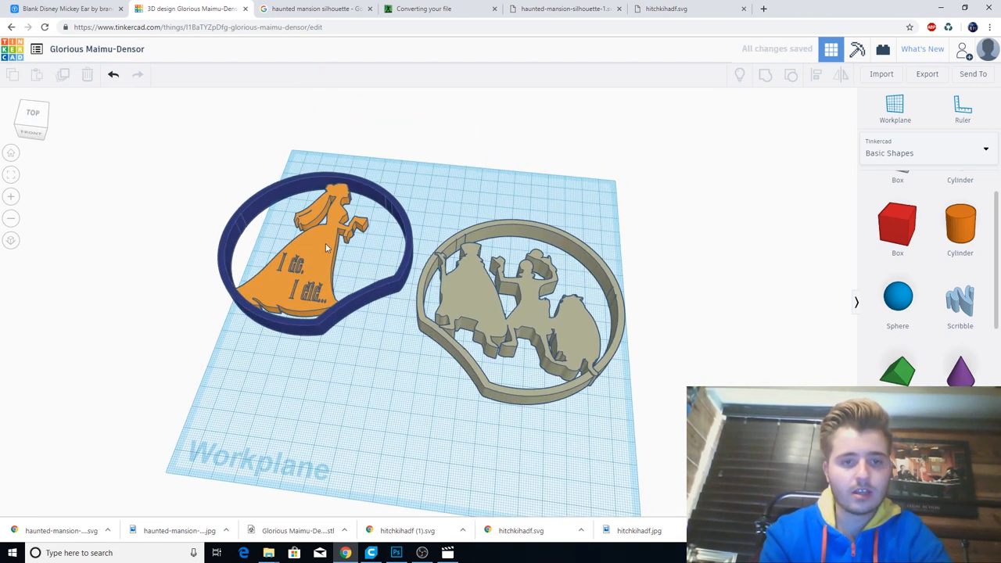
pyautogui.click(326, 249)
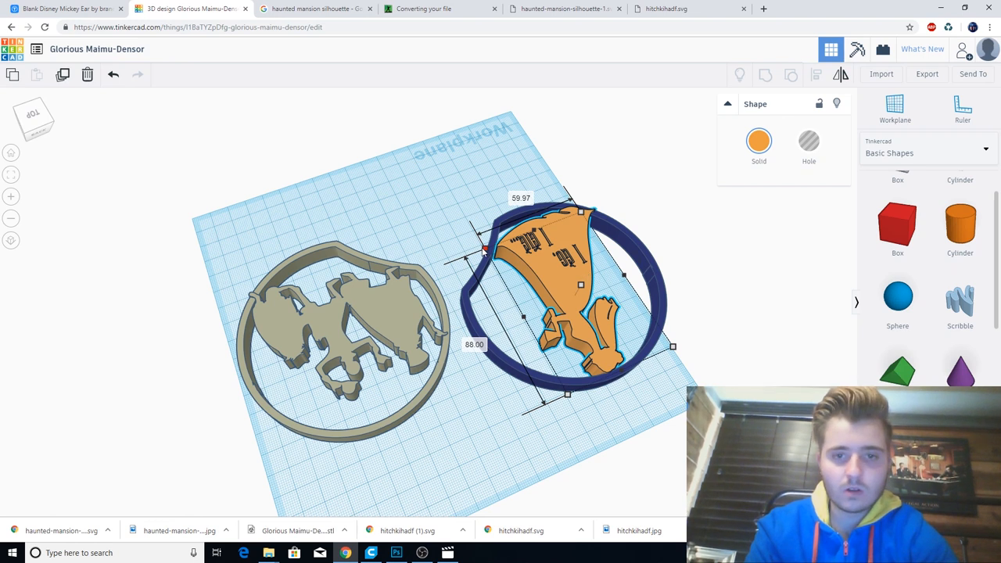
pyautogui.moveTo(485, 250); pyautogui.dragTo(479, 246)
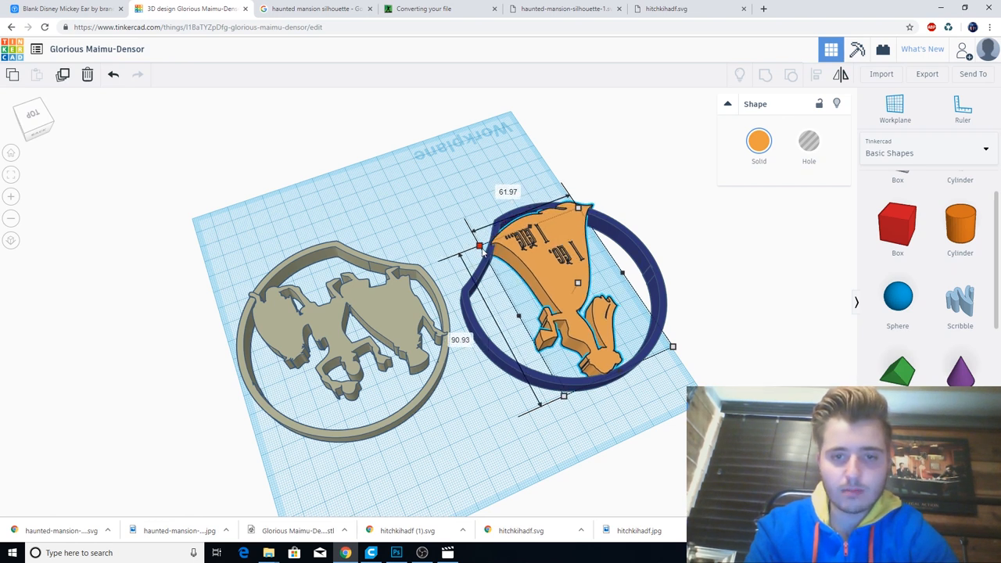
pyautogui.click(628, 201)
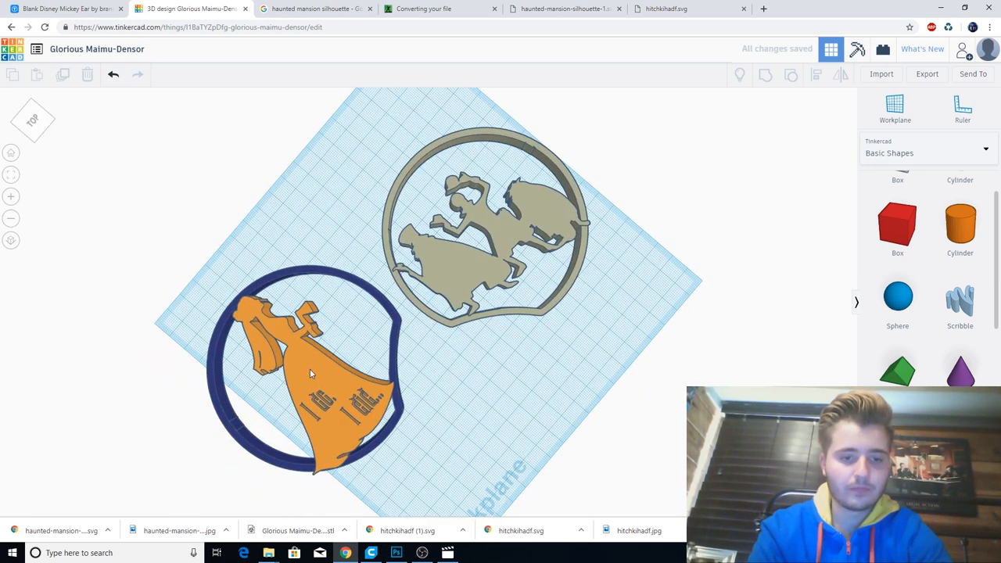
pyautogui.click(310, 373)
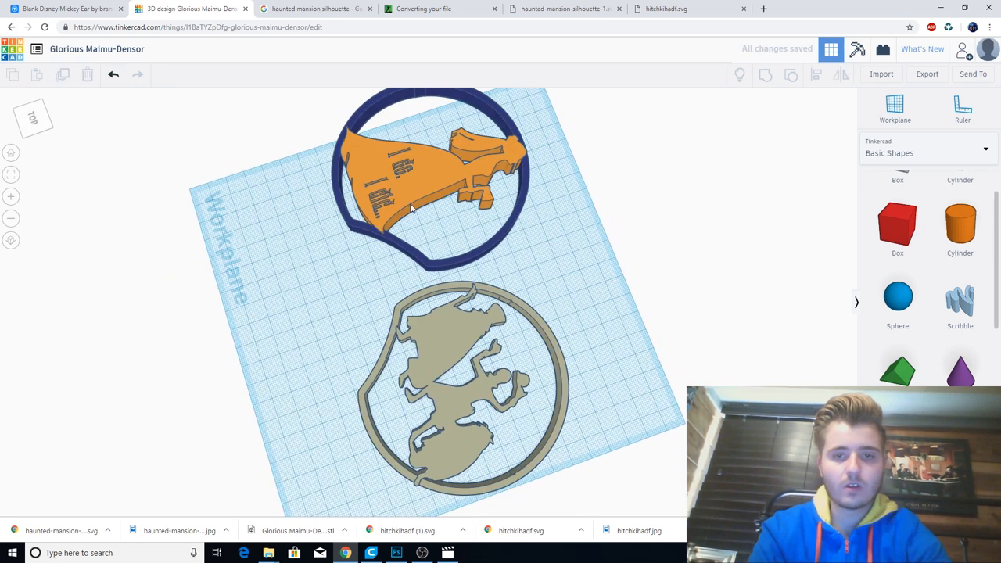
pyautogui.moveTo(414, 211); pyautogui.dragTo(602, 265)
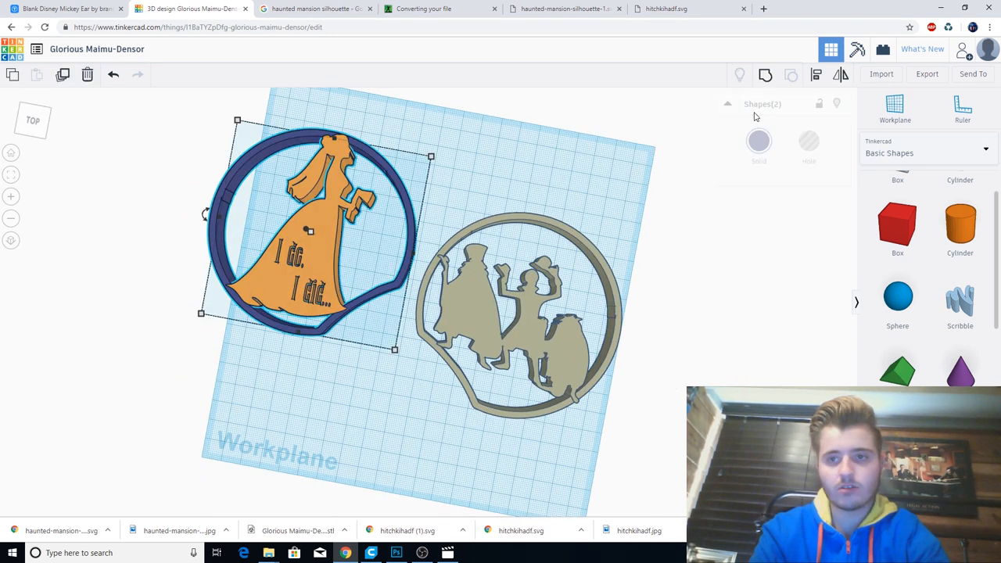
# Step: Group the bride silhouette and ring into one ear piece and export it
pyautogui.click(790, 74)
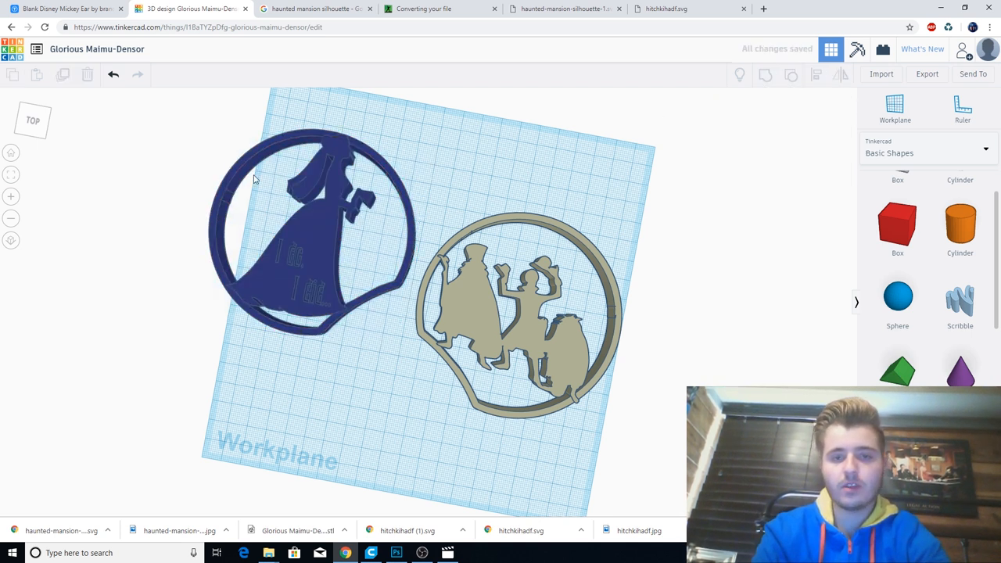
pyautogui.click(297, 235)
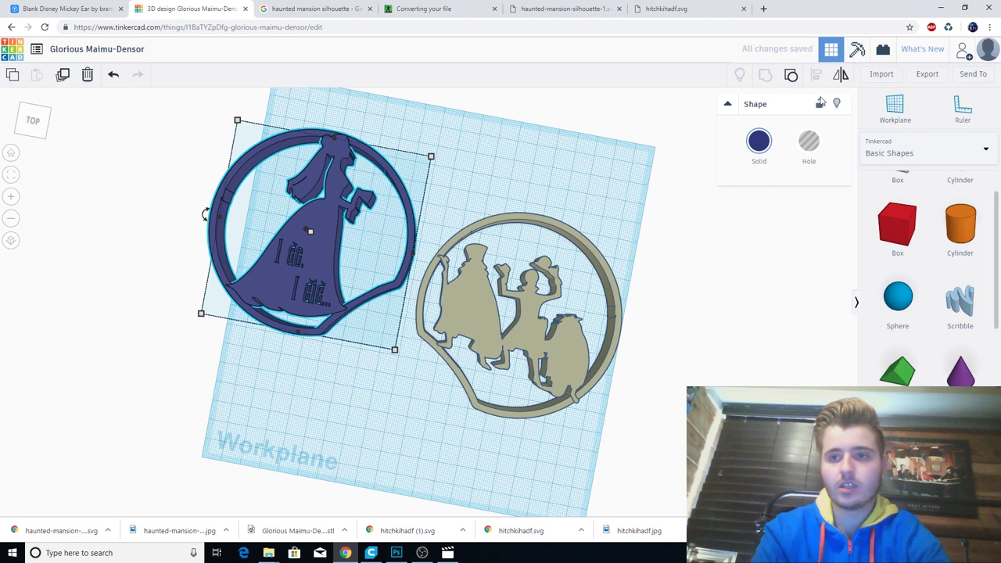
pyautogui.click(927, 73)
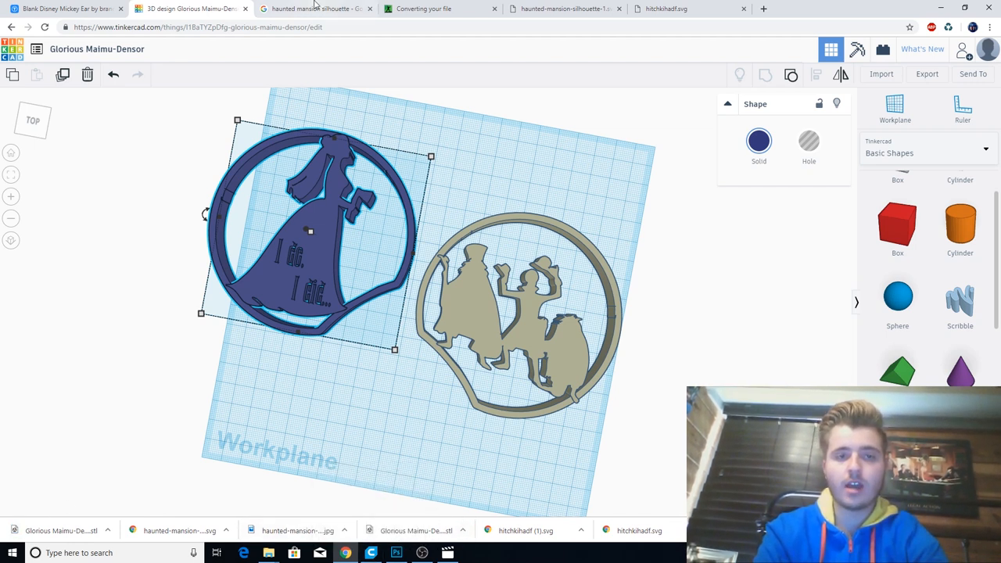
pyautogui.click(308, 9)
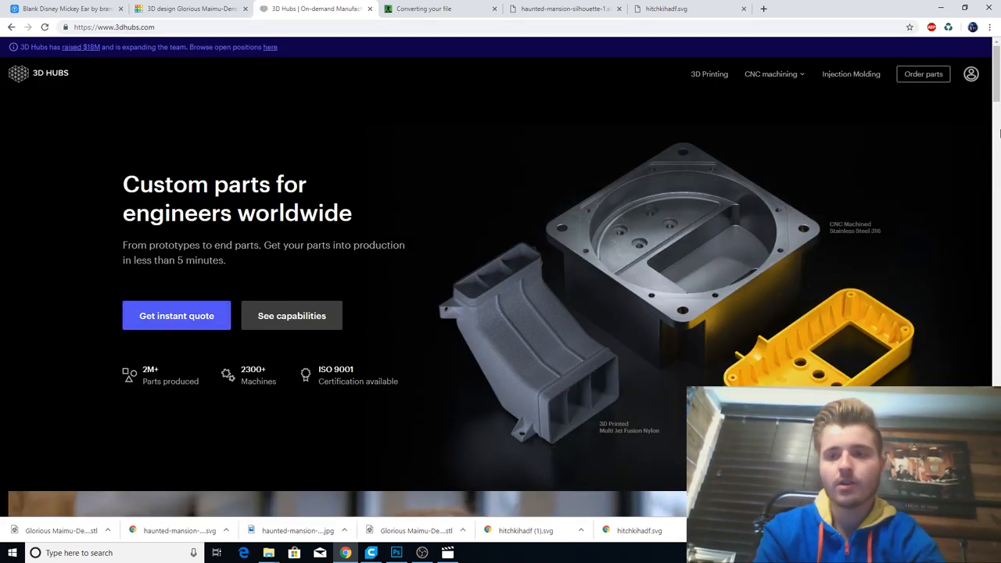
# Step: Scroll through the 3D Hubs homepage capabilities and quote options
pyautogui.scroll(-3)
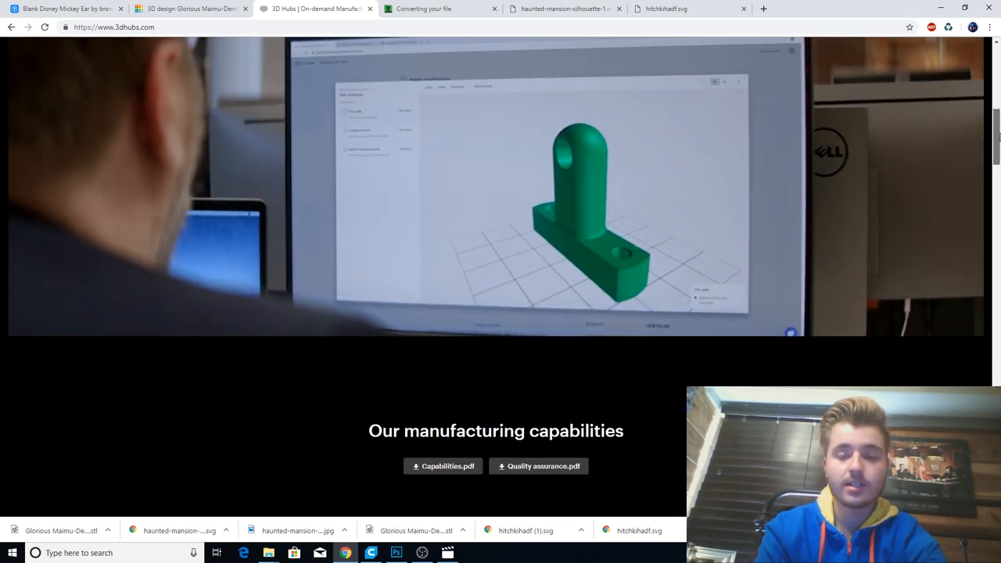
pyautogui.scroll(-3)
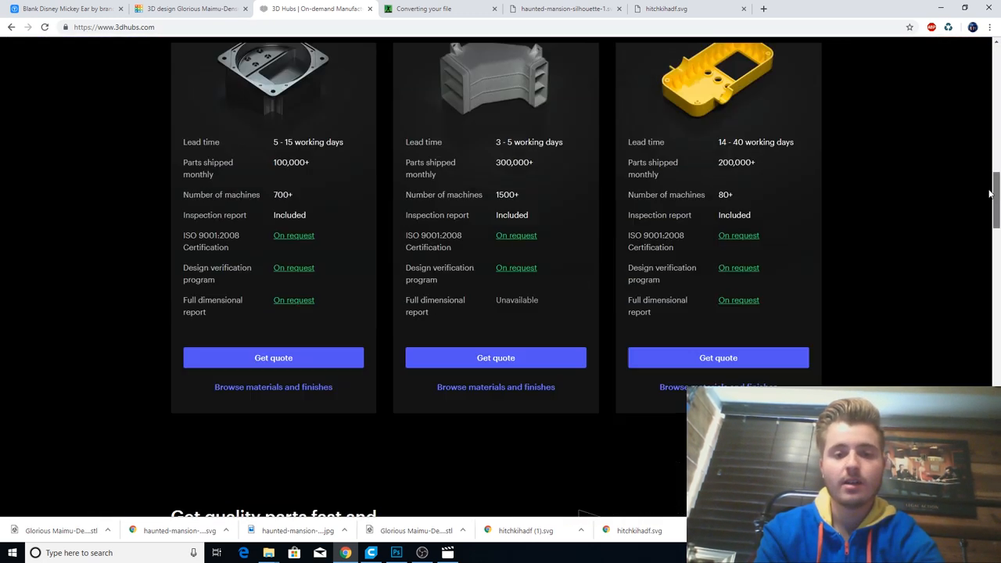
pyautogui.scroll(3)
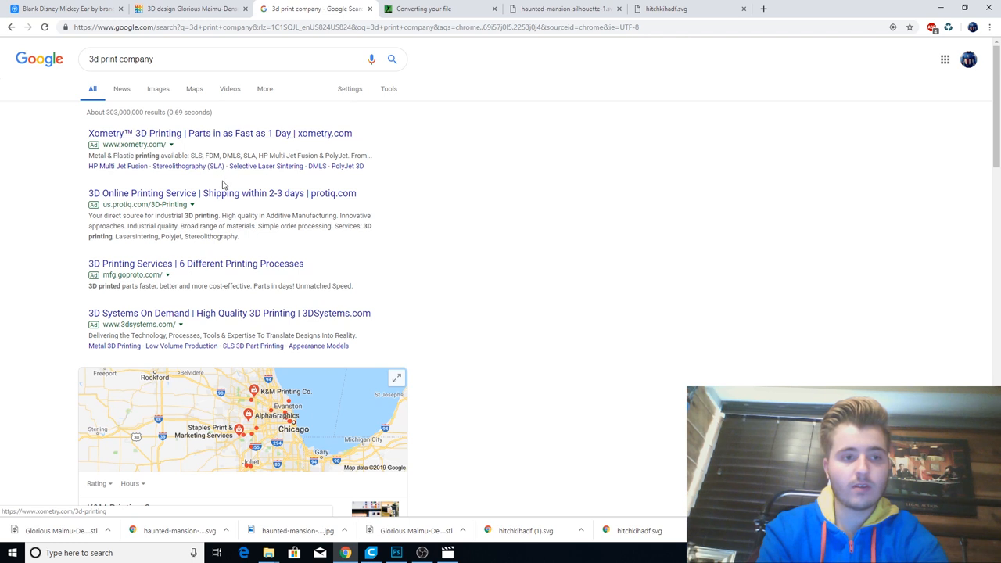
# Step: Browse the Shapeways 3D printing service site, then return to the Mickey Ear download page
pyautogui.scroll(-3)
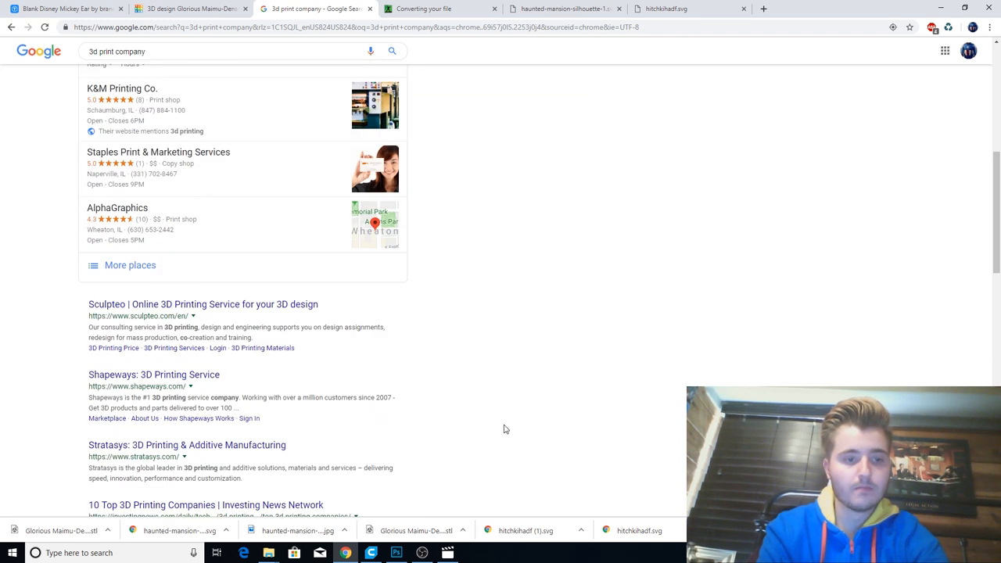
pyautogui.click(148, 374)
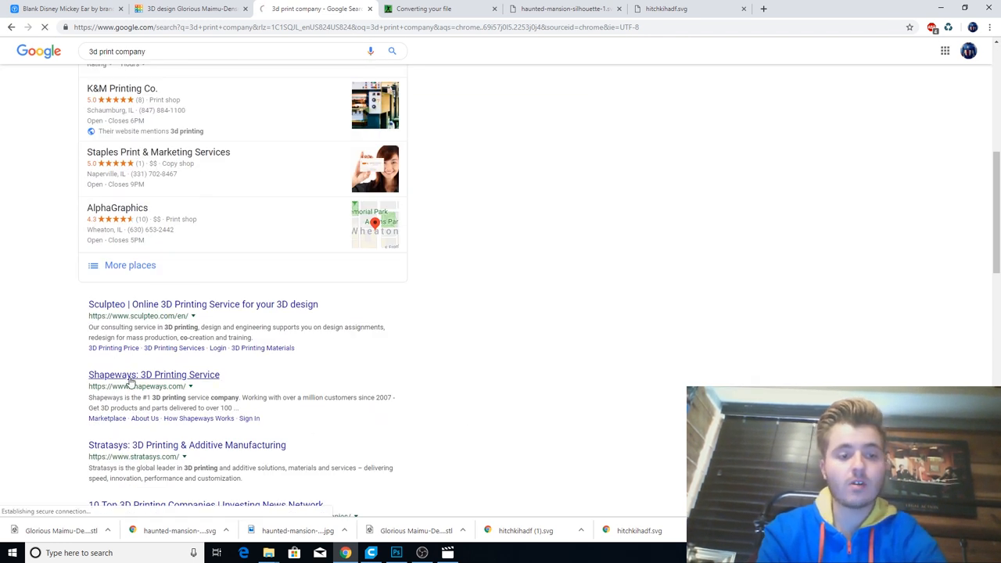
pyautogui.click(143, 374)
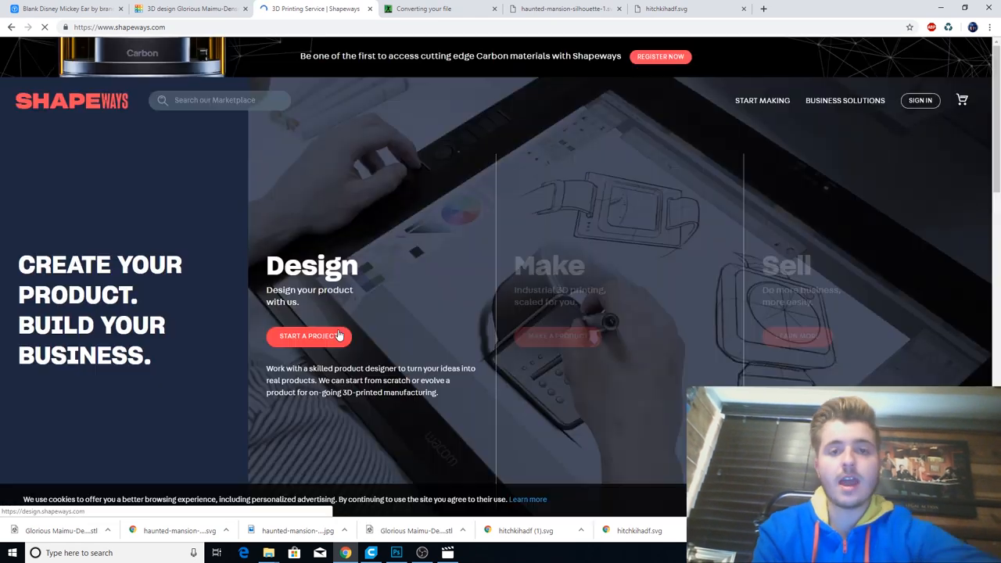
pyautogui.scroll(-3)
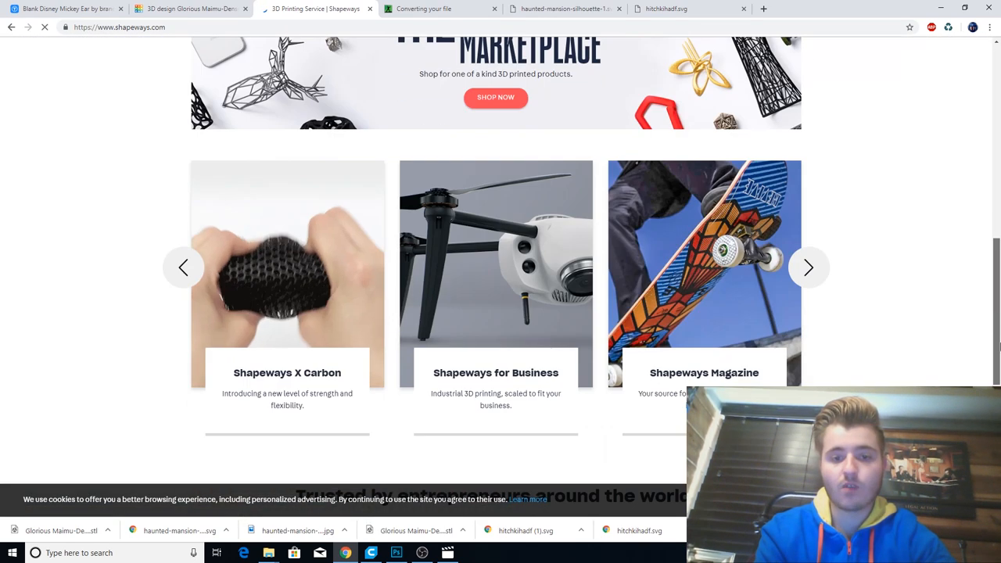
pyautogui.scroll(3)
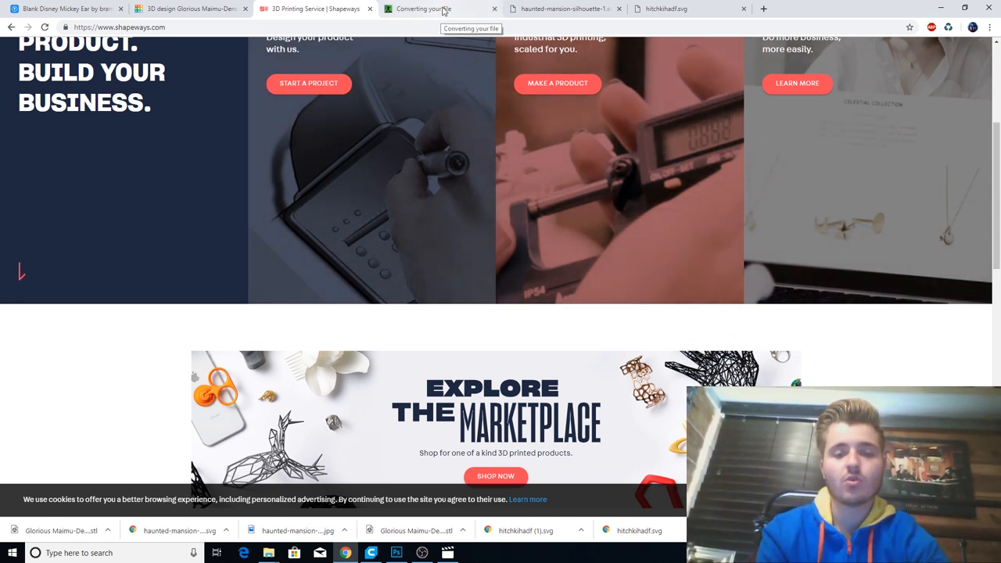
pyautogui.scroll(-3)
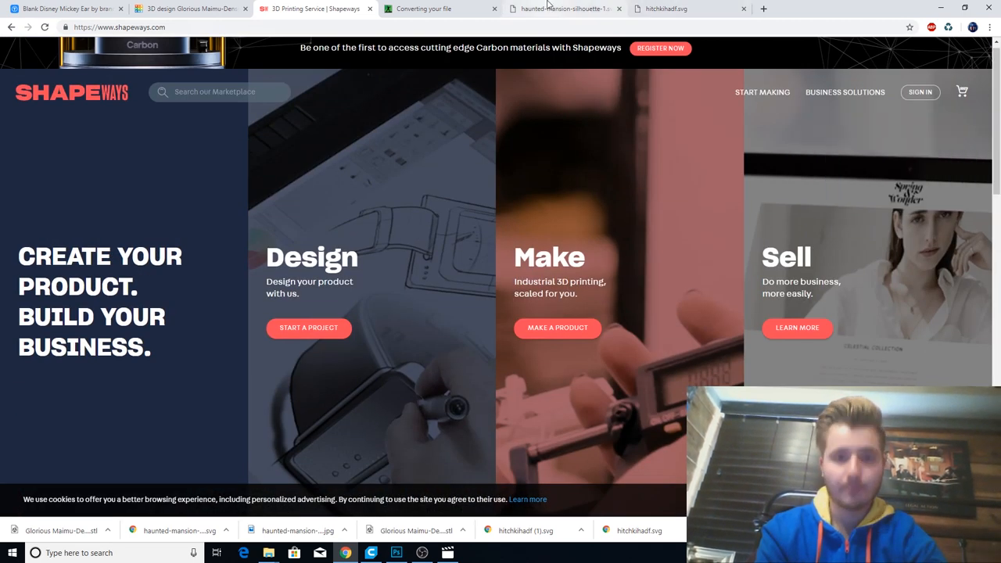
pyautogui.click(422, 10)
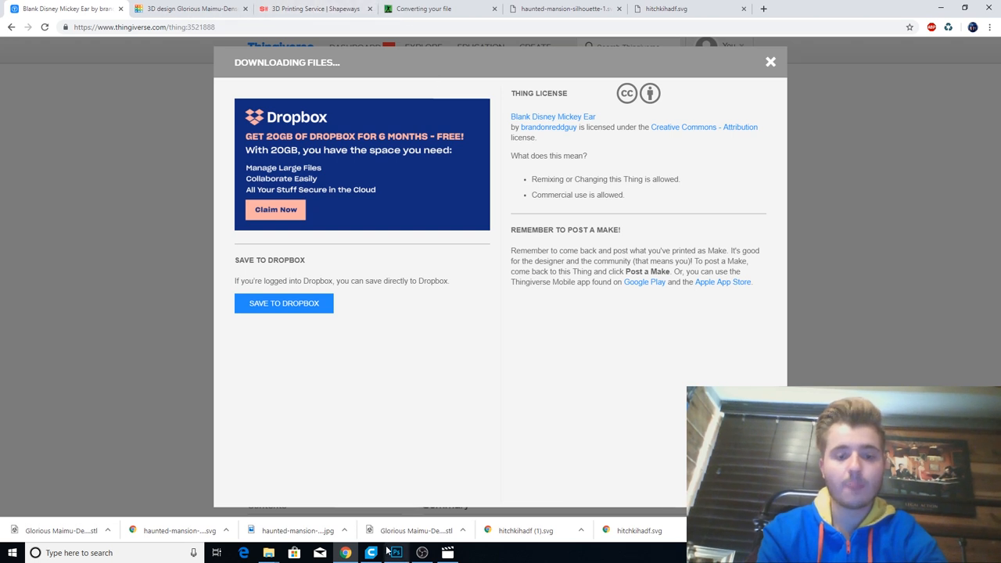
# Step: Load the downloaded Haunted Mansion ear STL into Cura beside the other ear
pyautogui.click(381, 553)
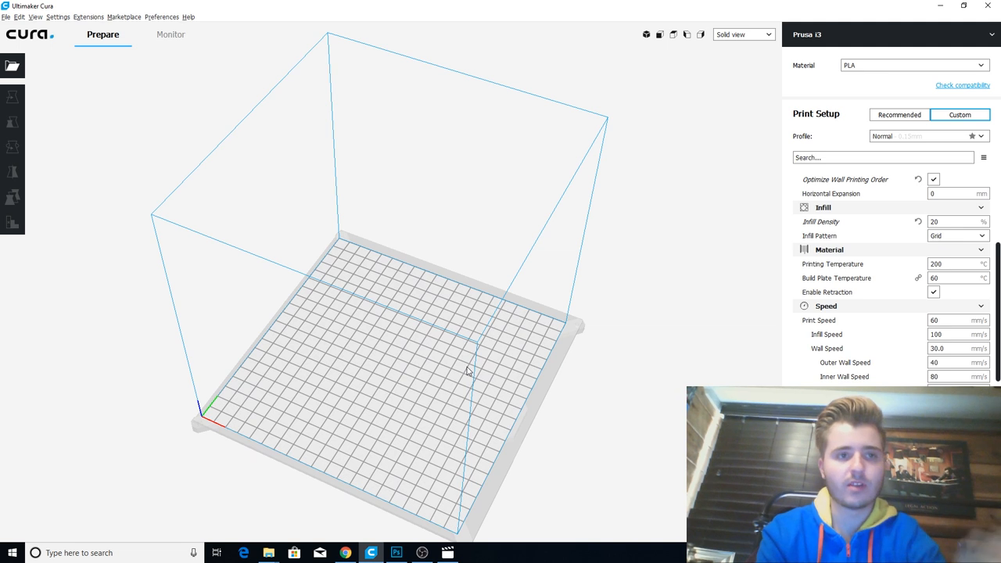
pyautogui.moveTo(468, 371); pyautogui.dragTo(522, 369)
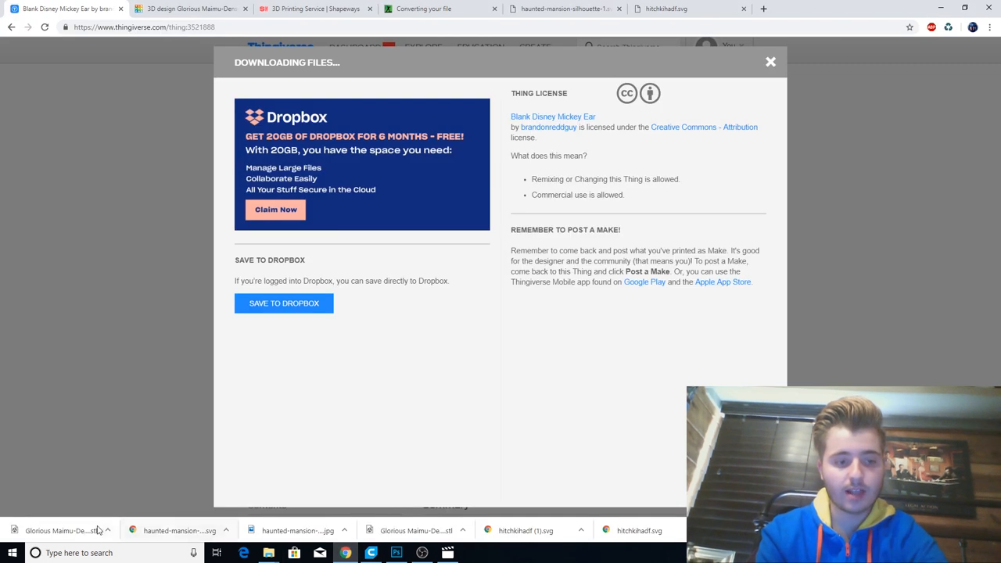
pyautogui.click(368, 551)
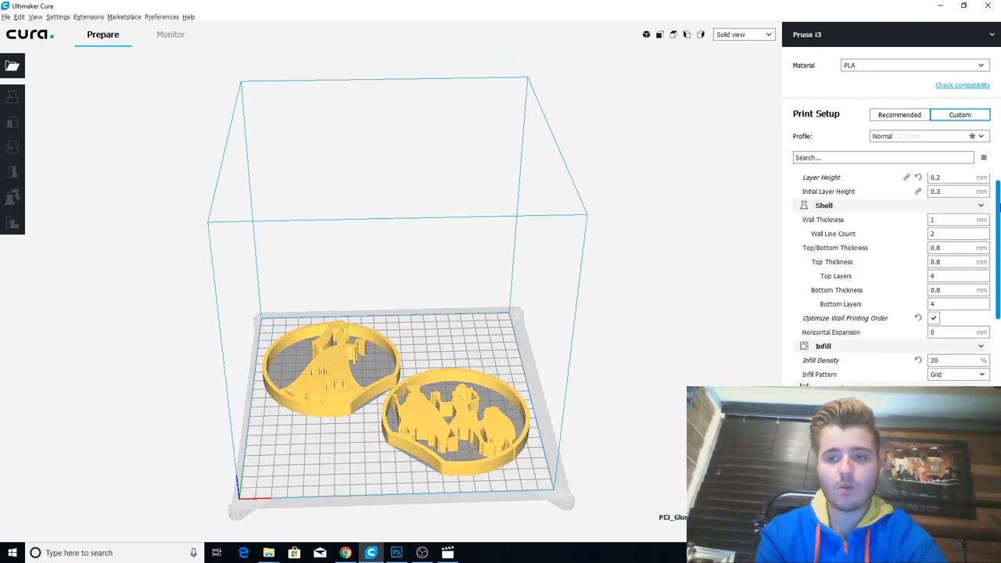
# Step: Set Cura's custom print settings to 0.3 mm layer height and 15% infill
pyautogui.click(945, 193)
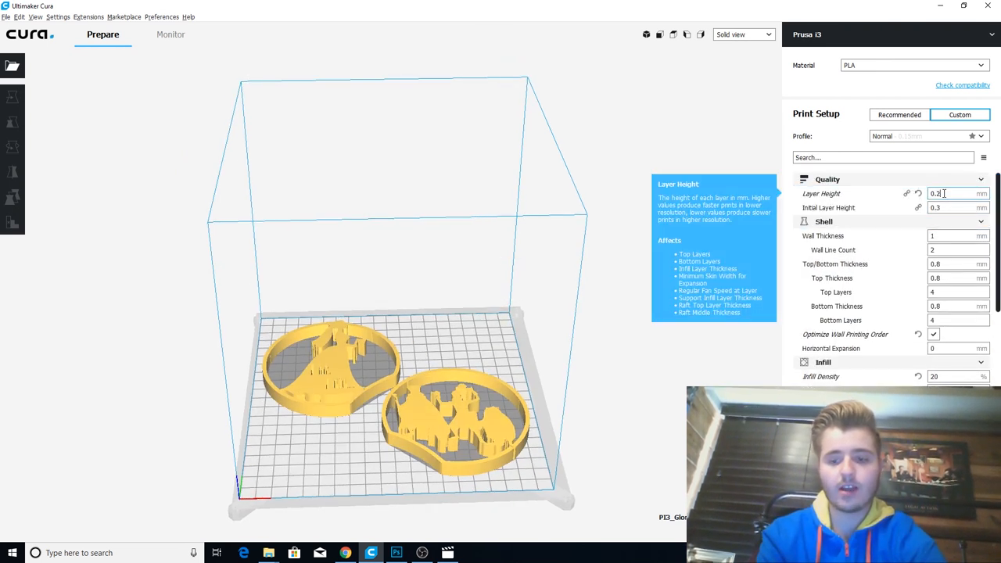
pyautogui.write('0.3')
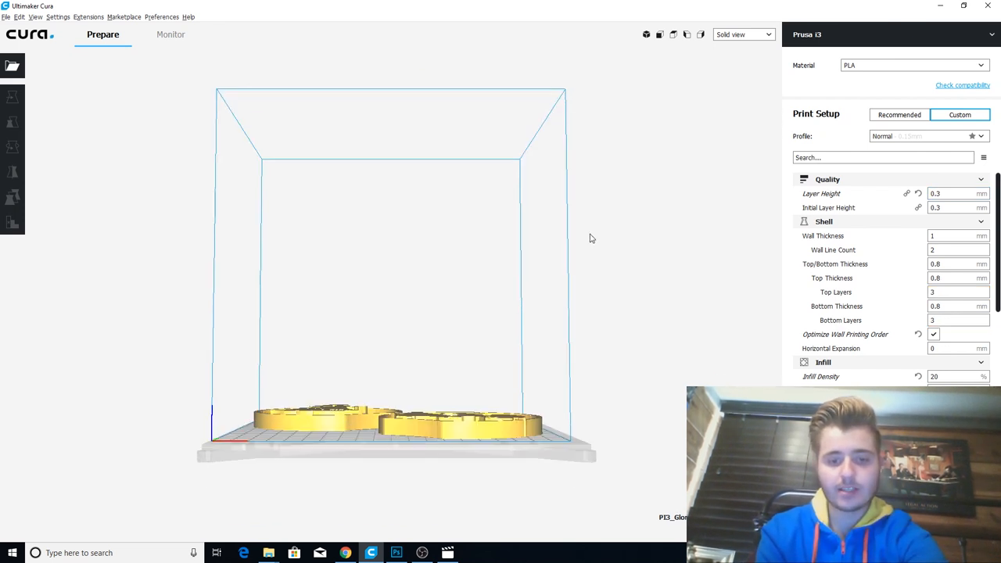
pyautogui.moveTo(490, 451)
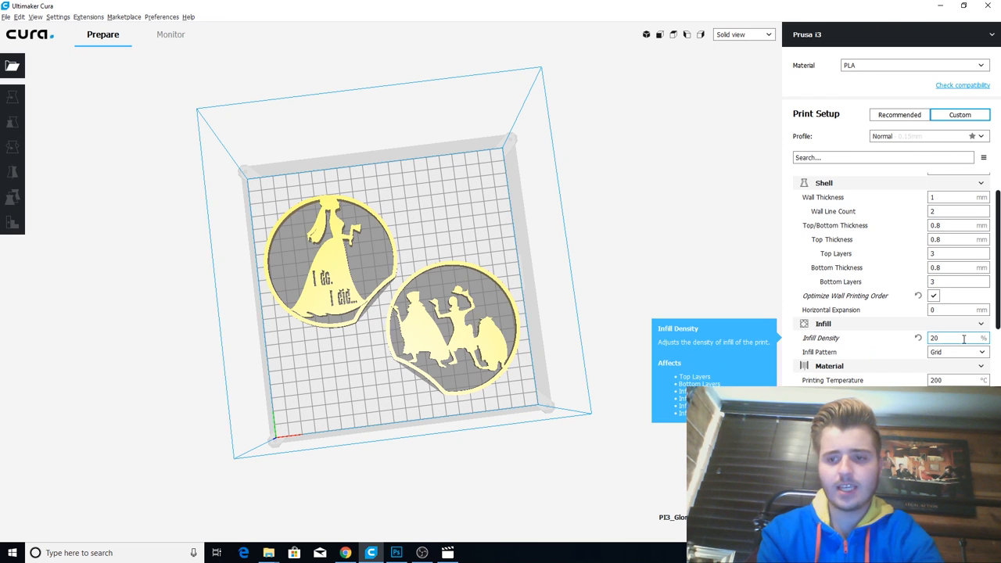
pyautogui.write('15')
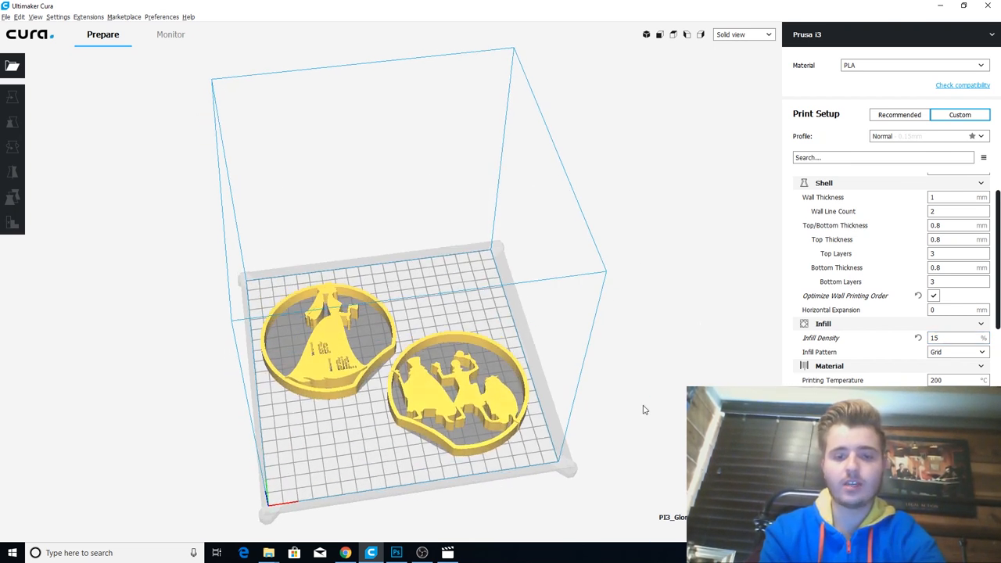
pyautogui.moveTo(560, 502)
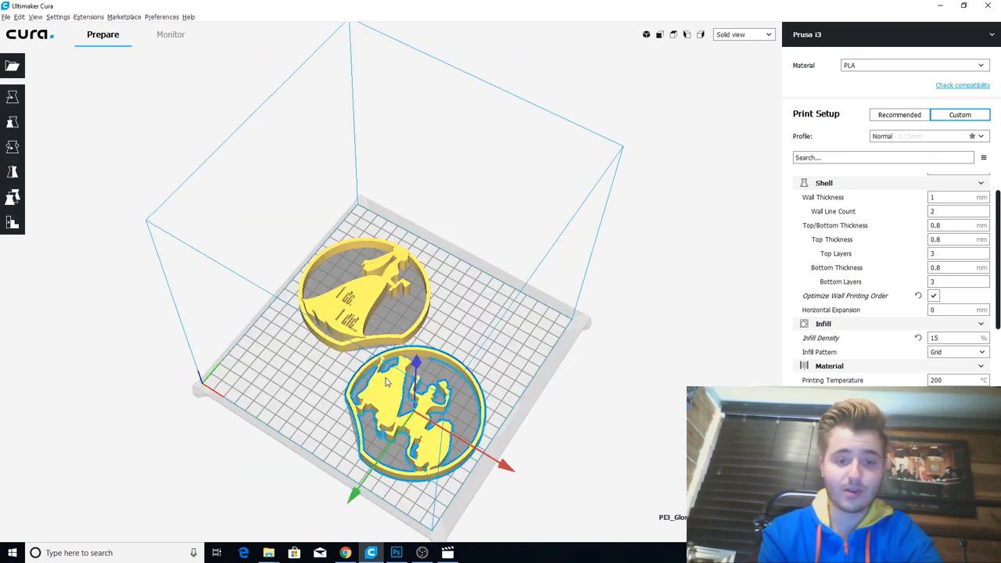
pyautogui.moveTo(383, 381); pyautogui.dragTo(535, 323)
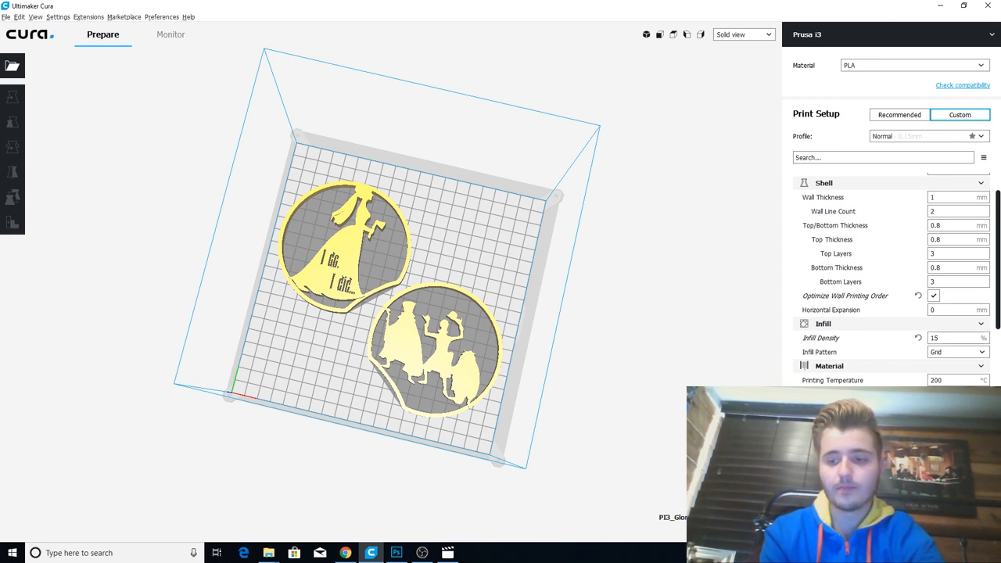
pyautogui.moveTo(343, 553)
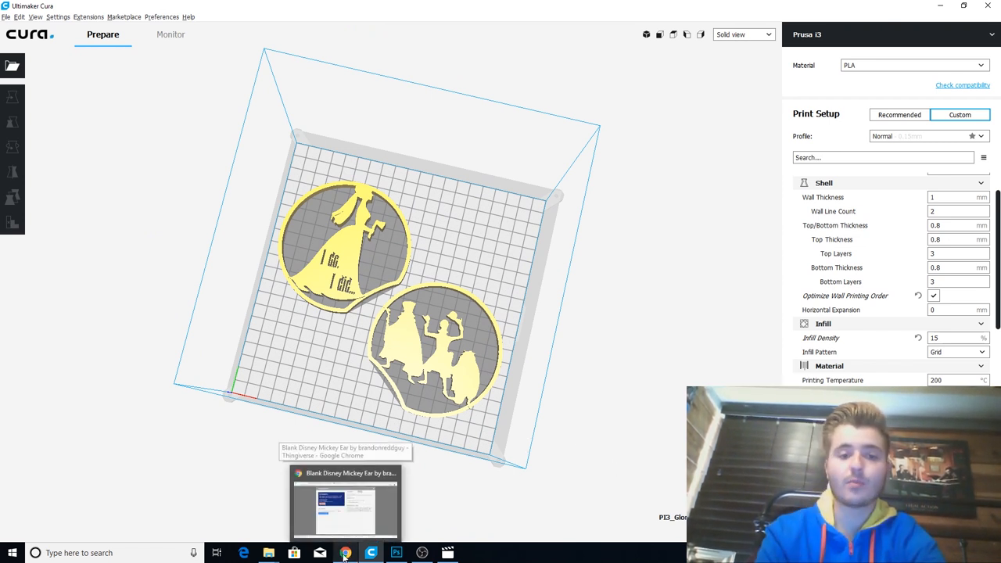
# Step: Save the Donald Duck face picture from Google Images to the computer
pyautogui.click(344, 552)
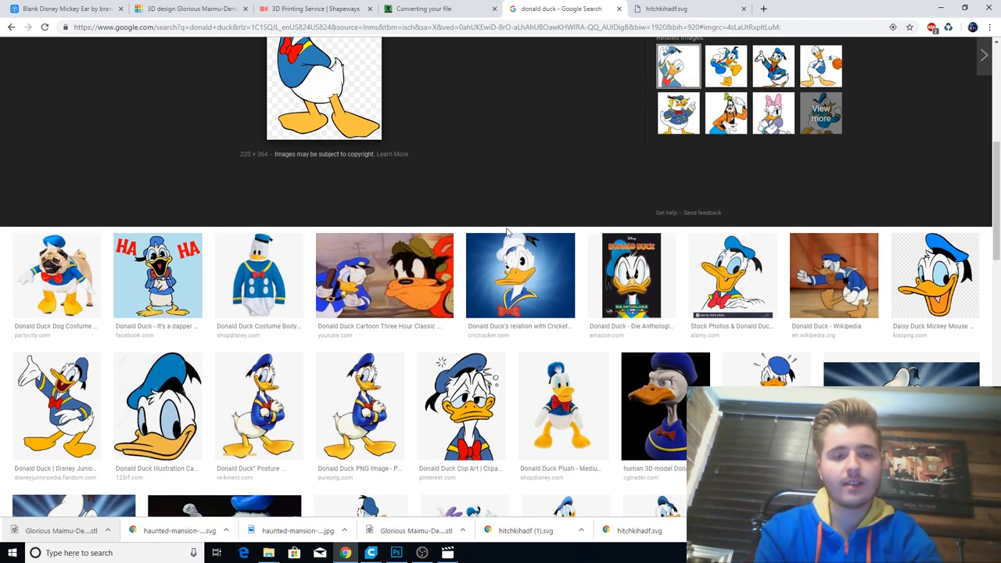
pyautogui.press('ctrl+a')
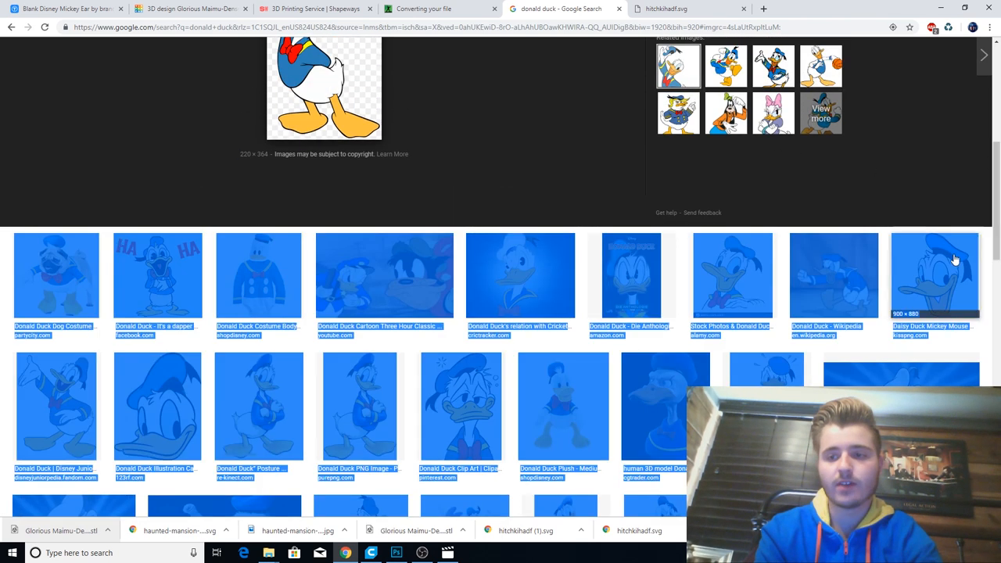
pyautogui.click(934, 274)
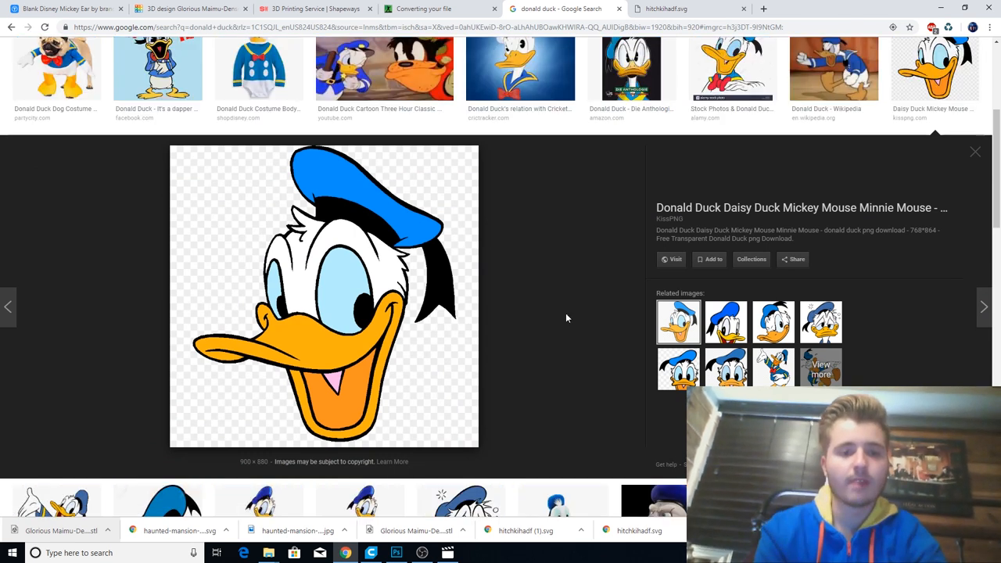
pyautogui.moveTo(373, 314)
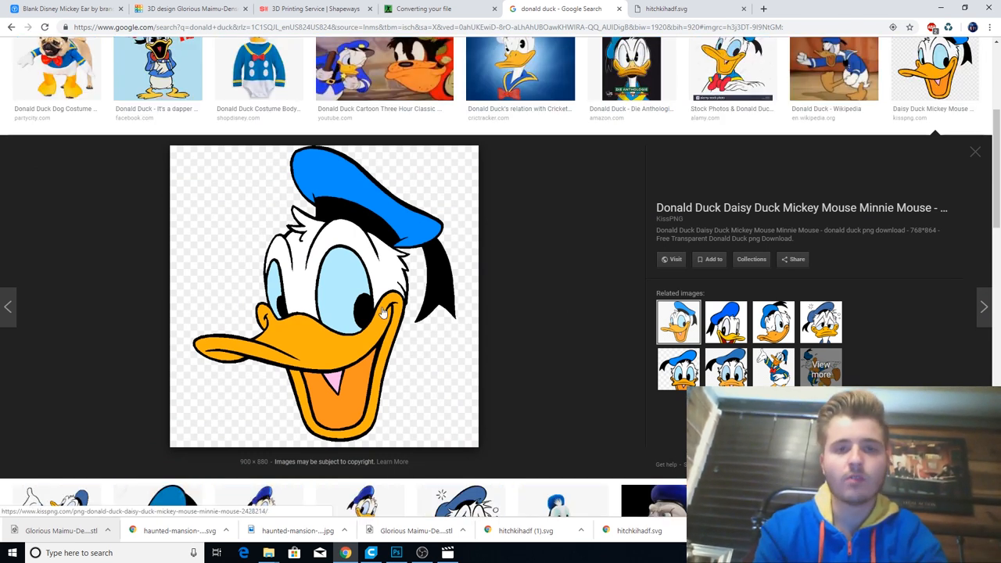
pyautogui.rightClick(379, 311)
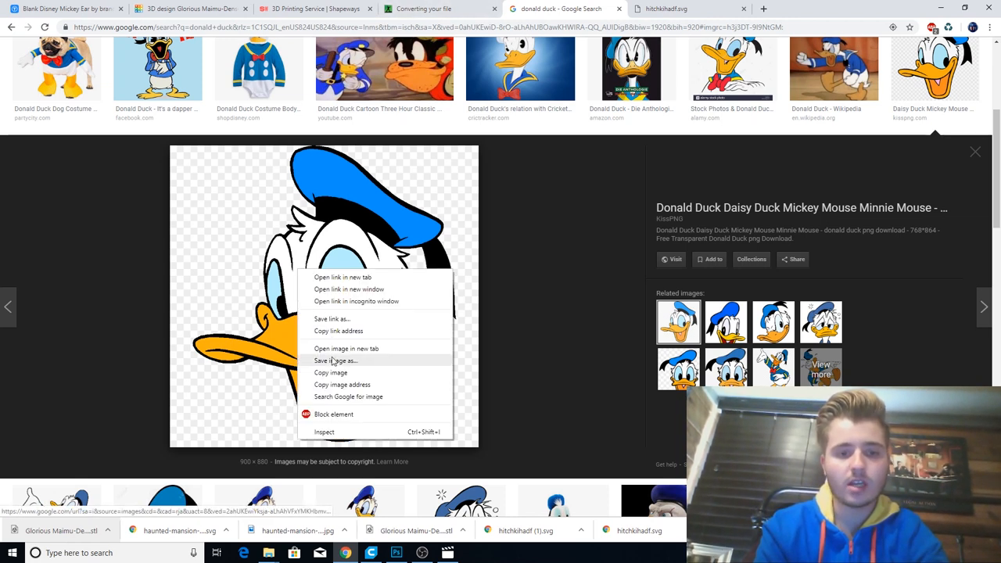
pyautogui.click(334, 360)
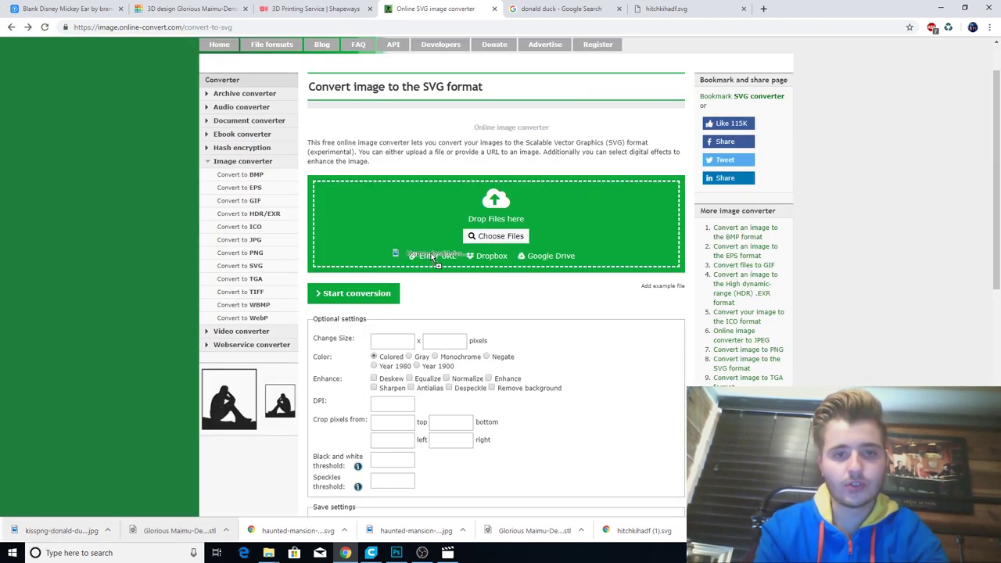
# Step: Upload the Donald Duck JPG to Online-Convert and convert it to SVG
pyautogui.click(495, 235)
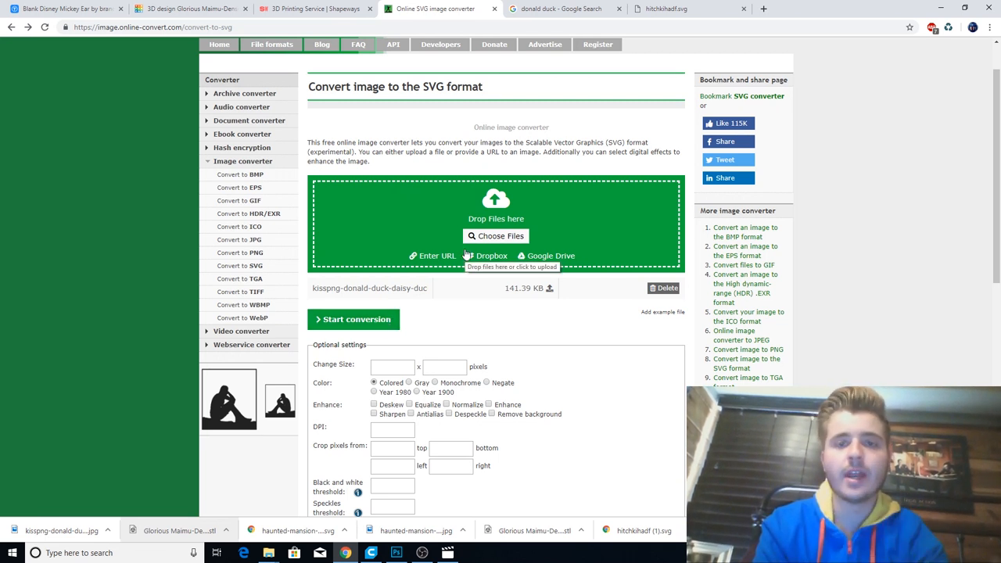
pyautogui.moveTo(361, 298)
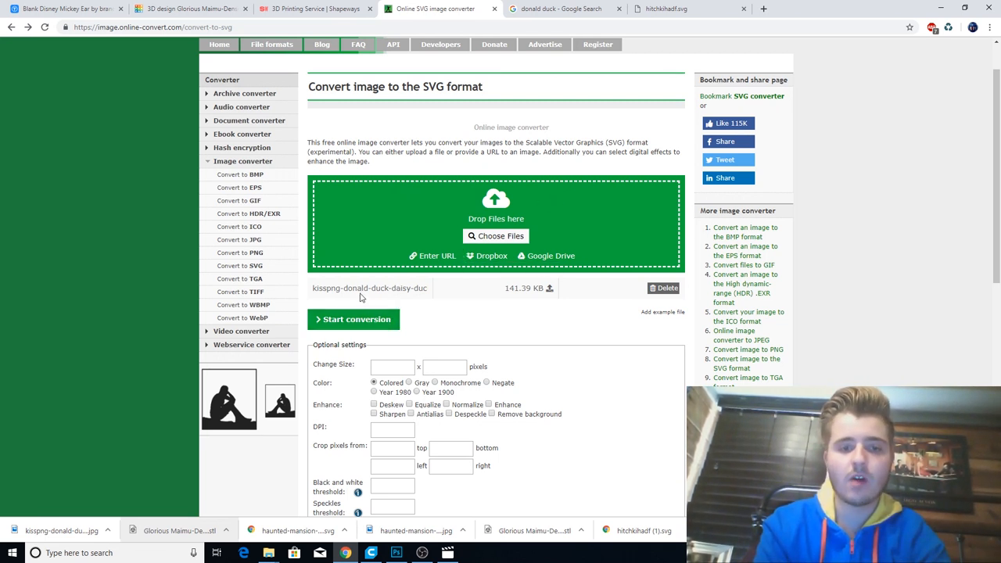
pyautogui.click(354, 319)
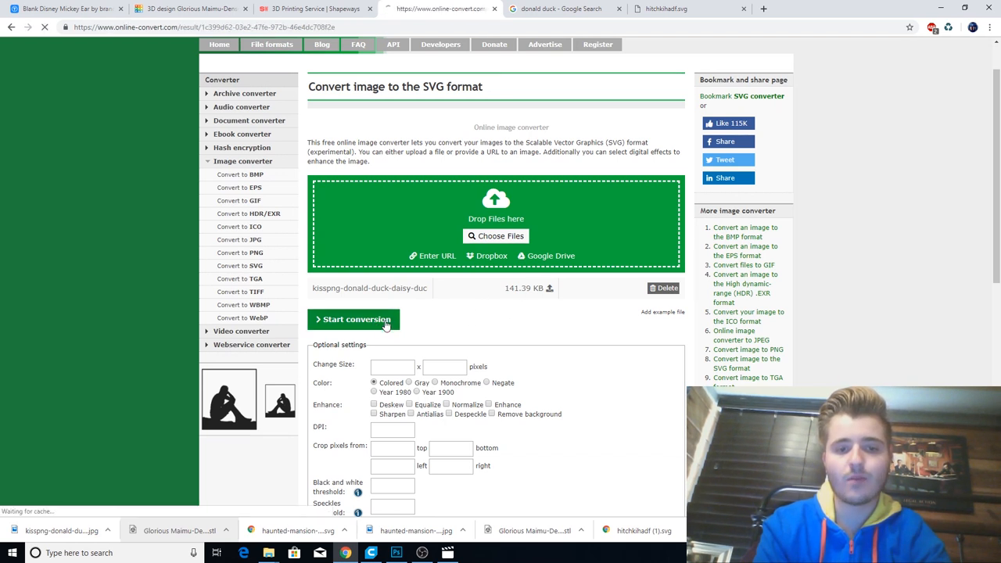
pyautogui.click(354, 319)
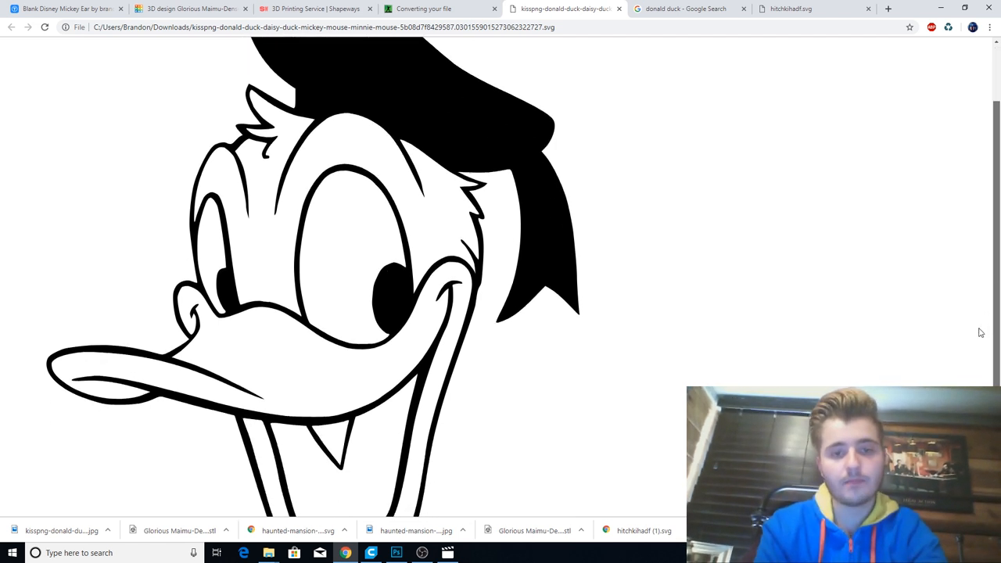
# Step: Download the converted Donald Duck SVG from the conversion results page
pyautogui.scroll(-3)
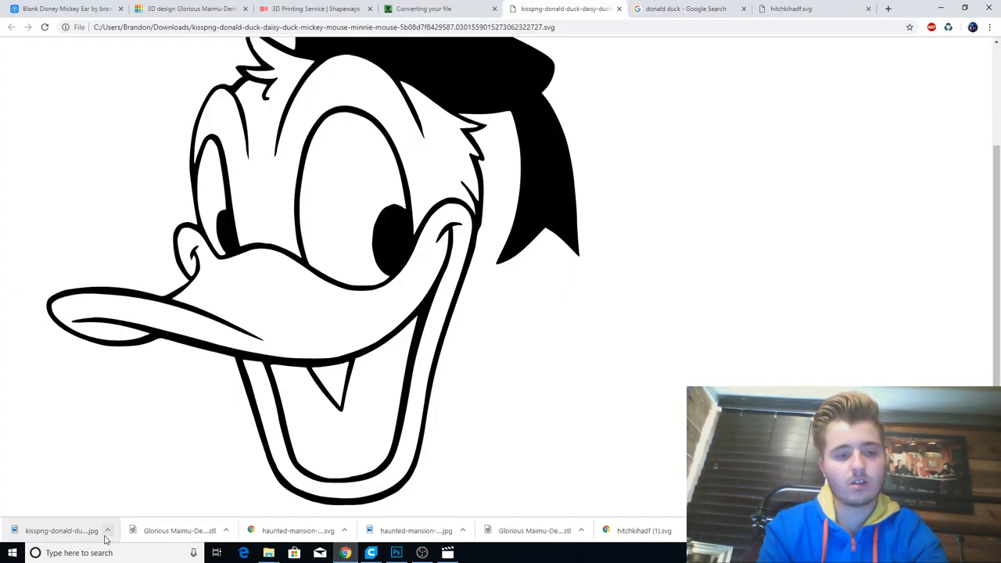
pyautogui.moveTo(156, 321)
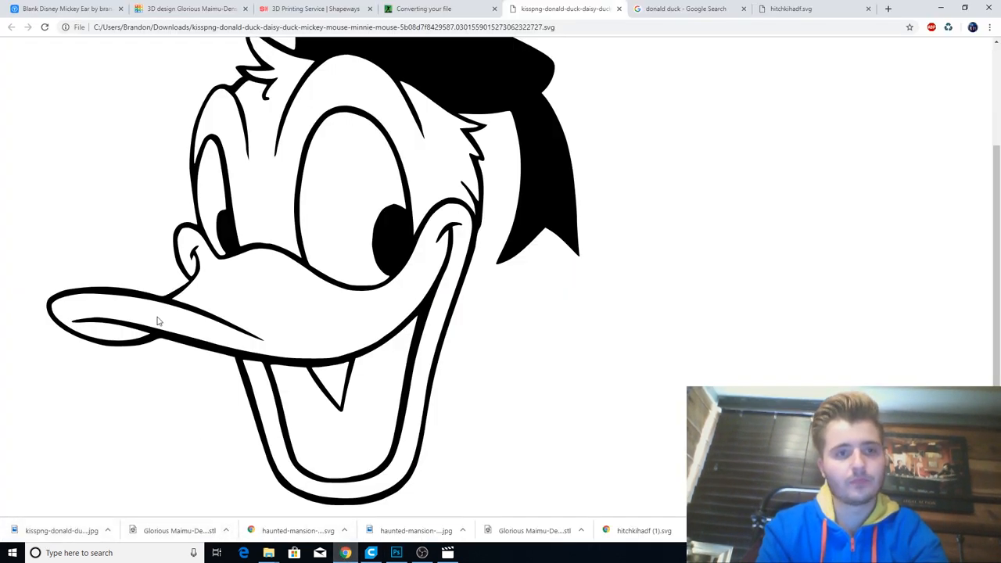
pyautogui.click(424, 9)
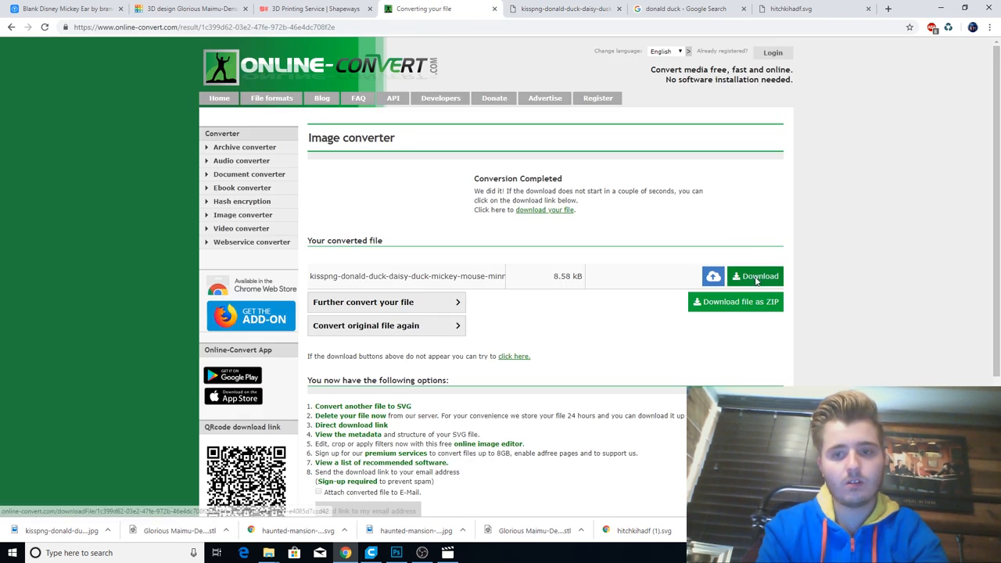
pyautogui.click(755, 275)
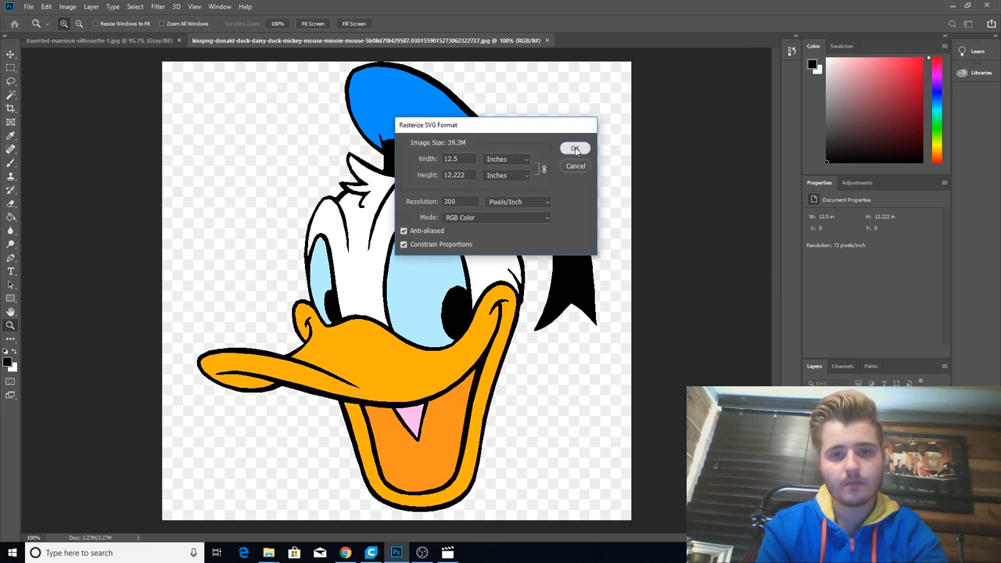
# Step: Rasterize the Donald Duck SVG, then bucket-fill the hat, beak and lower face black
pyautogui.click(575, 149)
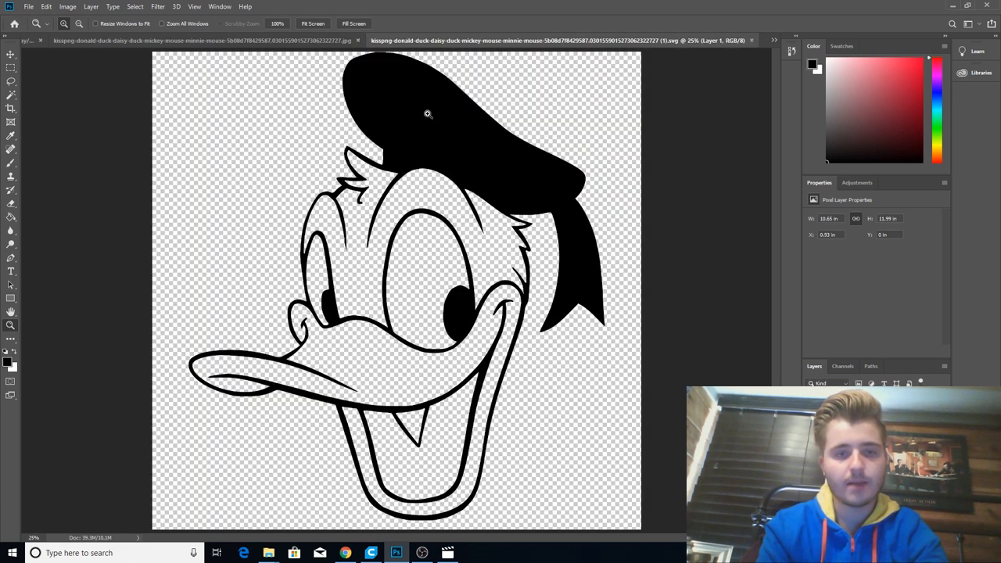
pyautogui.moveTo(500, 389)
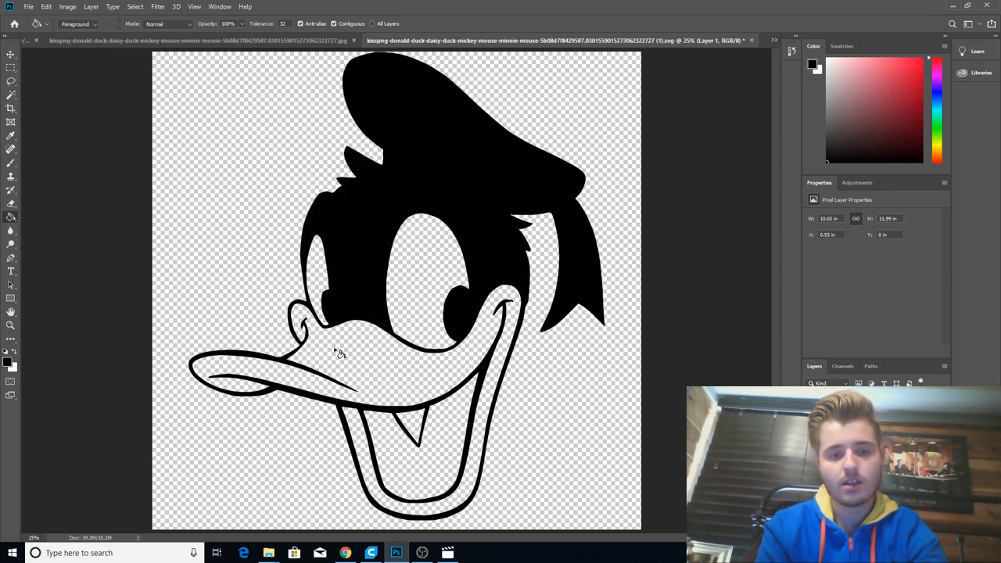
pyautogui.click(332, 352)
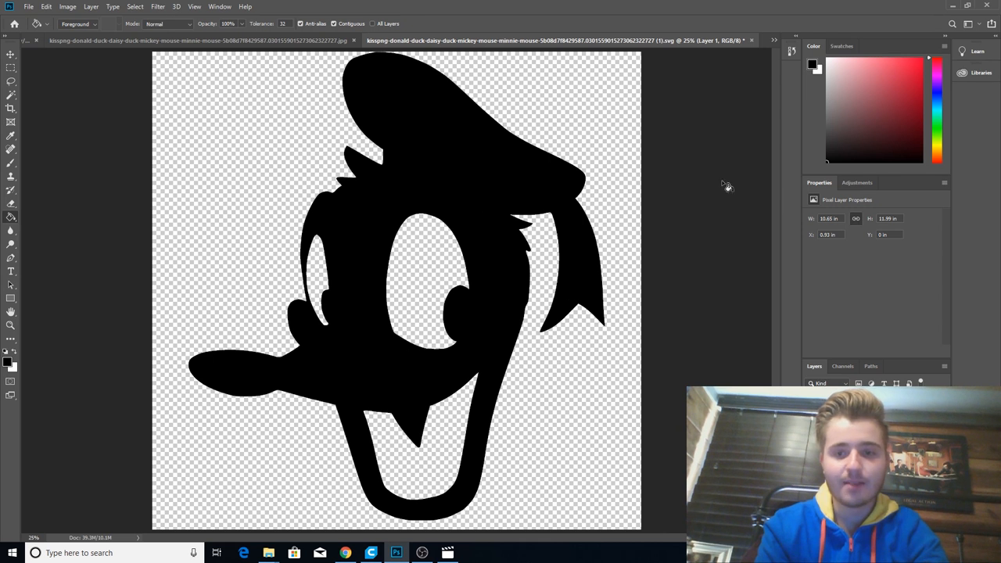
pyautogui.moveTo(612, 224)
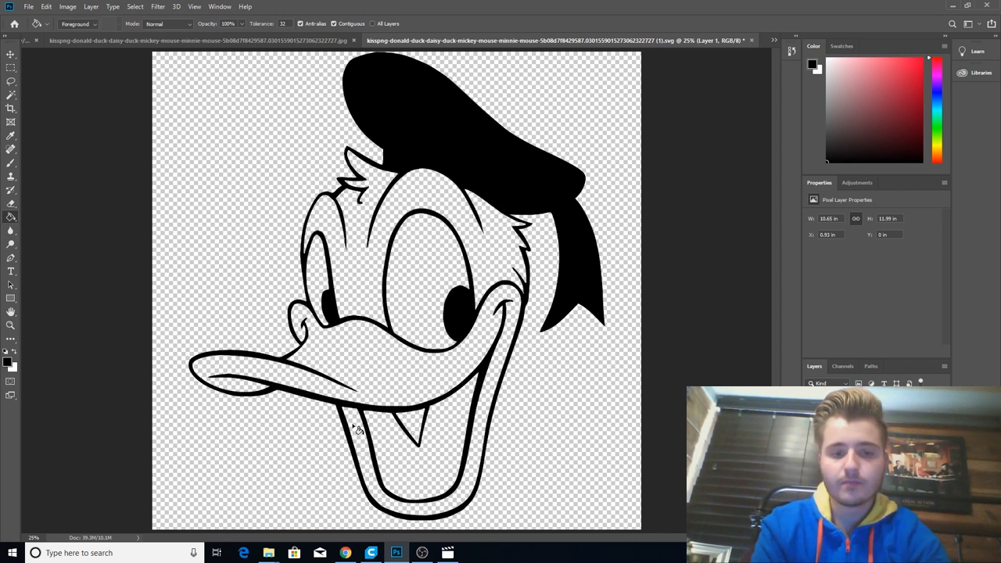
pyautogui.click(349, 359)
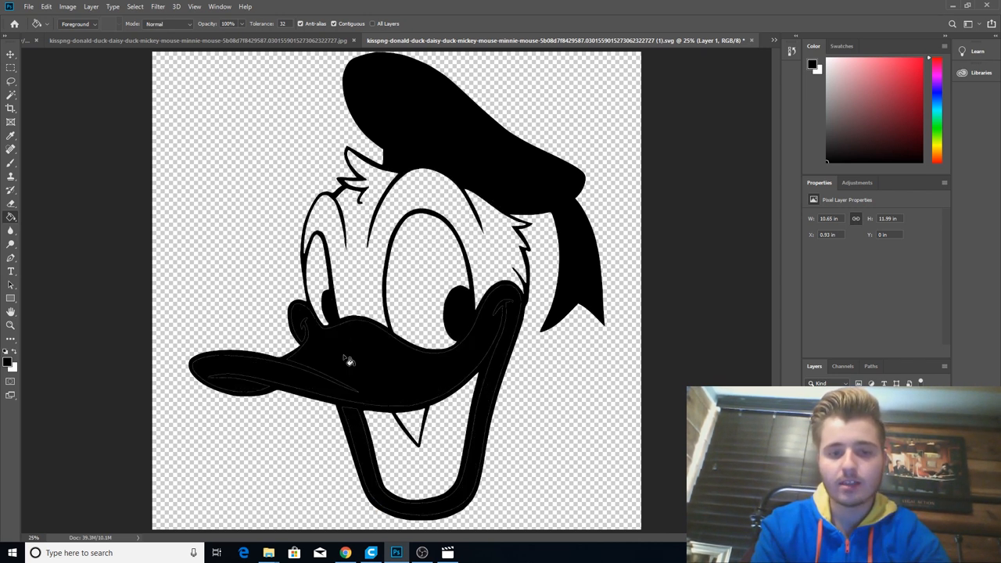